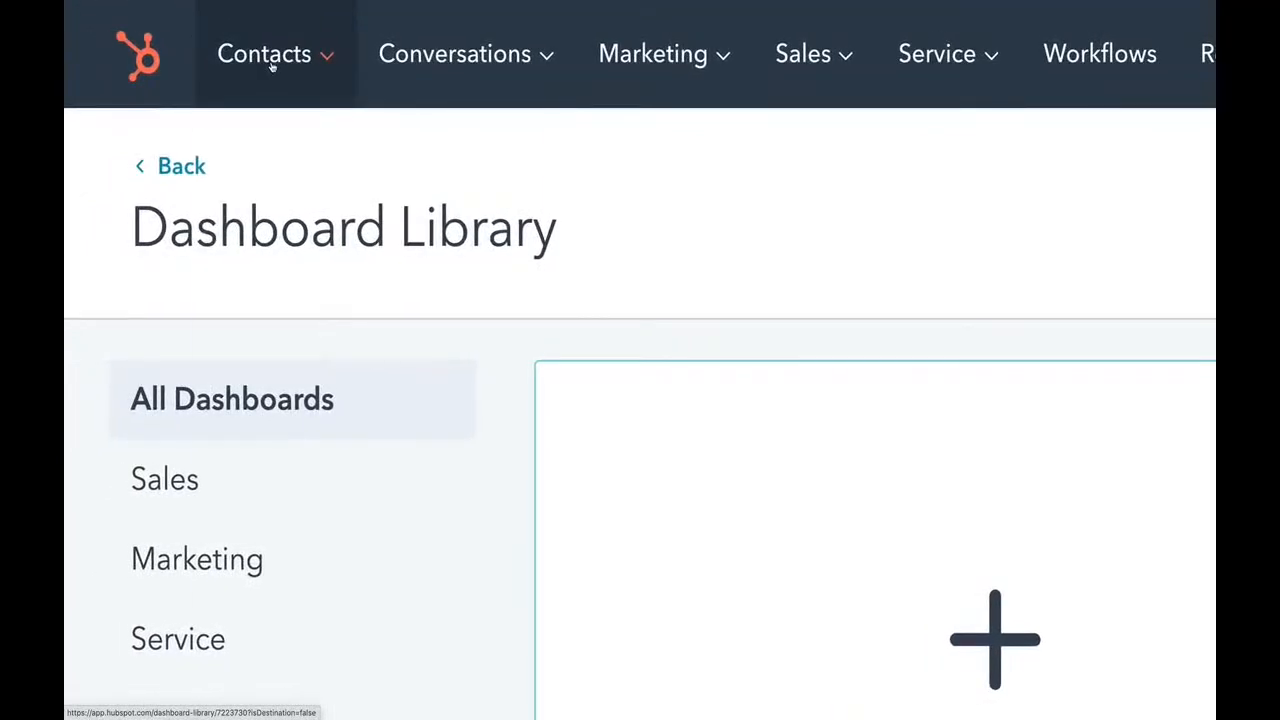
- Open the contacts list from HubSpot's Contacts menu
left_click(264, 53)
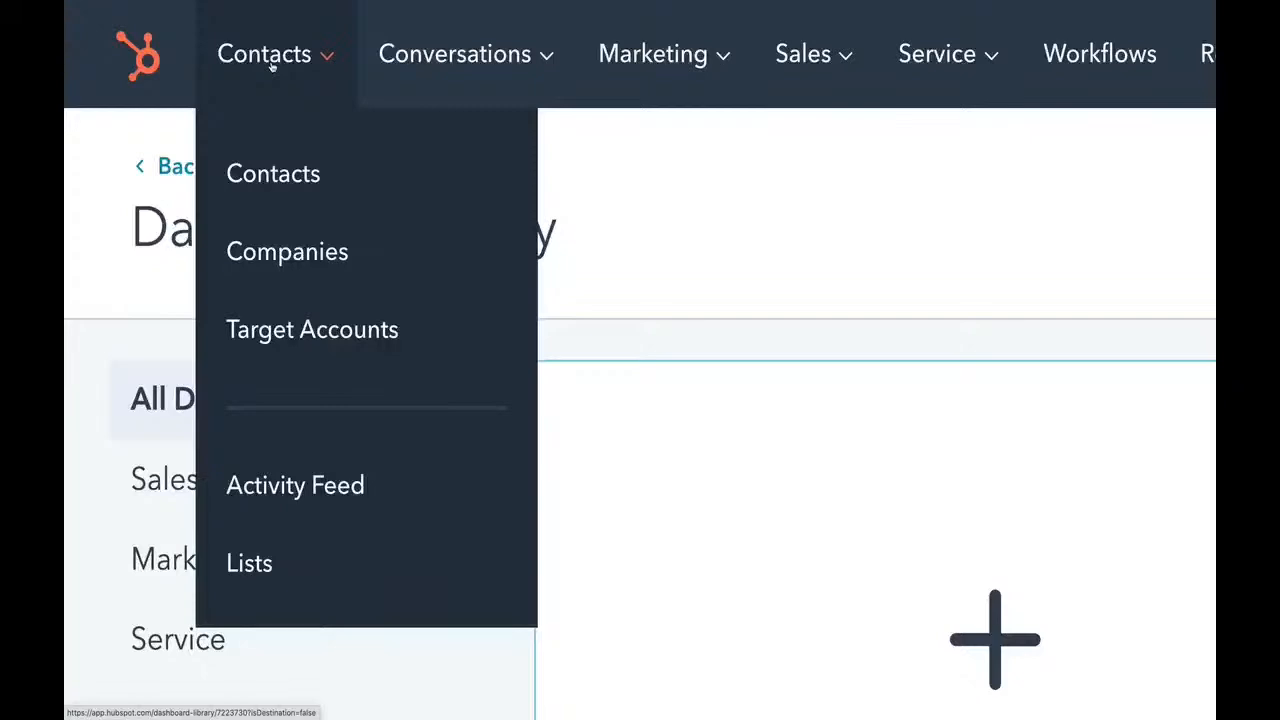
left_click(273, 173)
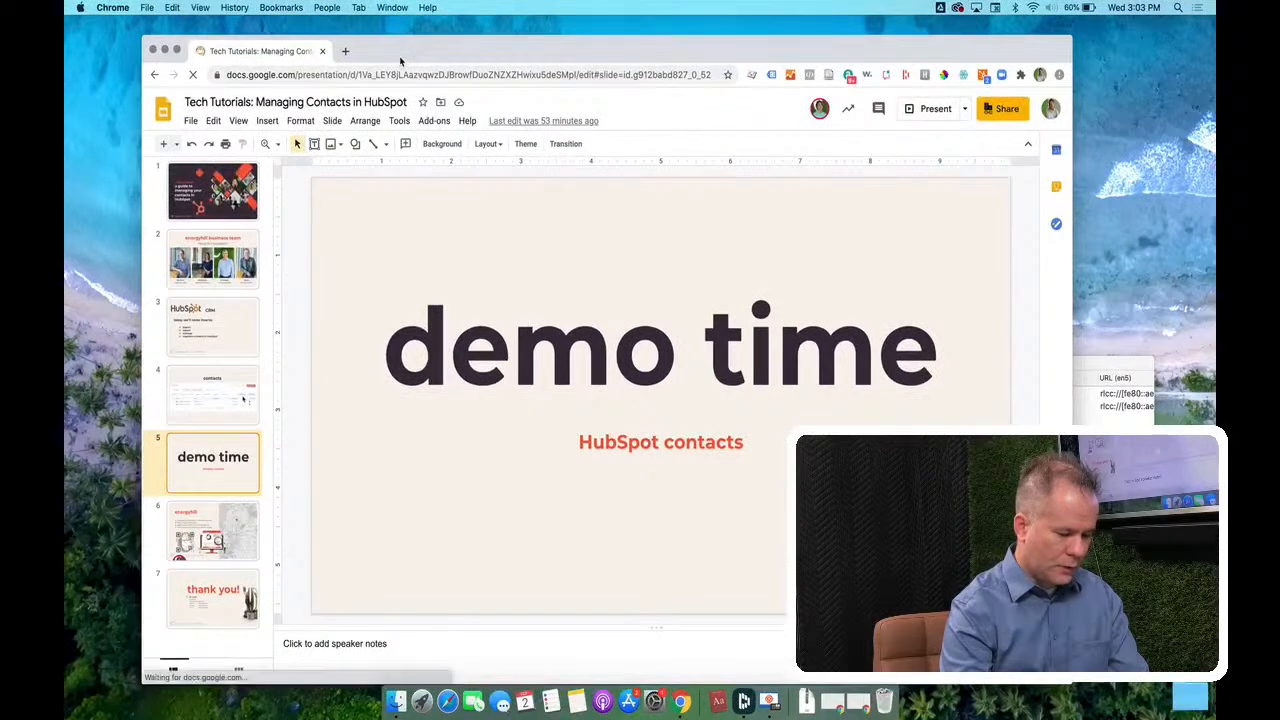
- Open the HubSpot-Sample-Imports-Contacts spreadsheet in Google Sheets, dismissing the Excel file prompt
left_click(345, 51)
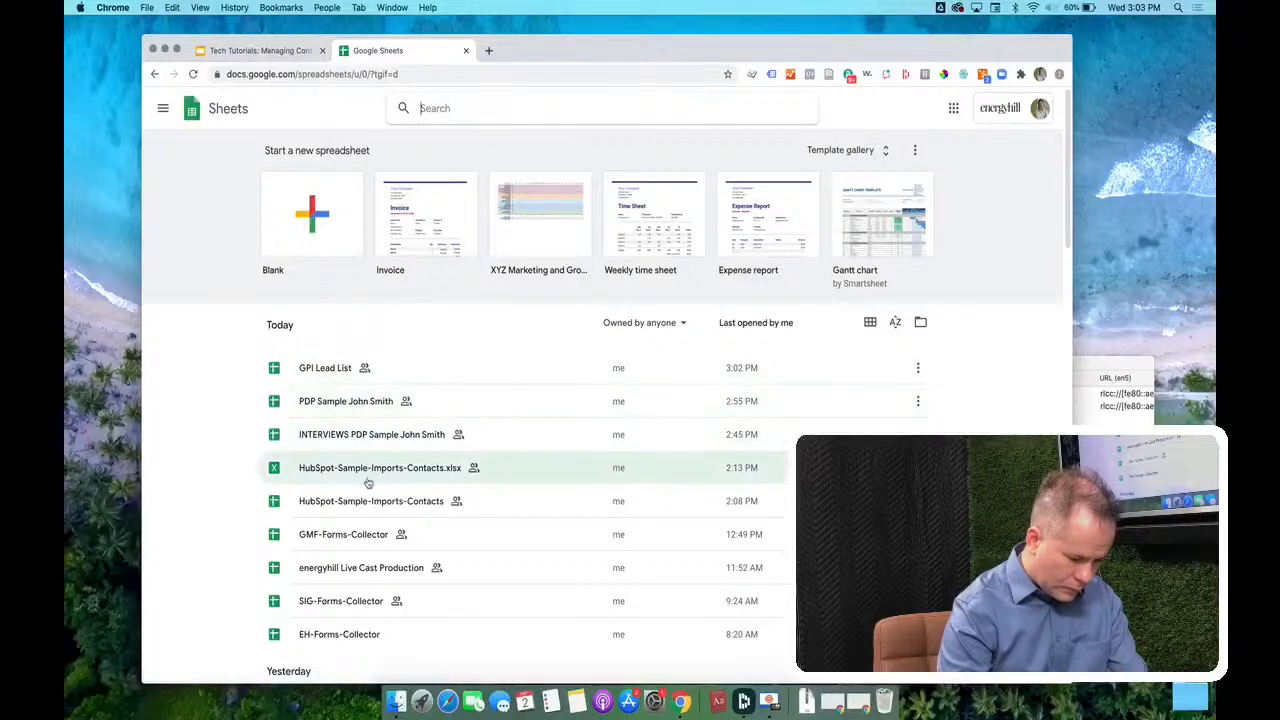
double_click(380, 467)
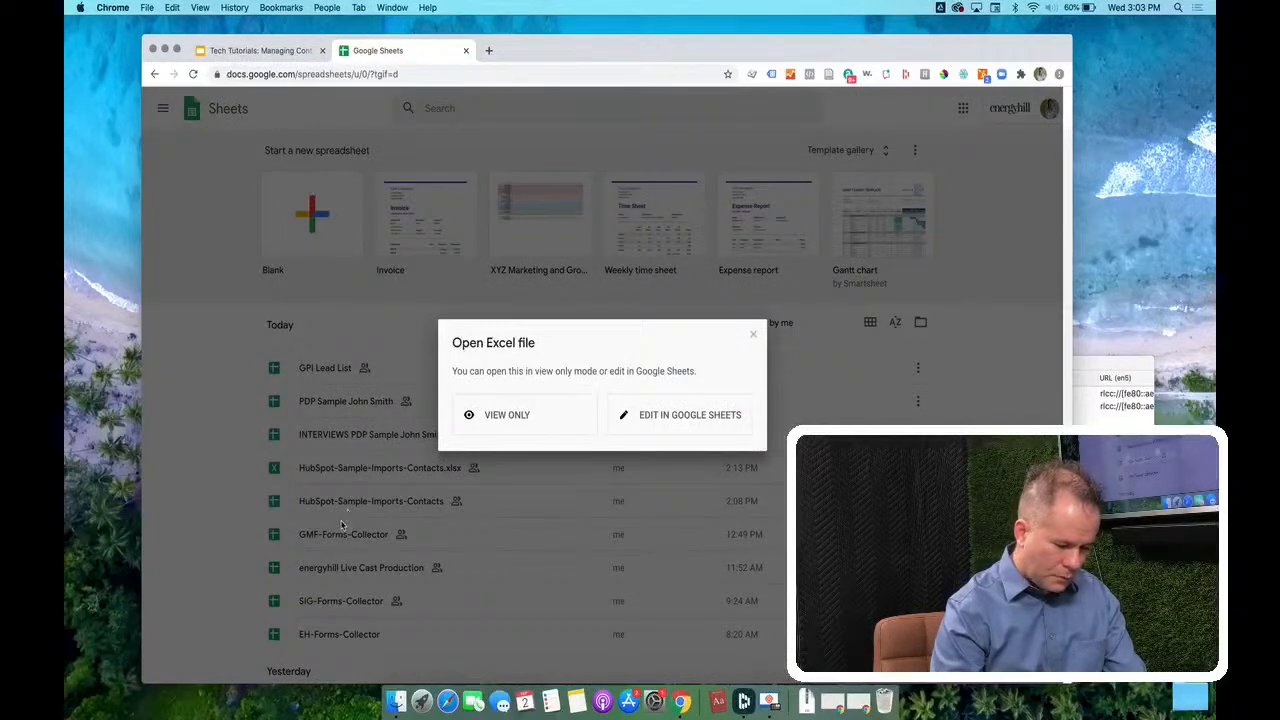
left_click(753, 334)
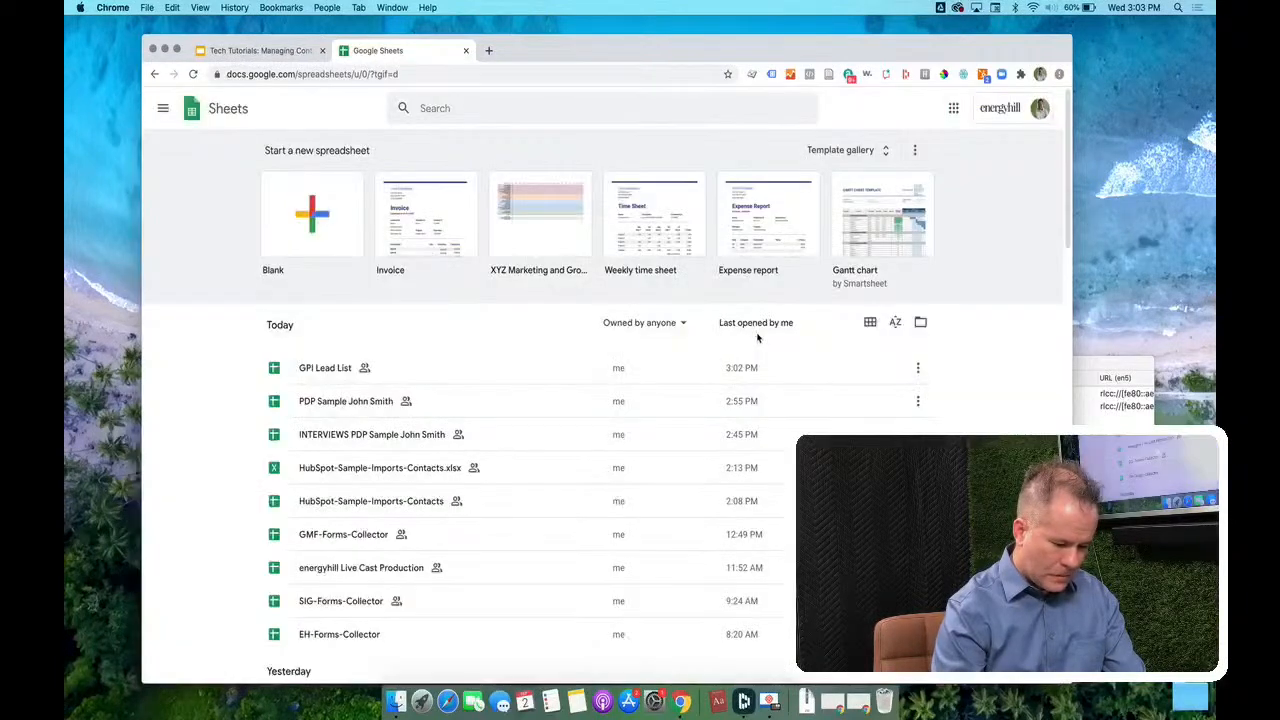
left_click(371, 501)
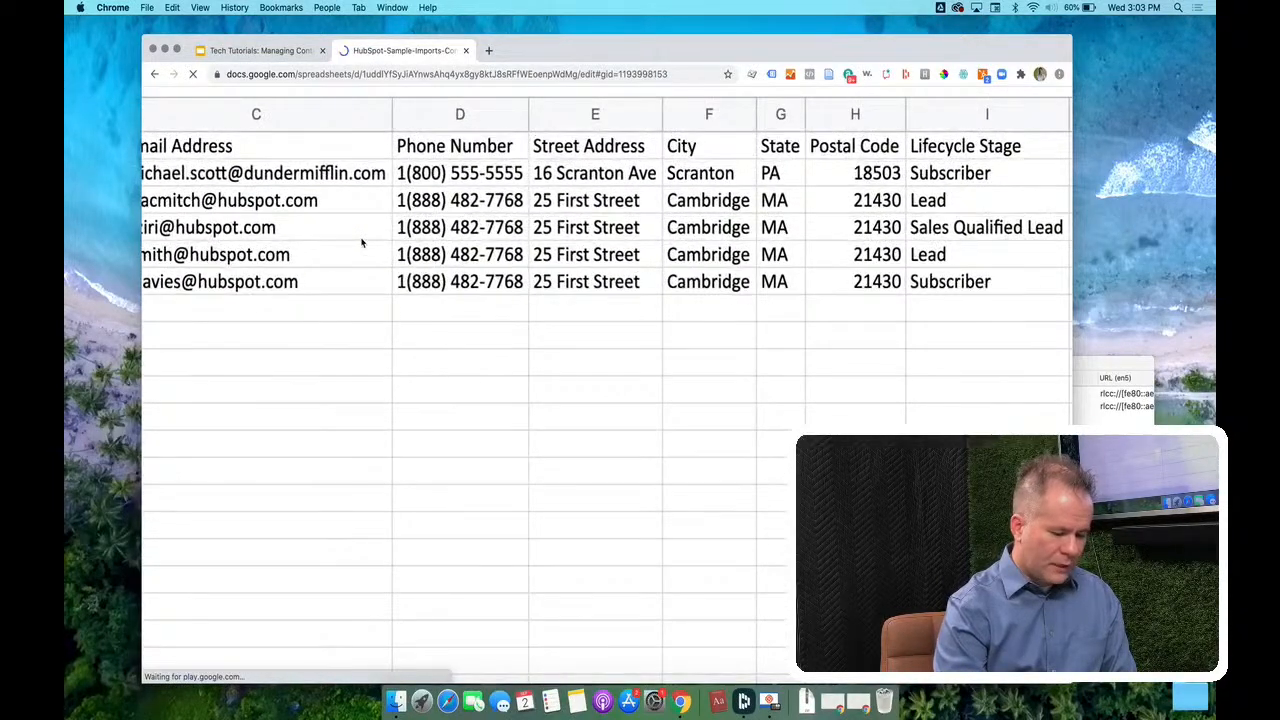
- Review the contacts sheet's columns and download the current sheet as a CSV file
scroll("right", 3)
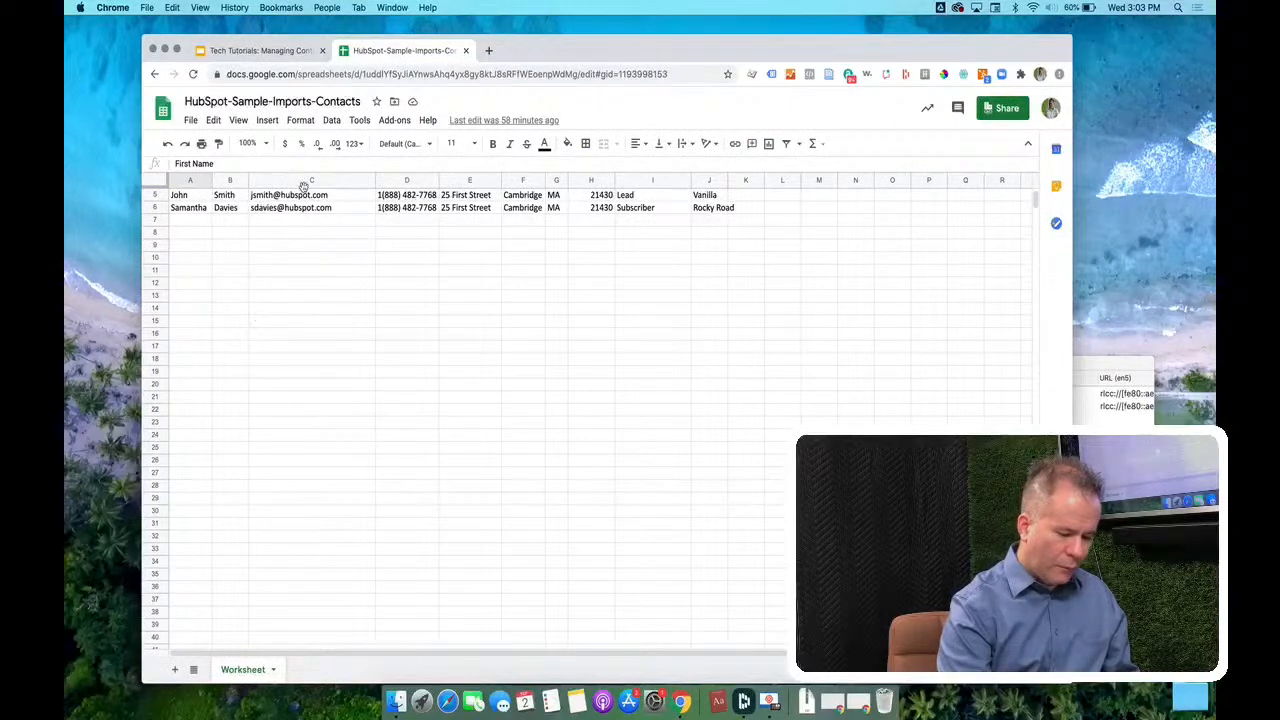
mouse_move(252, 436)
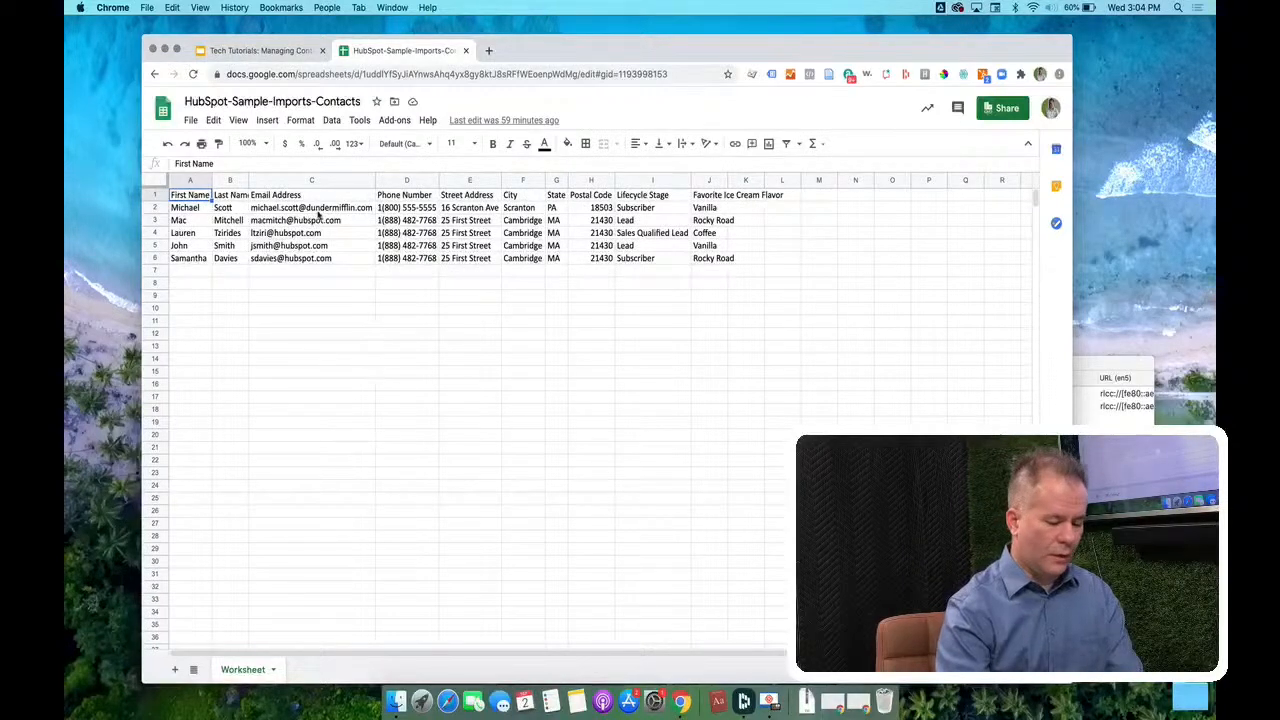
left_click(190, 120)
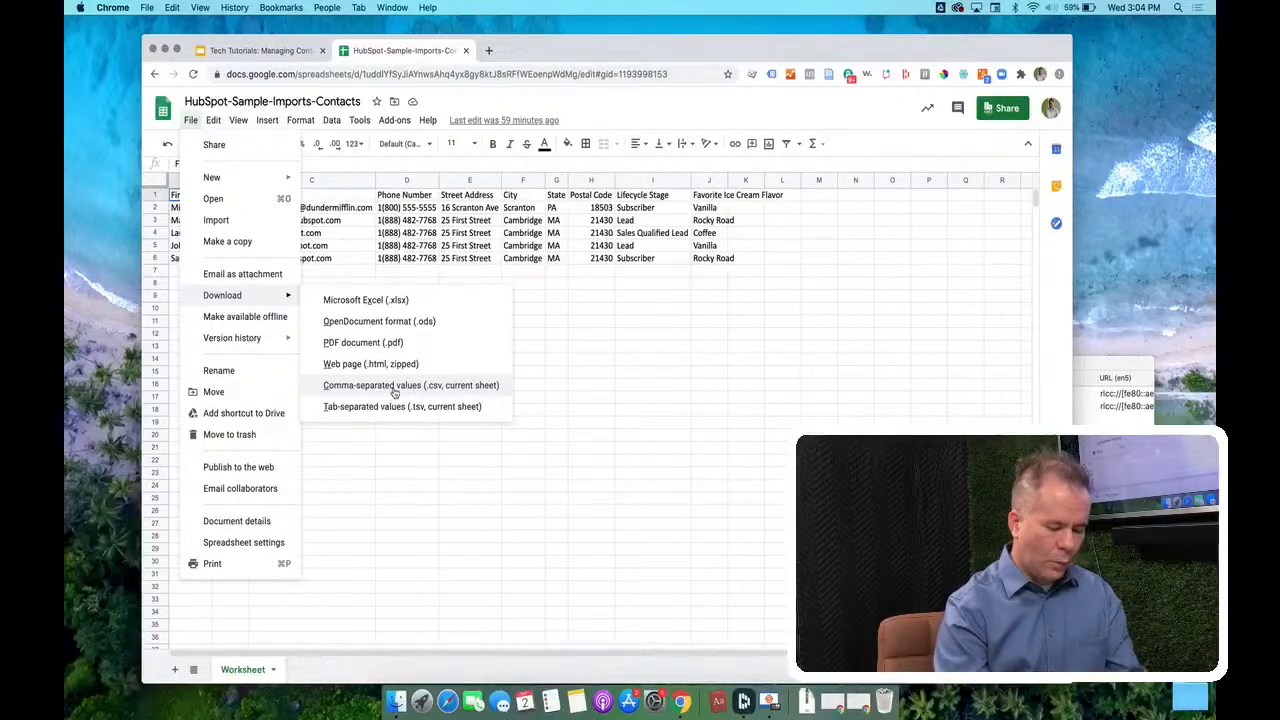
mouse_move(530, 277)
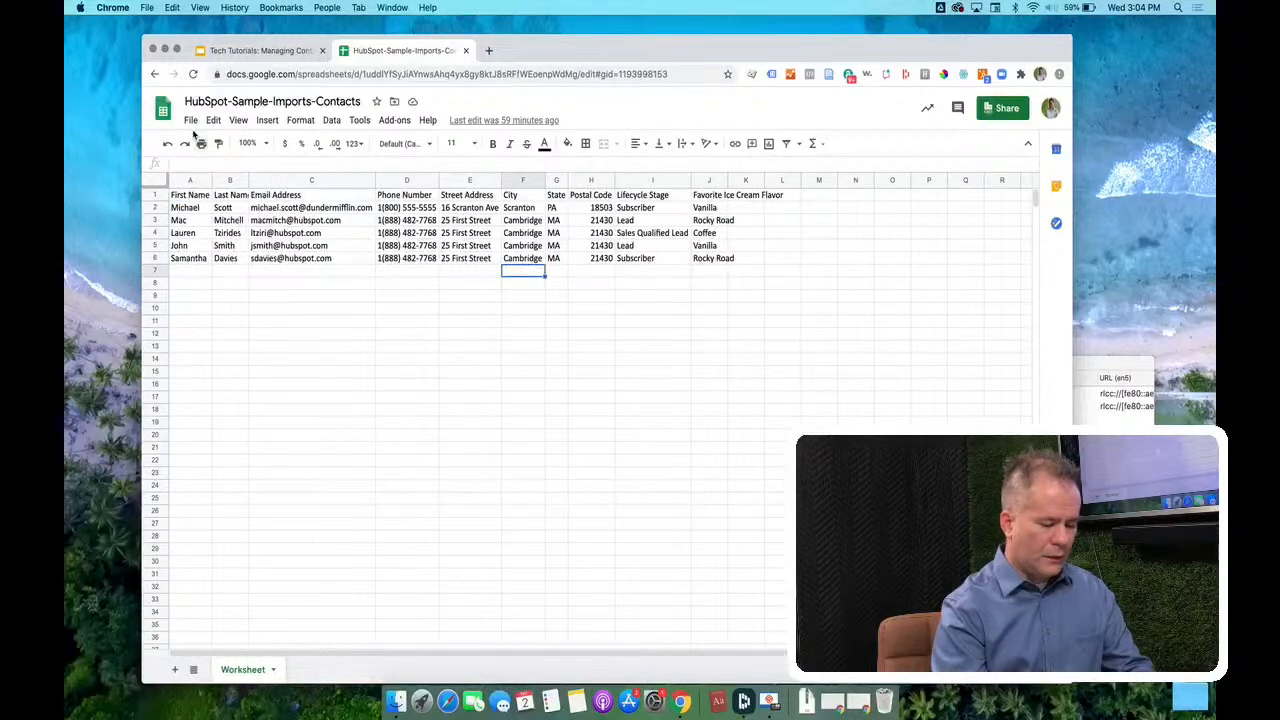
left_click(190, 120)
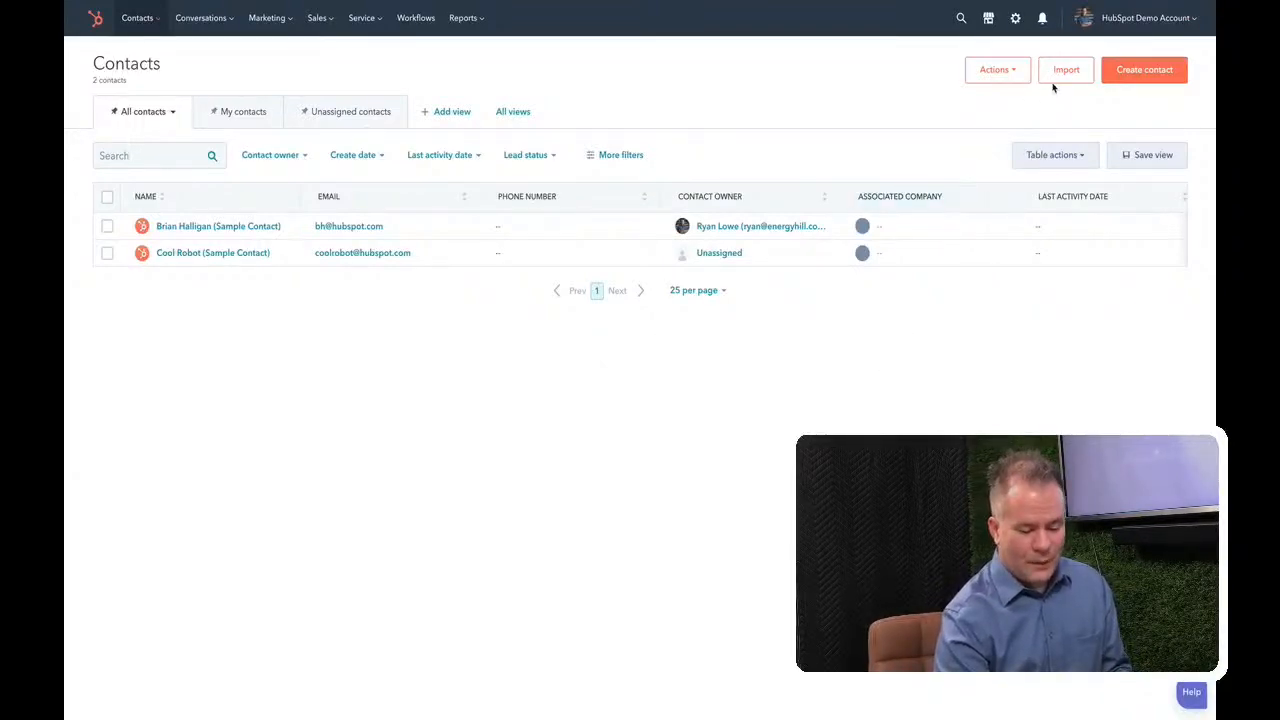
- Start a contacts import using a file from the computer, one file and one object
left_click(1066, 69)
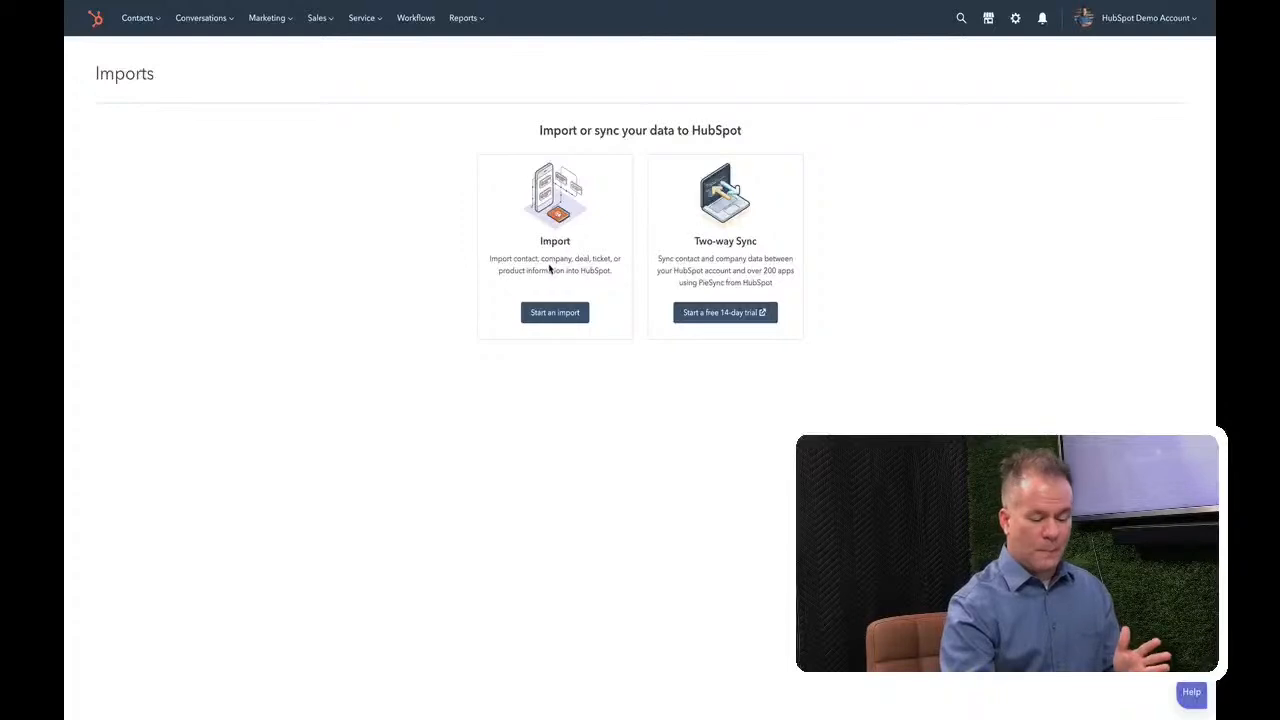
left_click(554, 312)
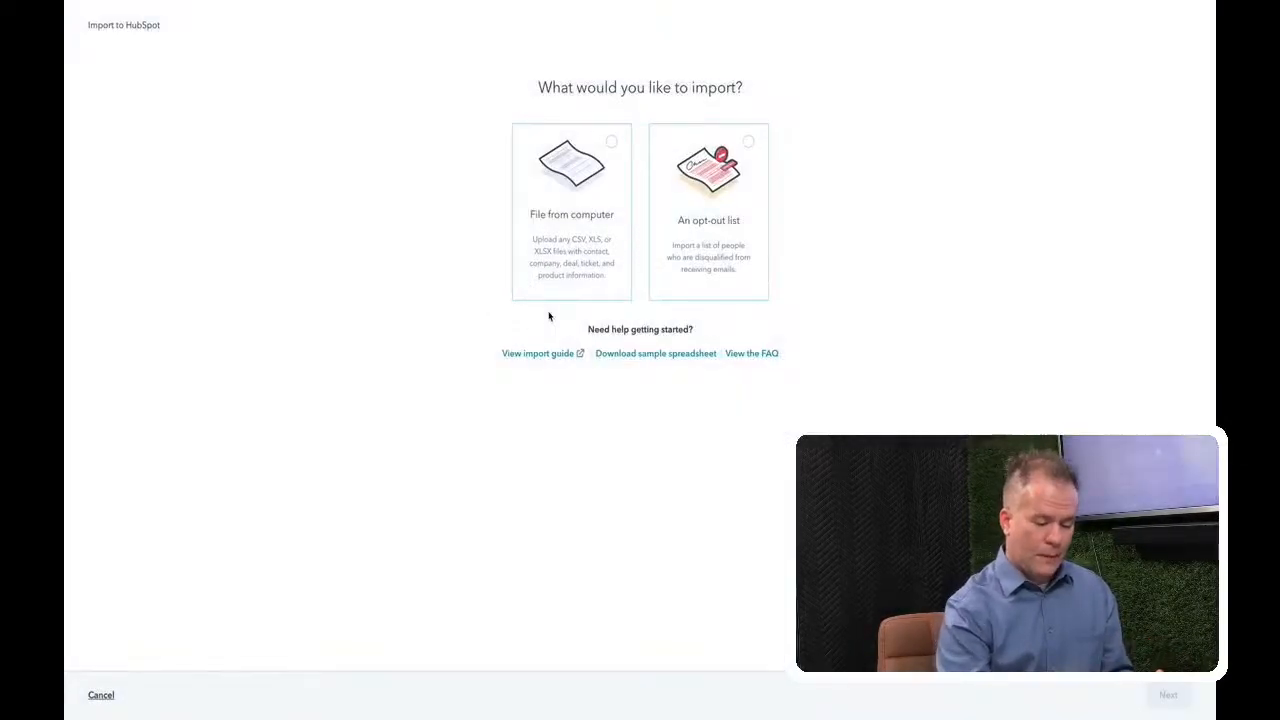
left_click(571, 210)
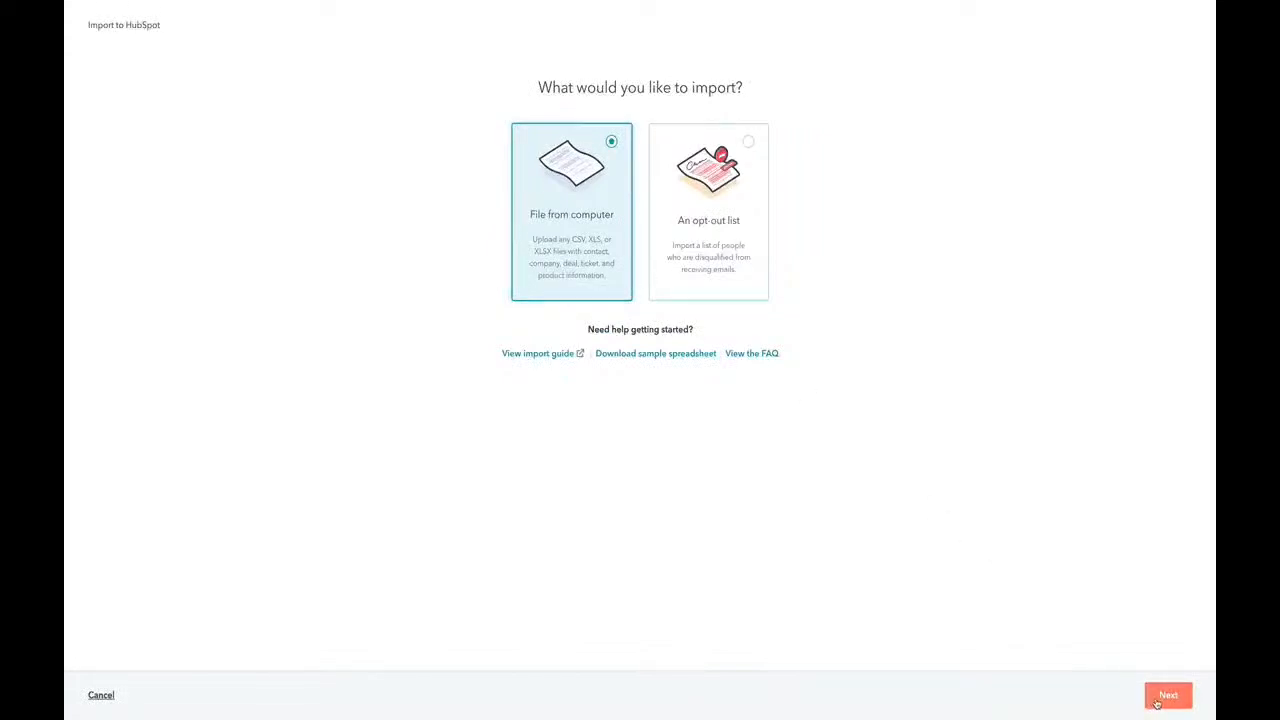
left_click(1168, 695)
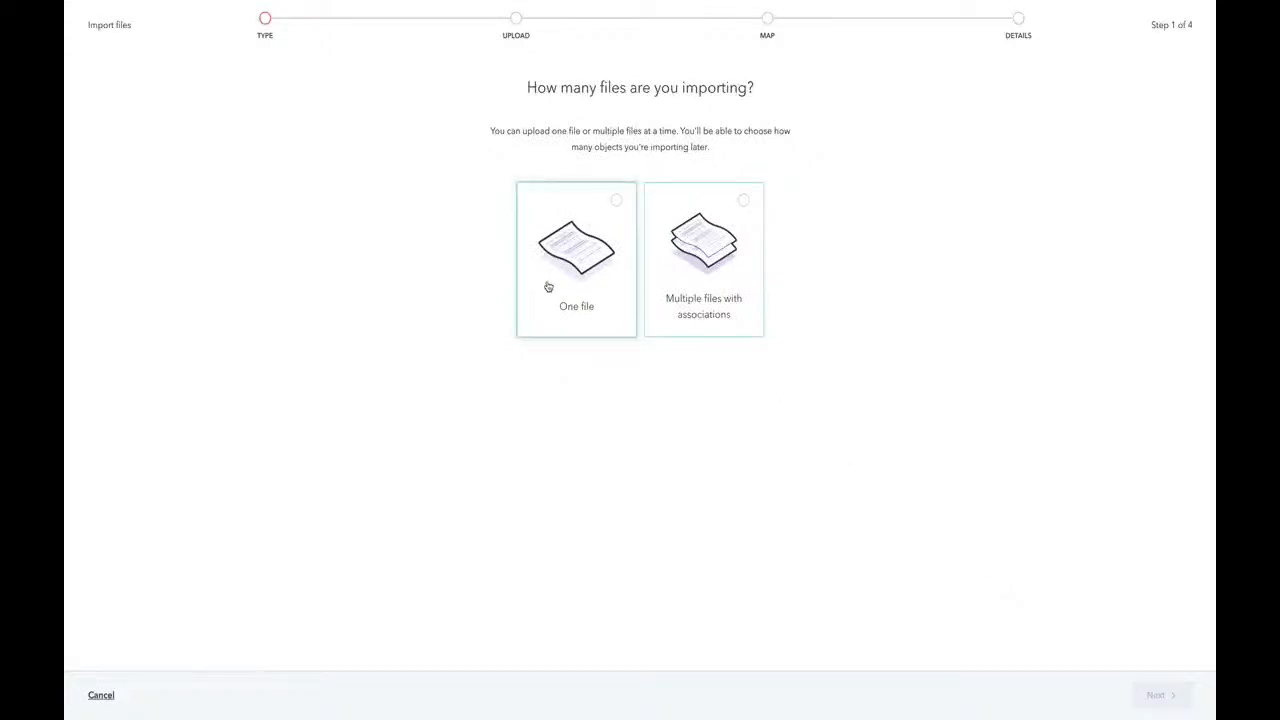
left_click(576, 258)
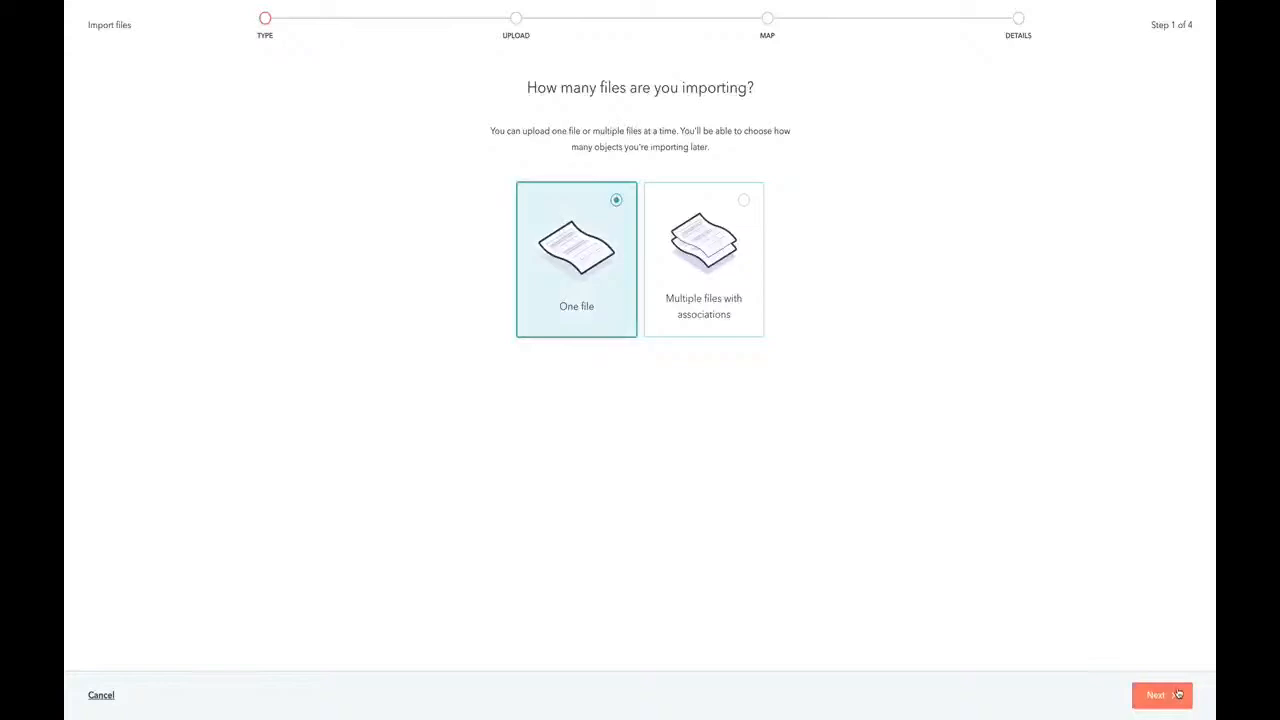
left_click(1155, 695)
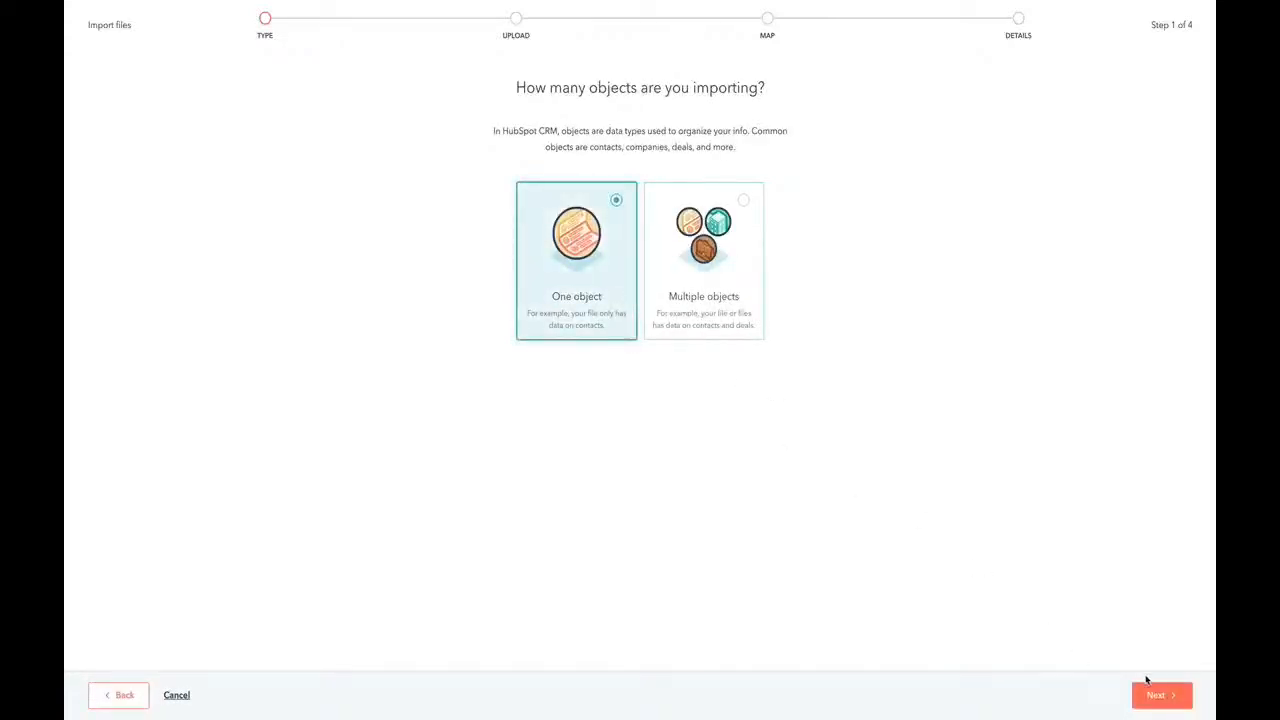
left_click(1161, 695)
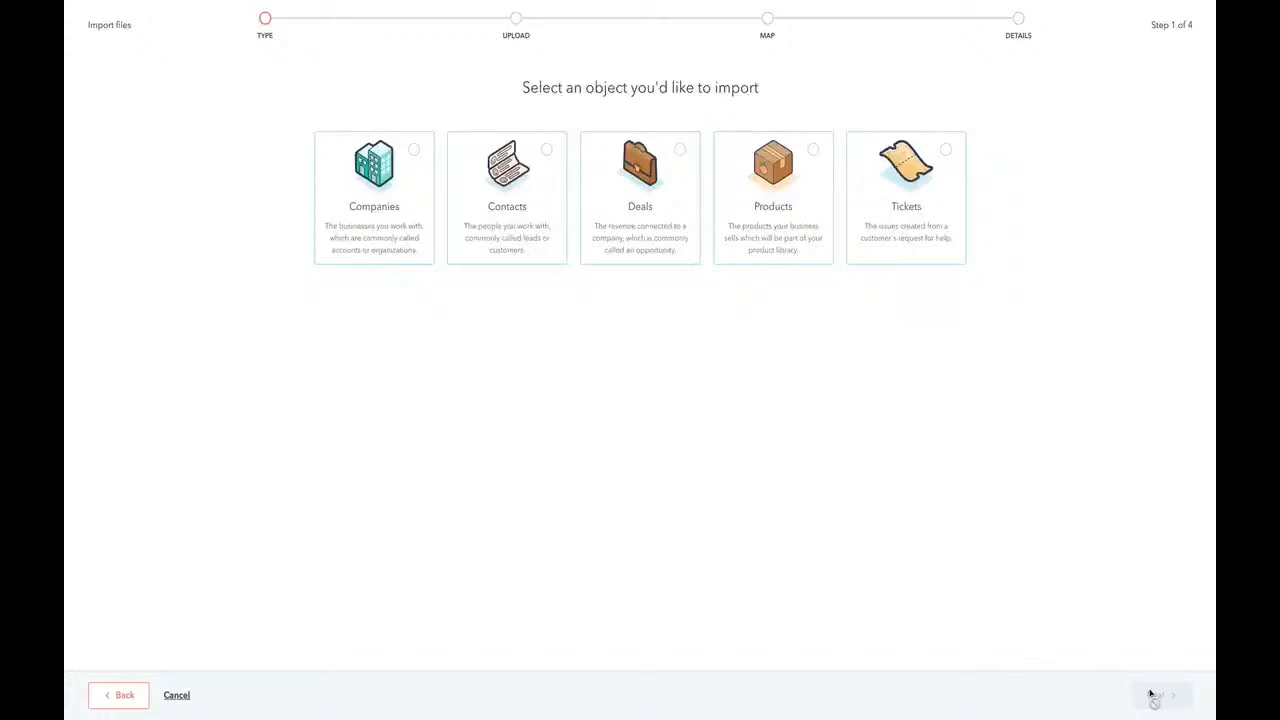
mouse_move(750, 503)
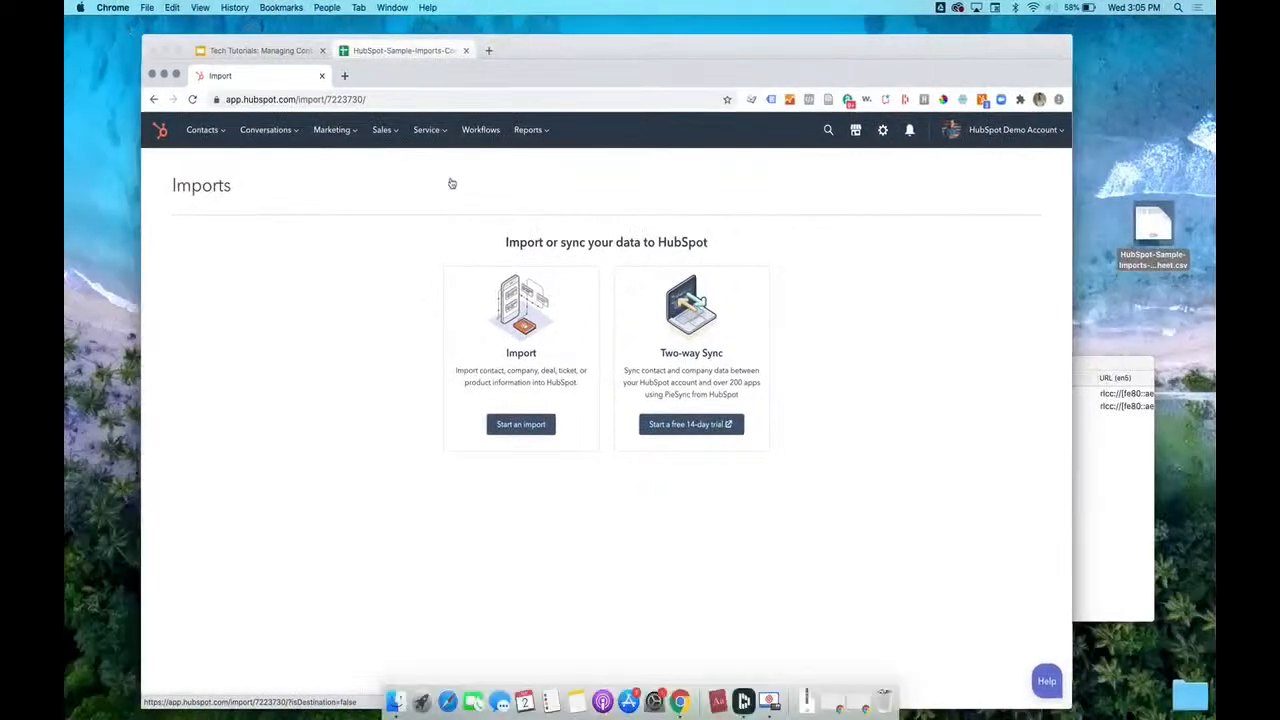
mouse_move(796, 467)
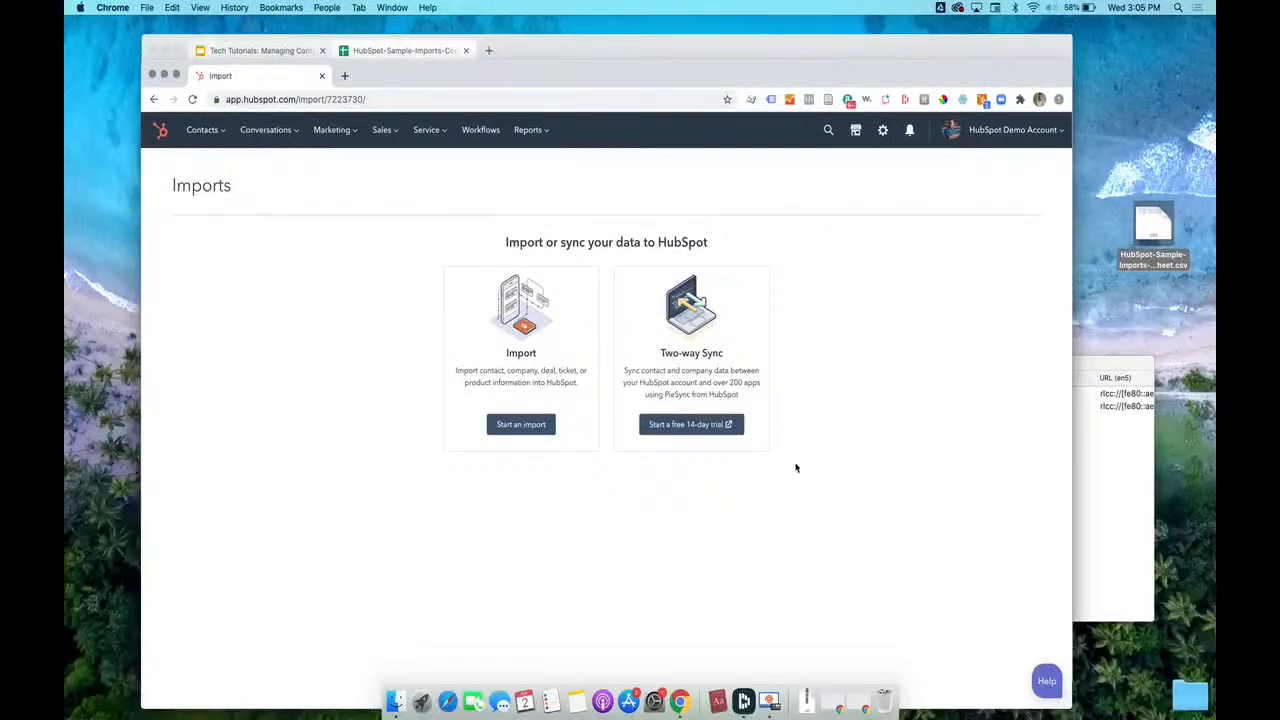
mouse_move(934, 656)
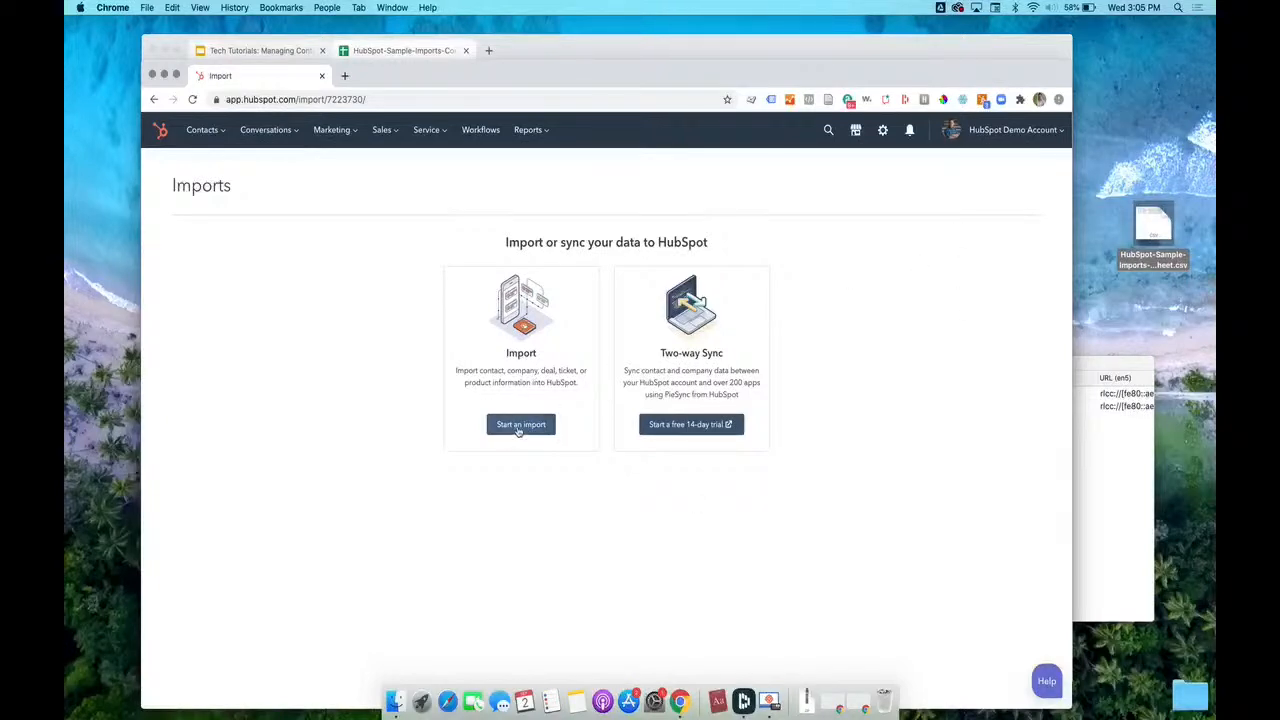
- Restart the single-file import and drag HubSpot-Sample-Imports-Contacts - Worksheet.csv into the upload box
left_click(520, 424)
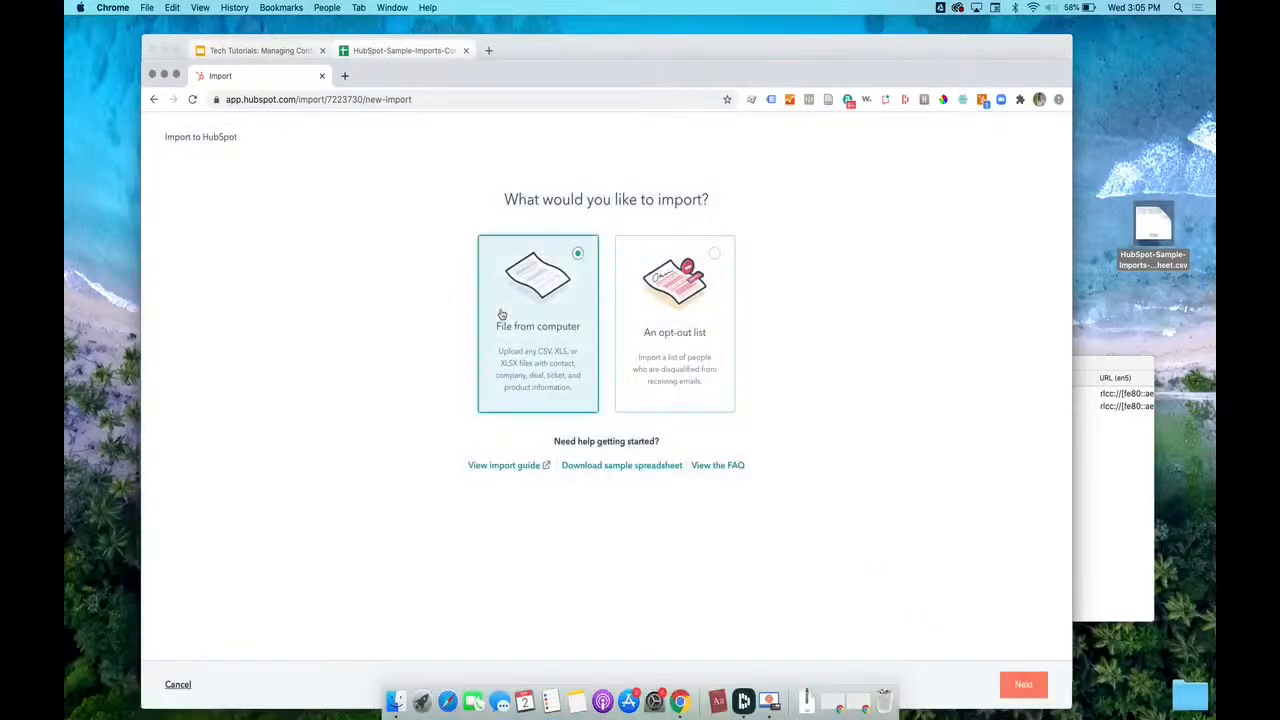
left_click(1022, 684)
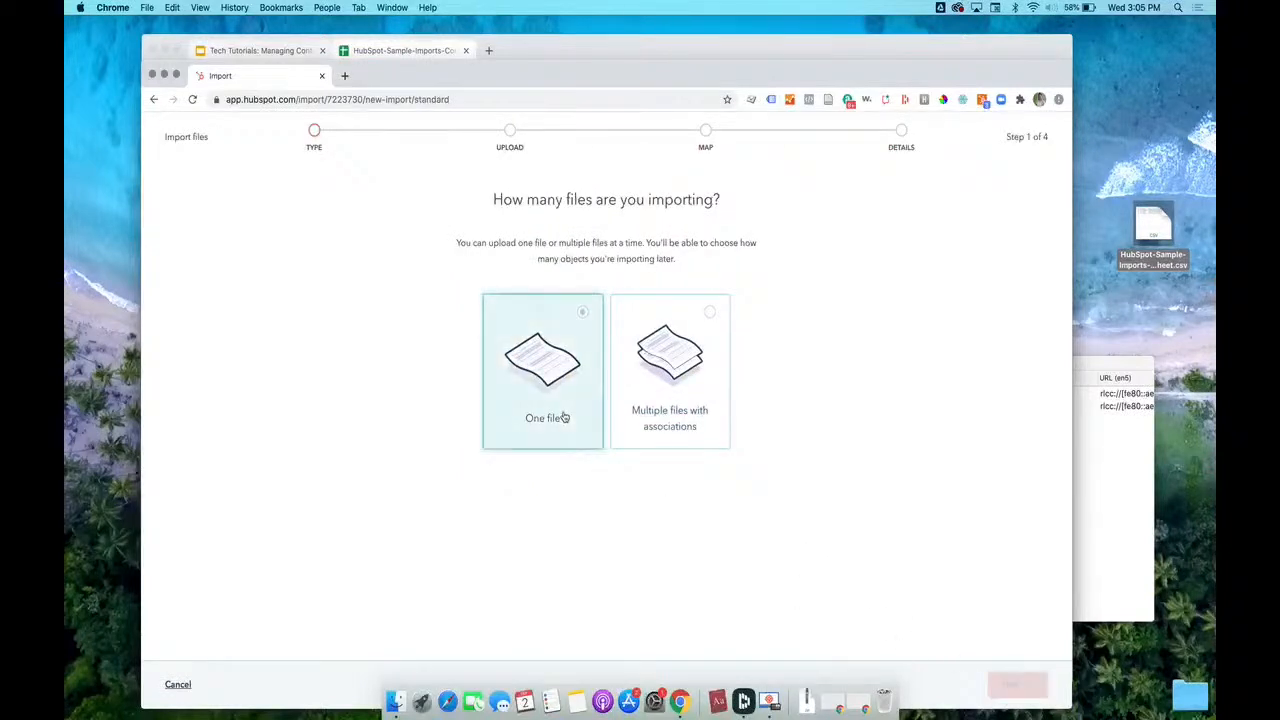
left_click(542, 370)
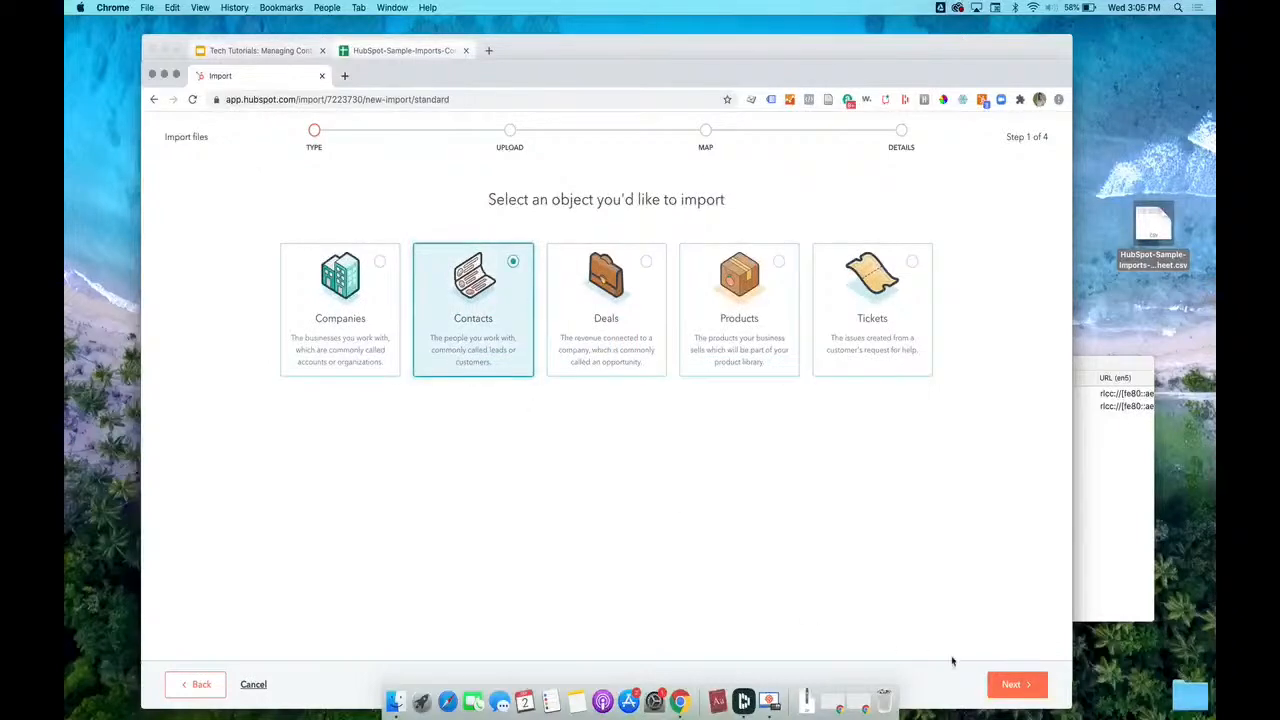
left_click(1016, 684)
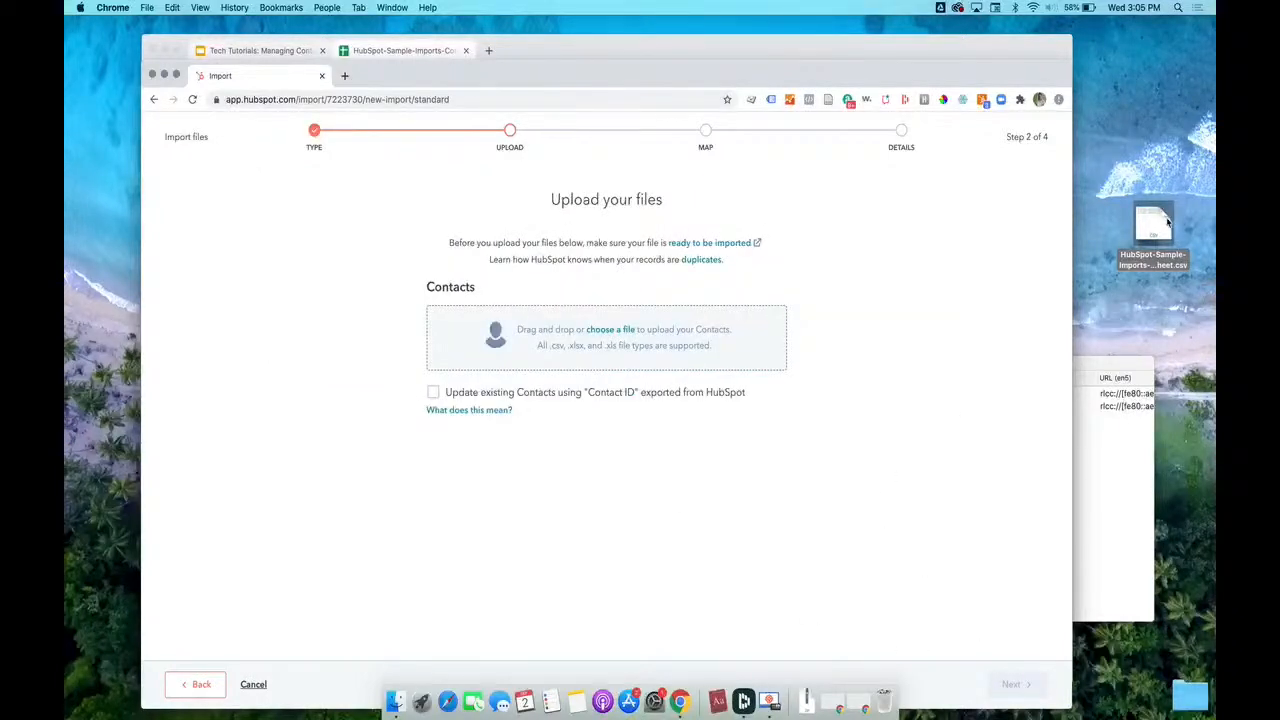
left_click_drag(1153, 225, 977, 255)
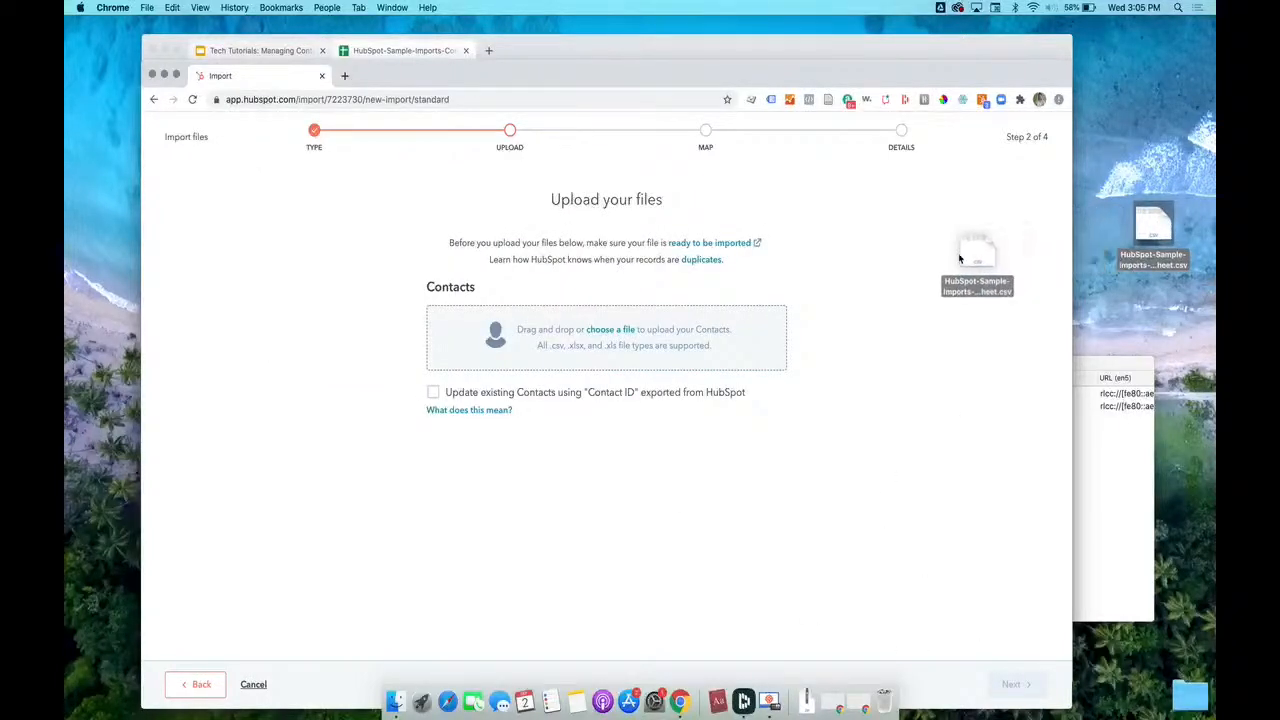
left_click_drag(977, 250, 606, 330)
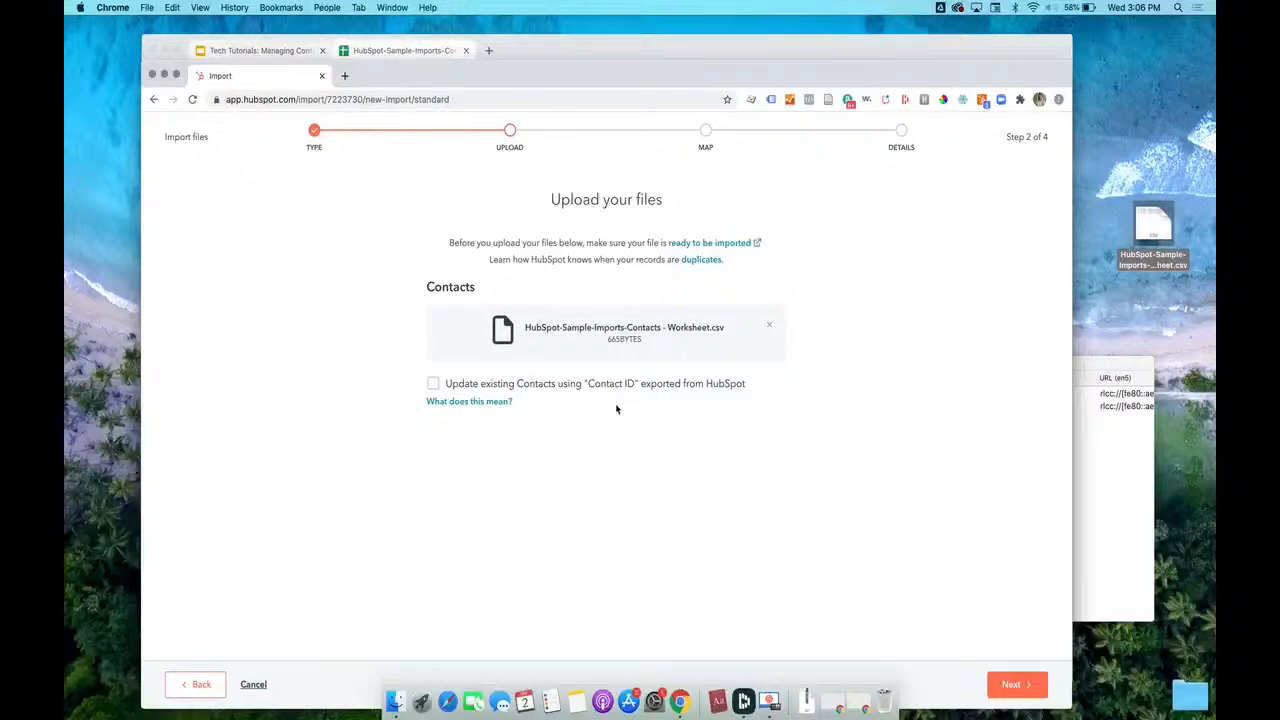
mouse_move(658, 421)
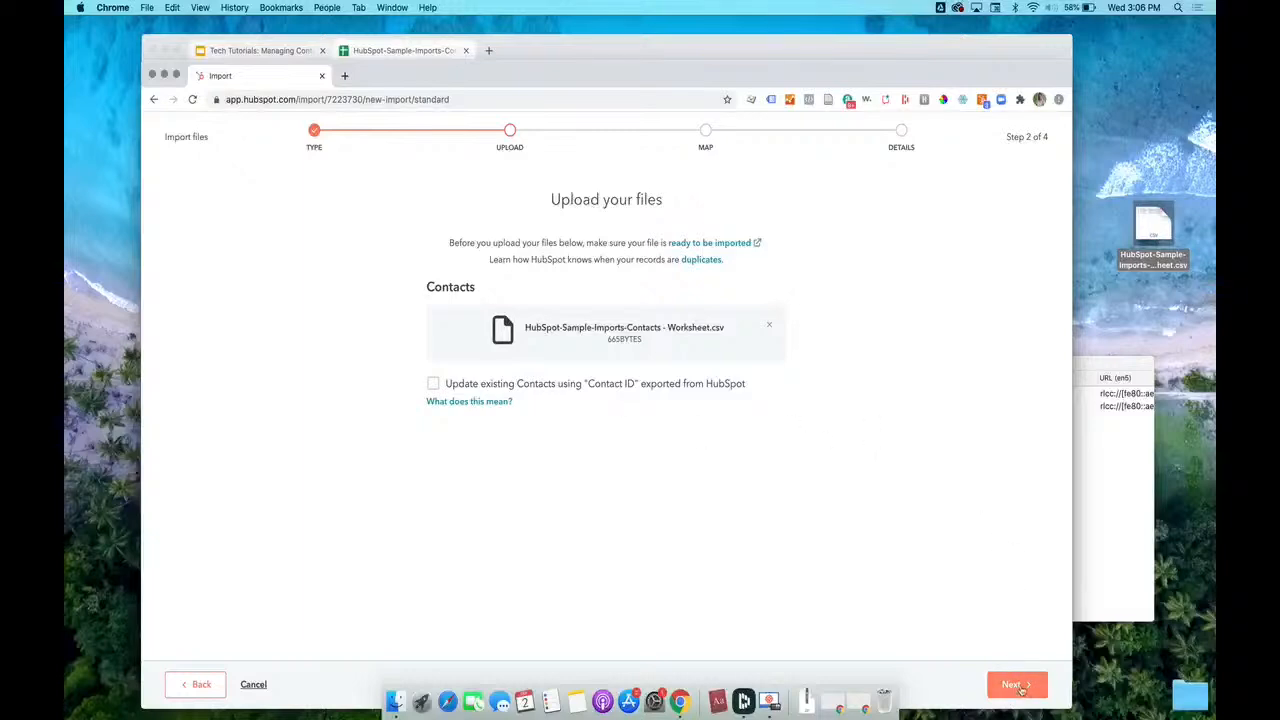
- Continue to column mapping and scroll down to the unmatched Favorite Ice Cream Flavor column
left_click(1012, 684)
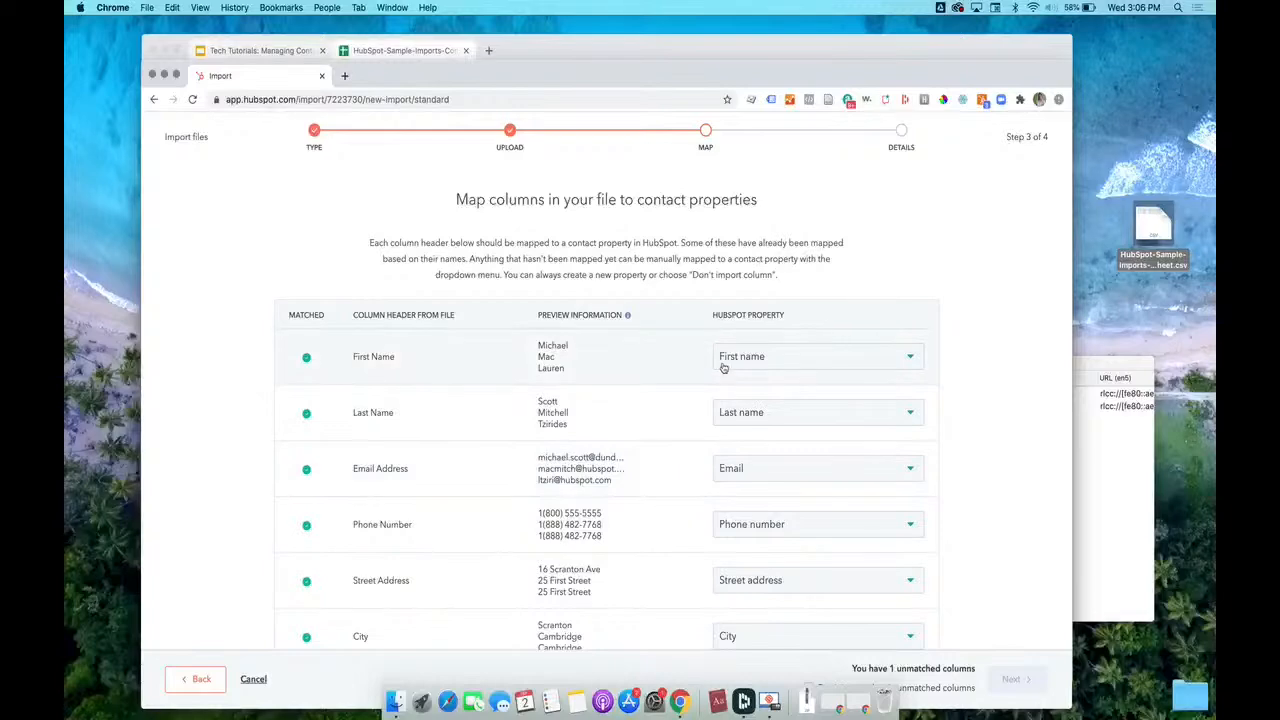
scroll("down", 3)
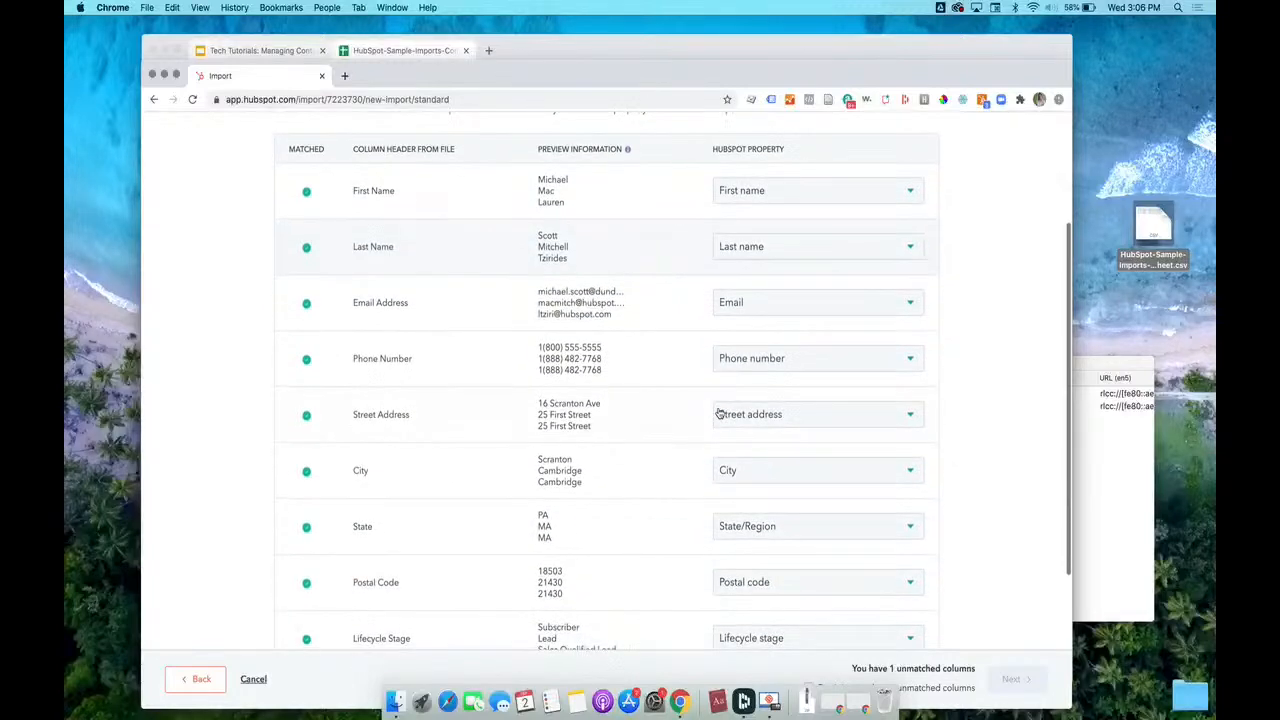
scroll("down", 3)
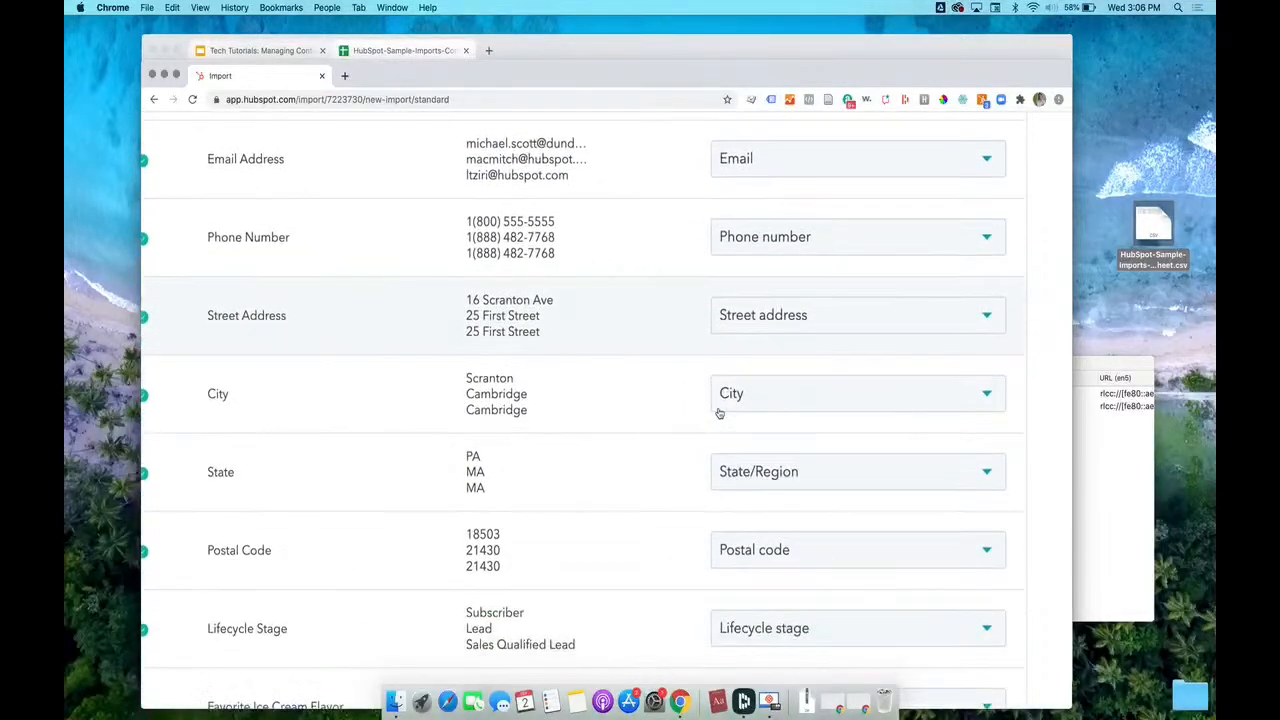
scroll("down", 3)
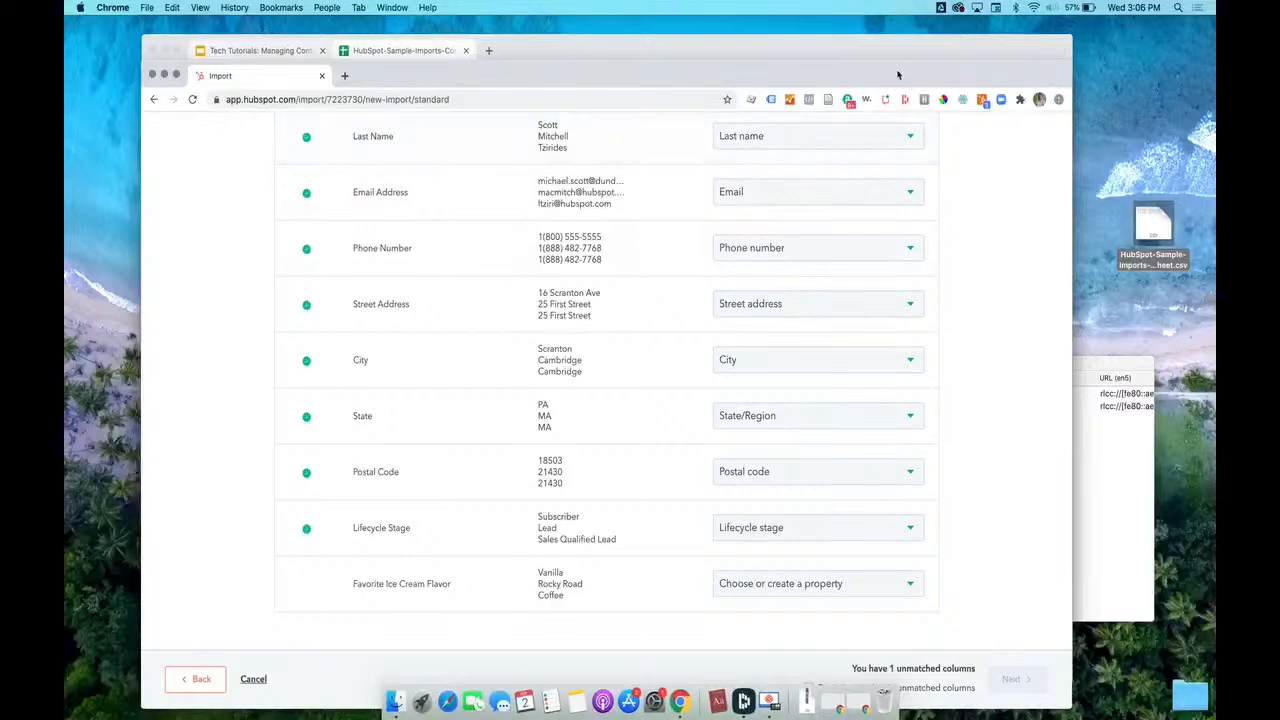
key("f3")
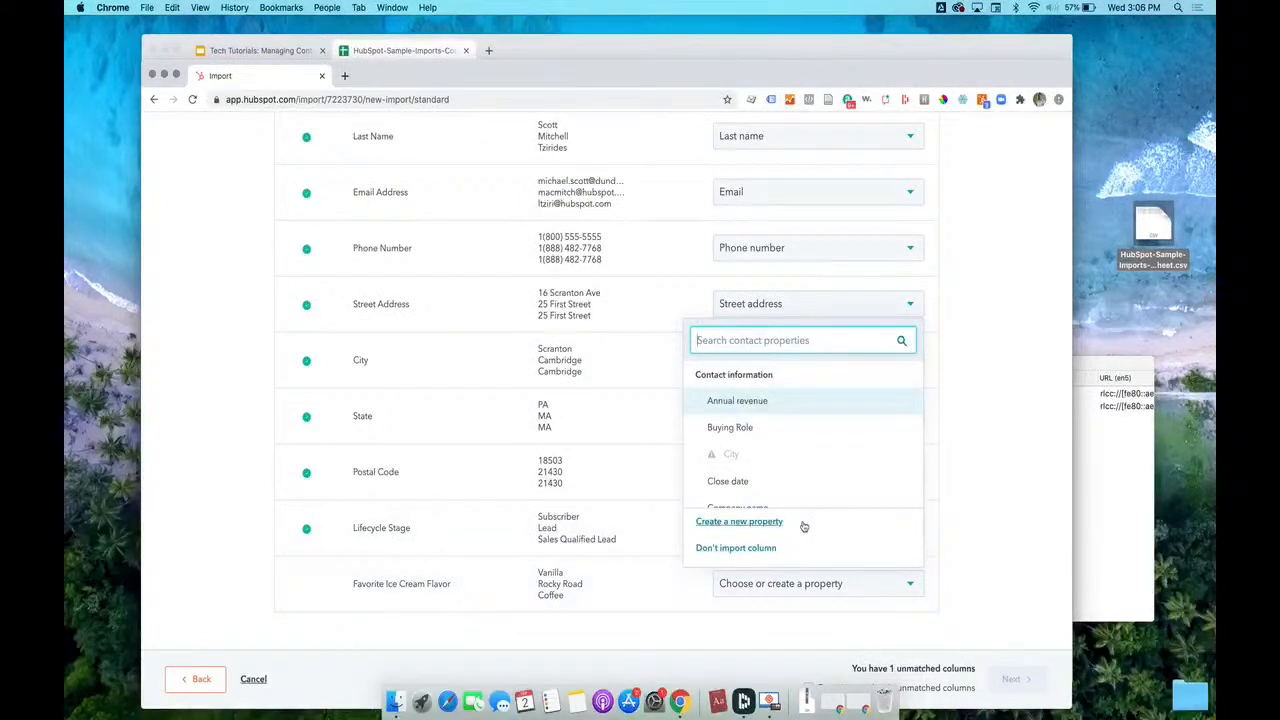
- Start a new contact property with an 'ice flavor' description in the Contact information group
left_click(739, 521)
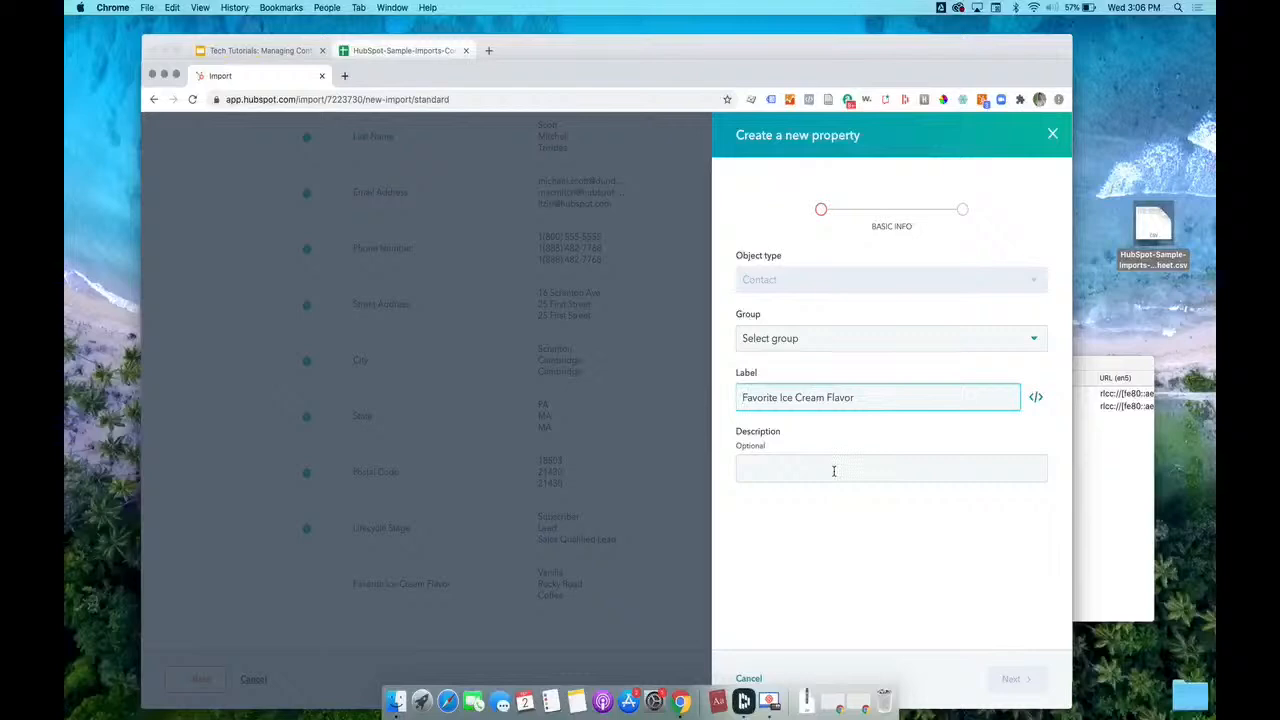
left_click(890, 468)
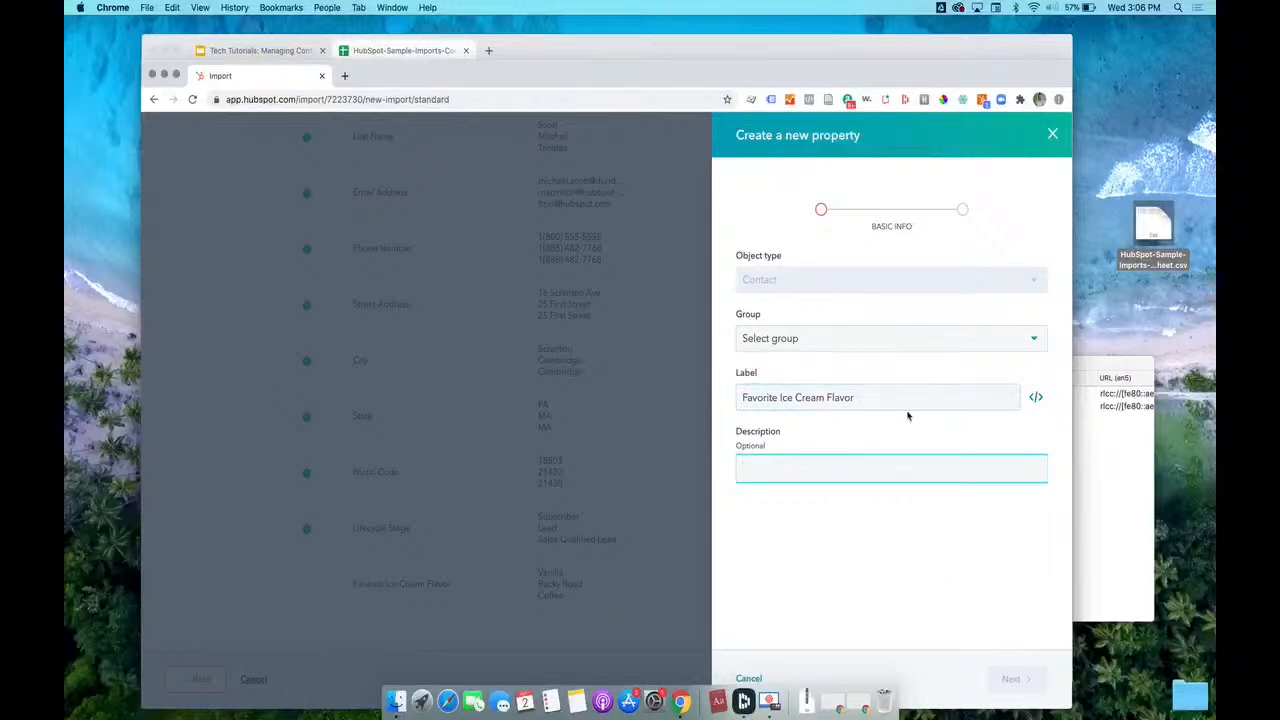
type("ice")
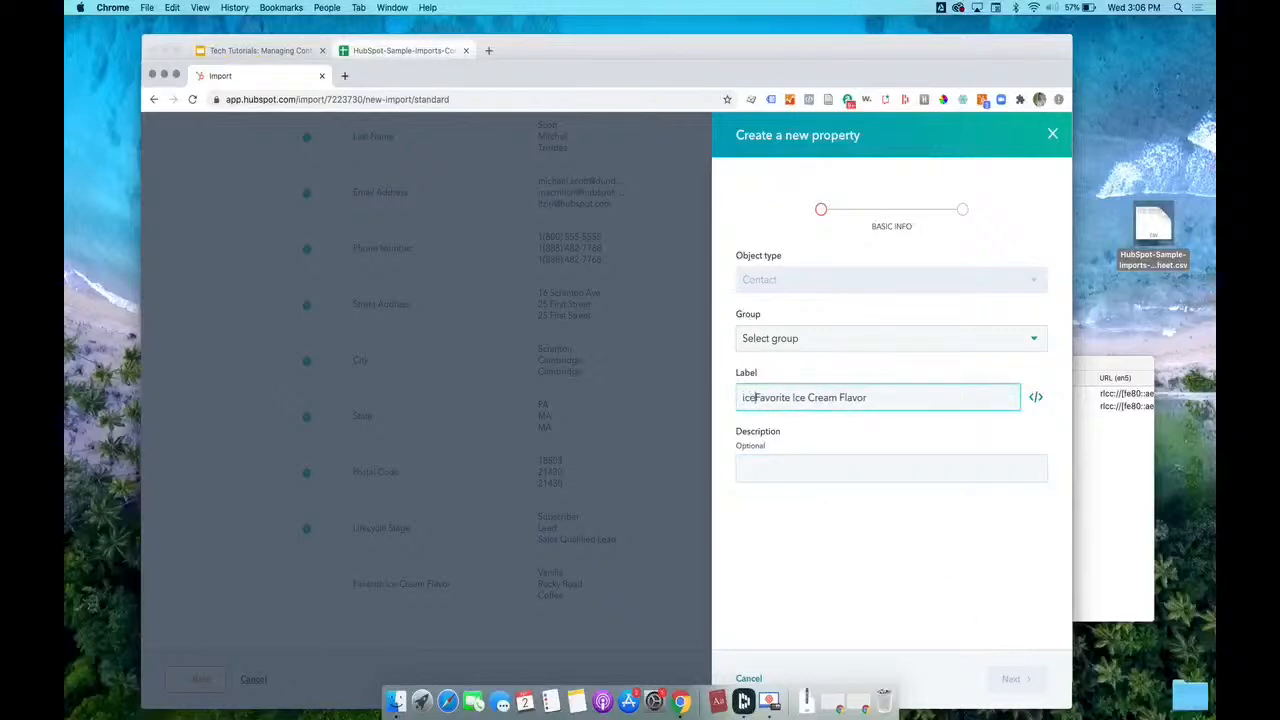
left_click(890, 468)
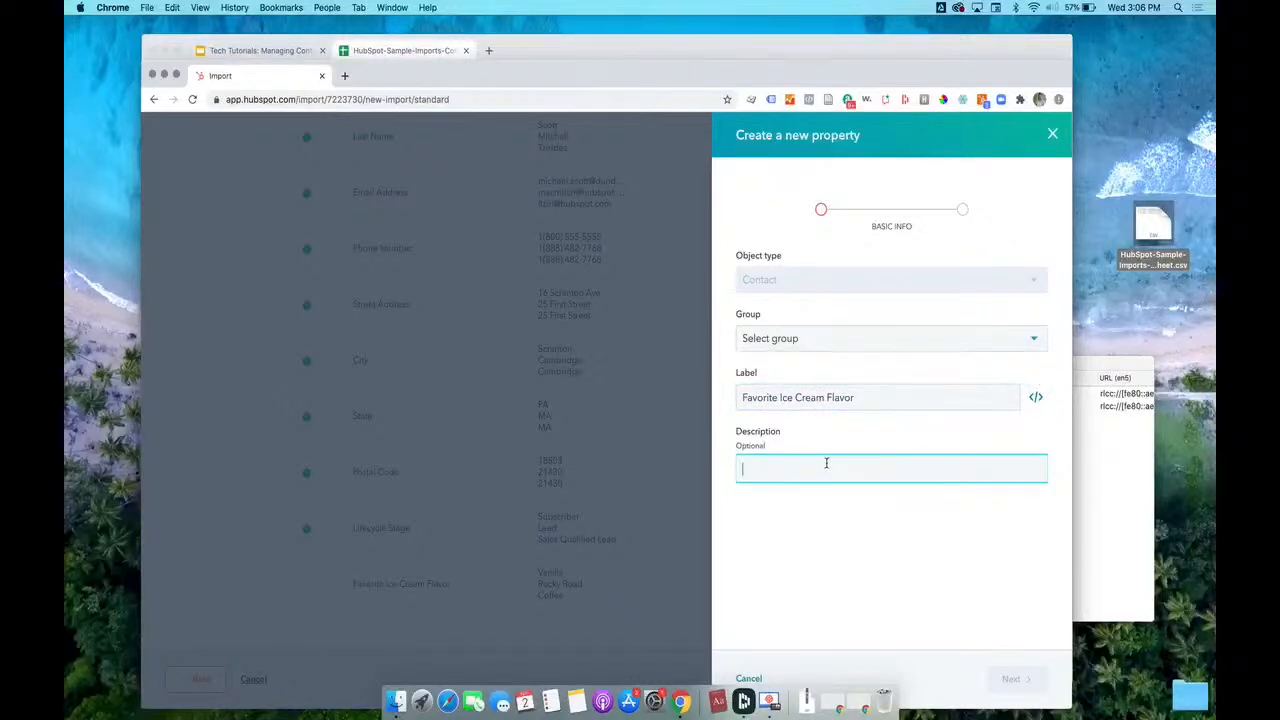
type("flavor")
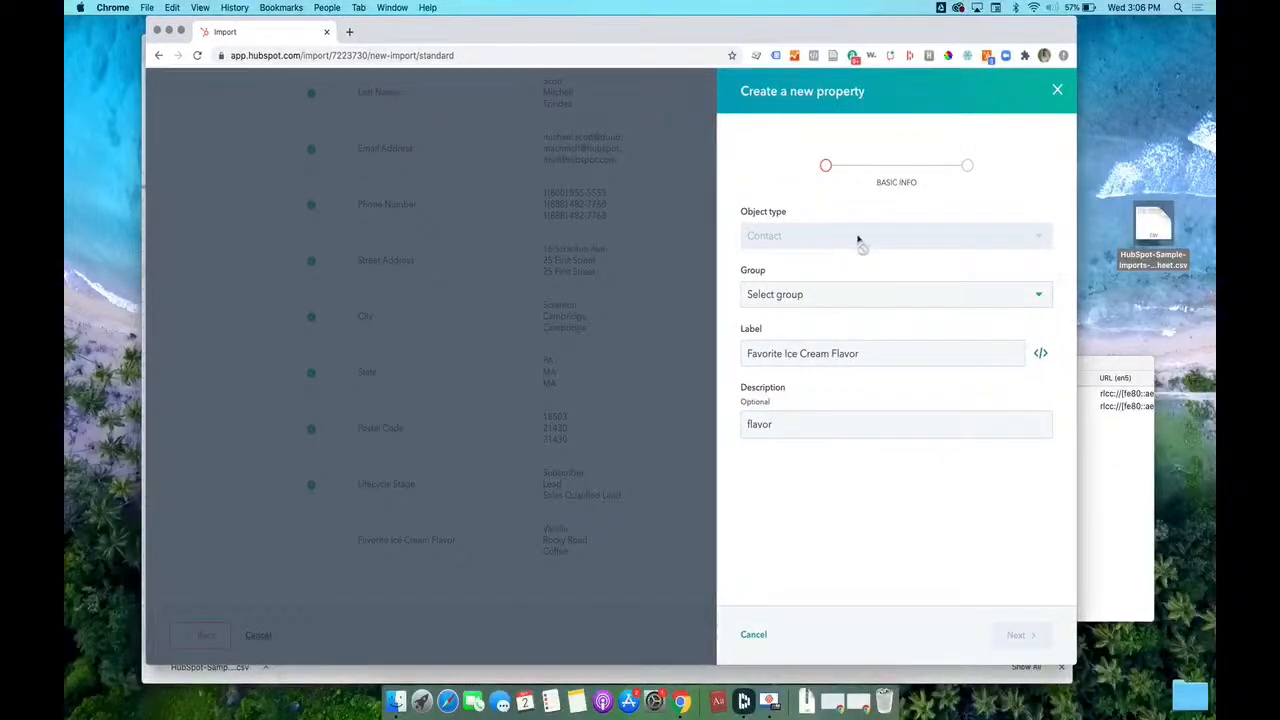
left_click(894, 294)
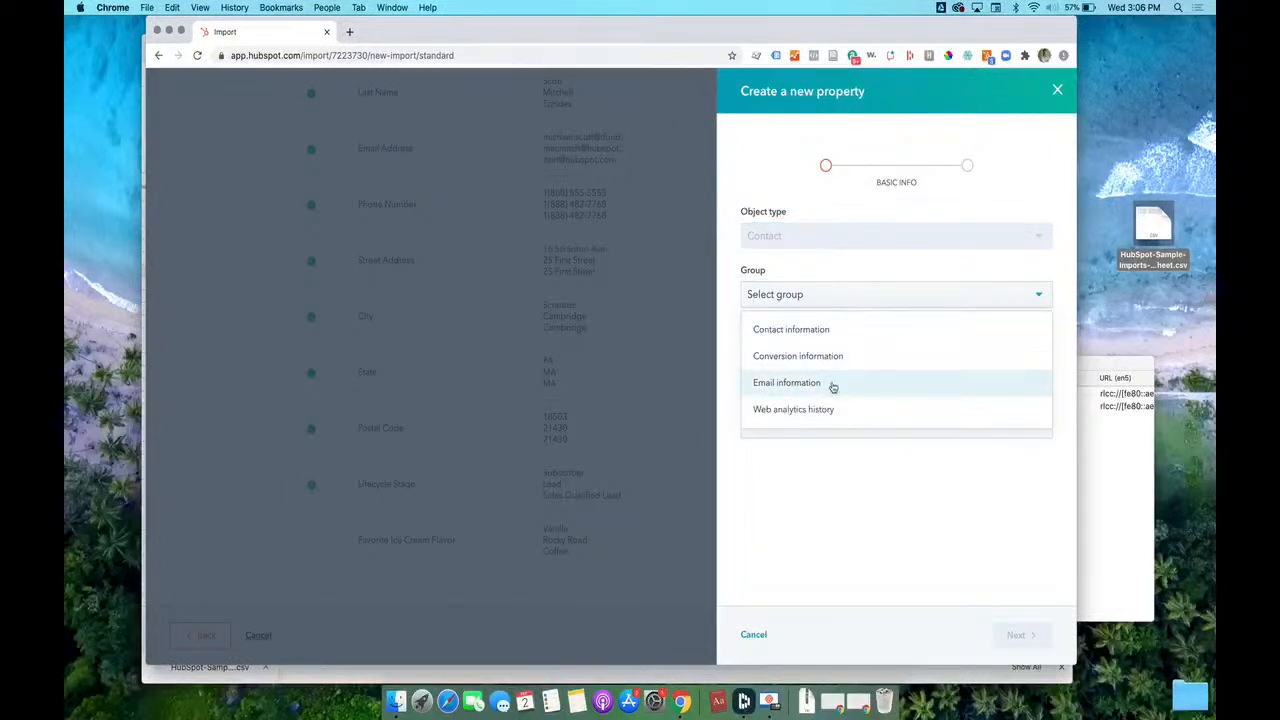
left_click(790, 329)
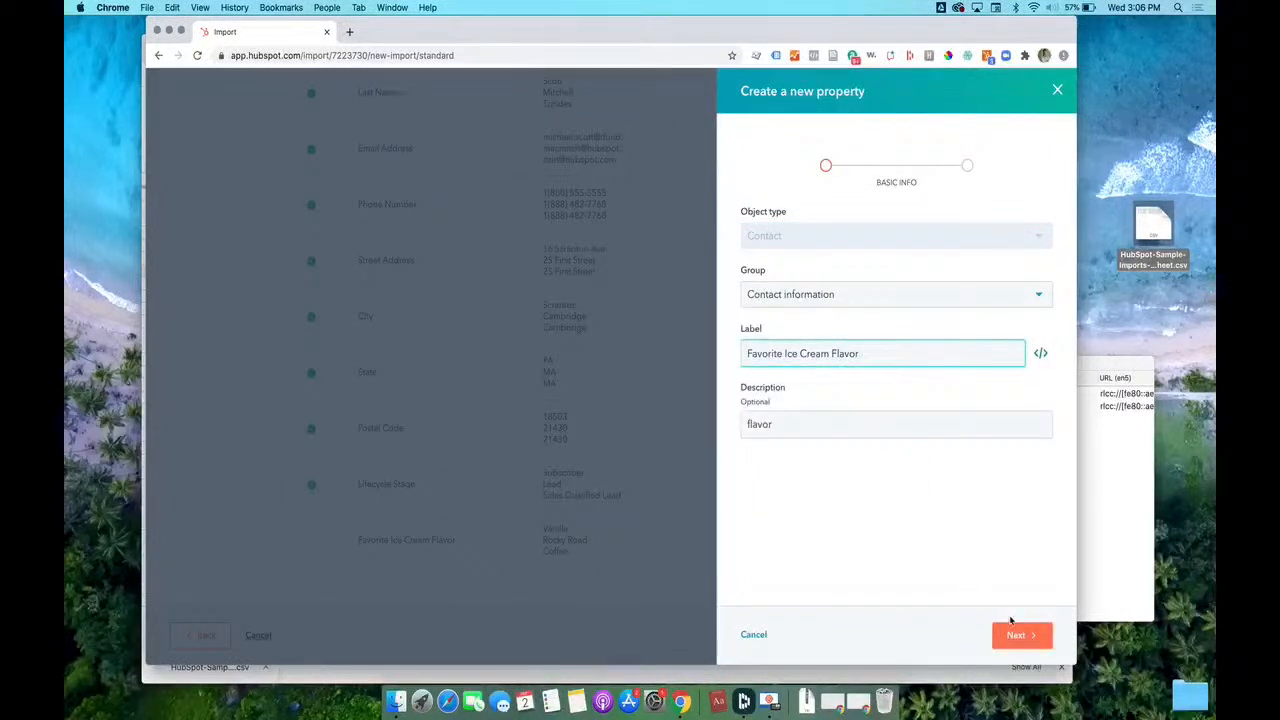
left_click(895, 294)
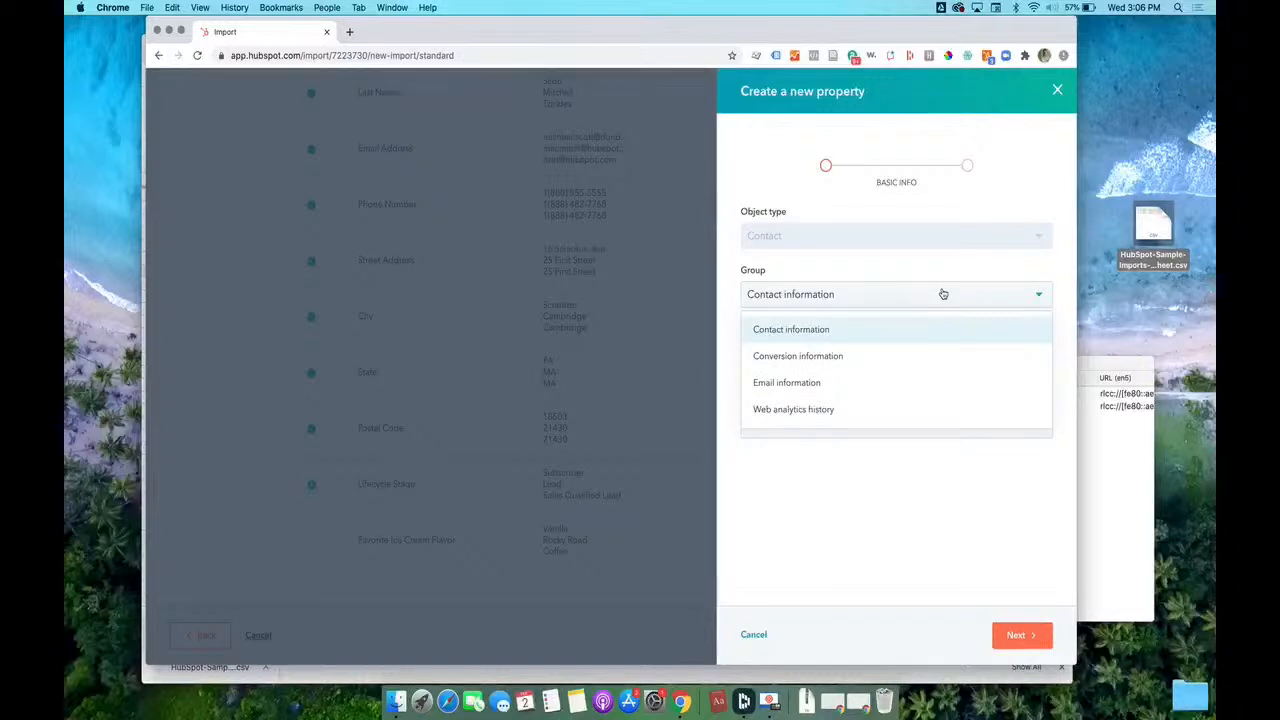
left_click(790, 329)
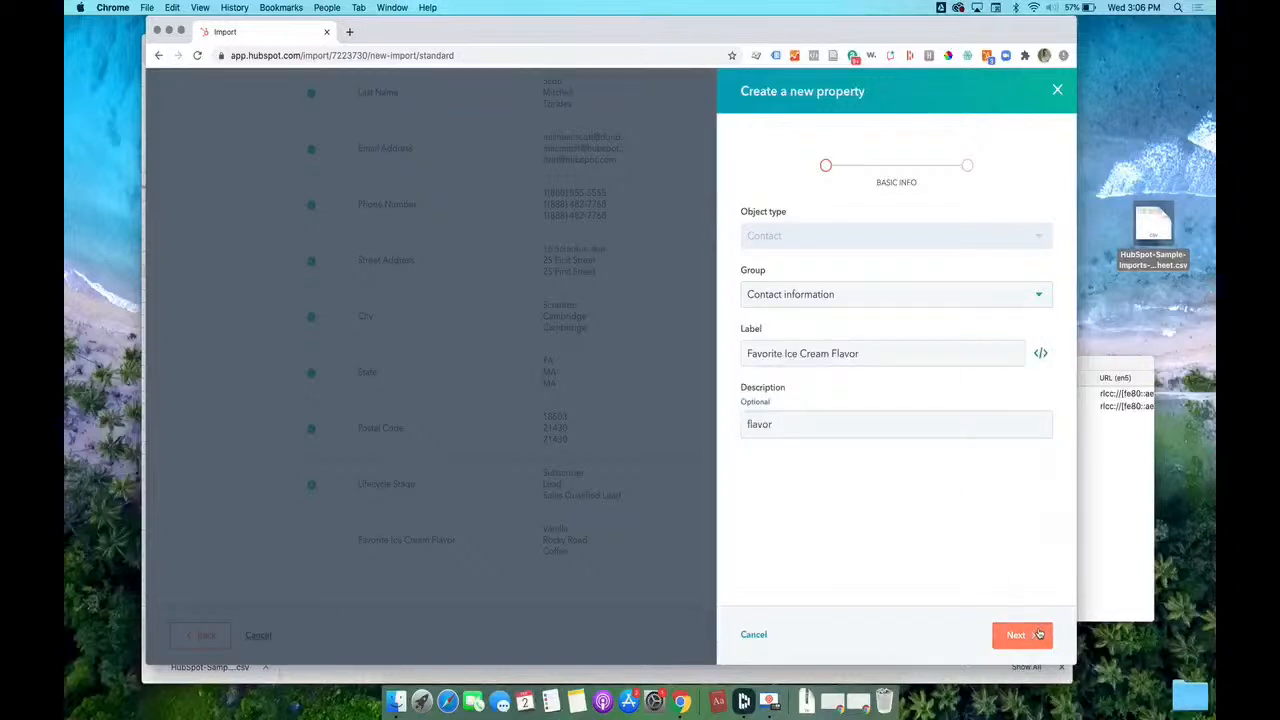
- Make the Favorite Ice Cream Flavor property single-line text, create it, and continue to import details
left_click(1021, 635)
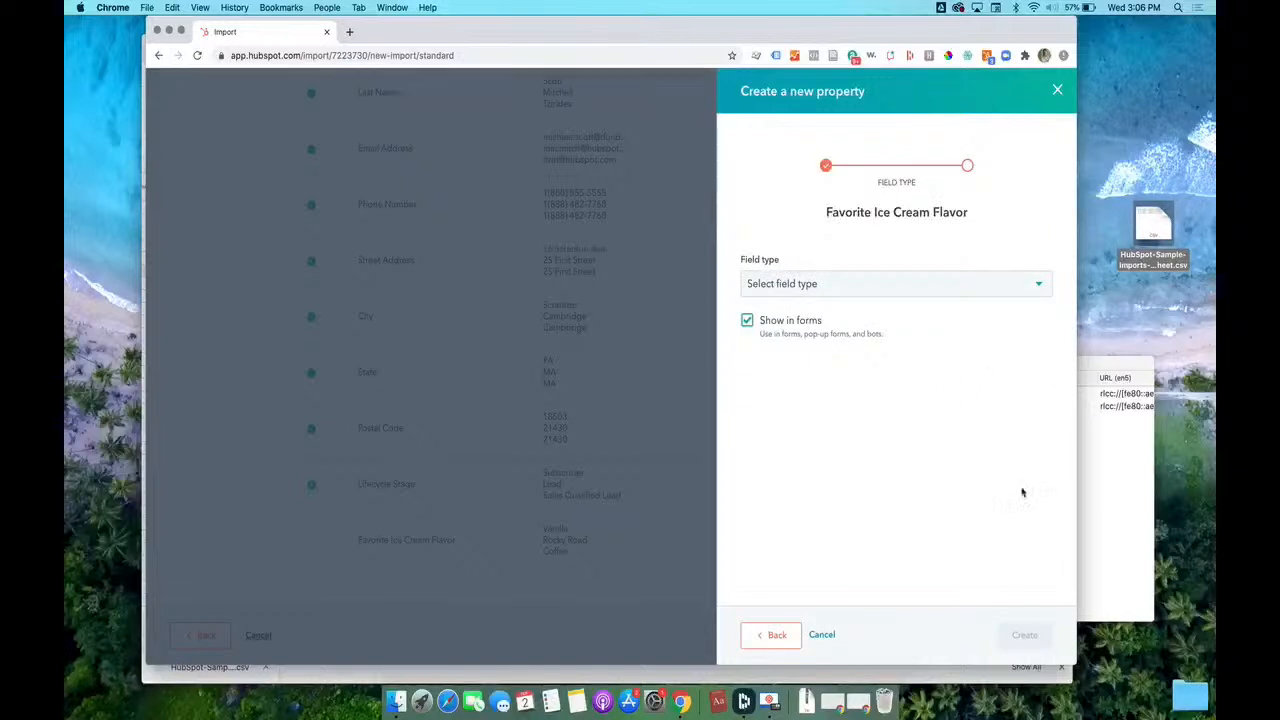
left_click(895, 283)
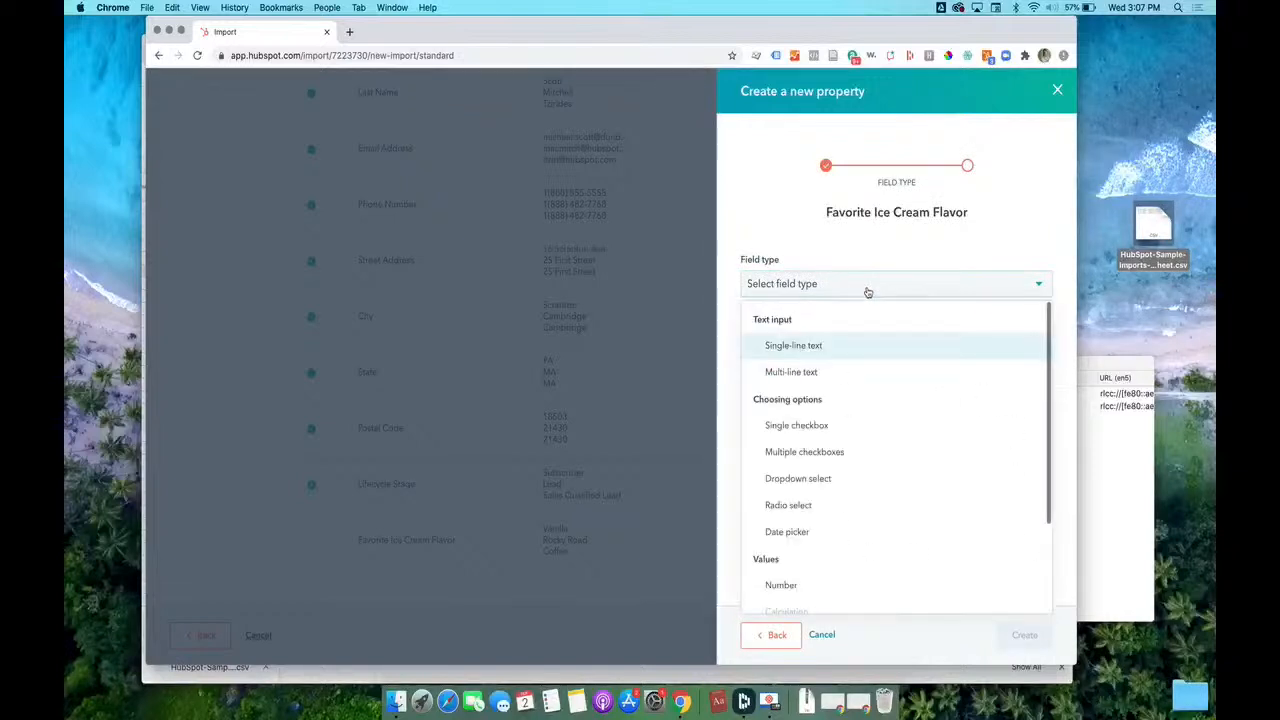
left_click(793, 345)
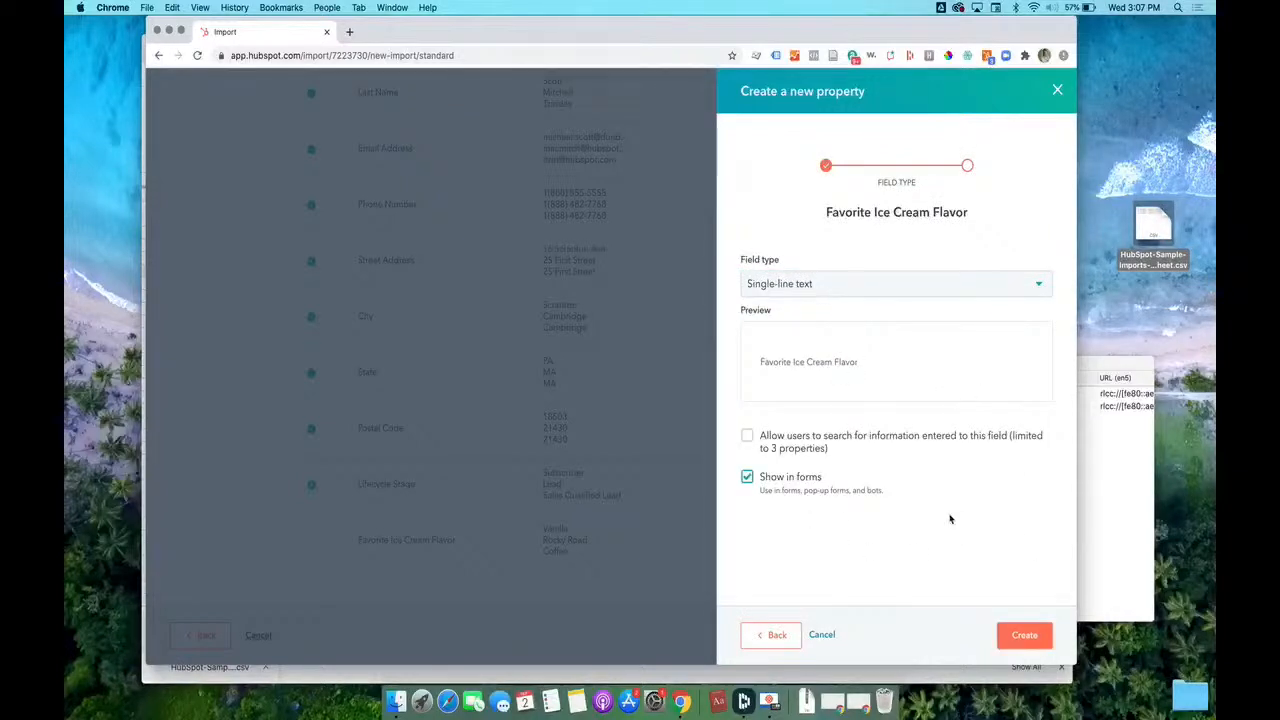
left_click(1024, 635)
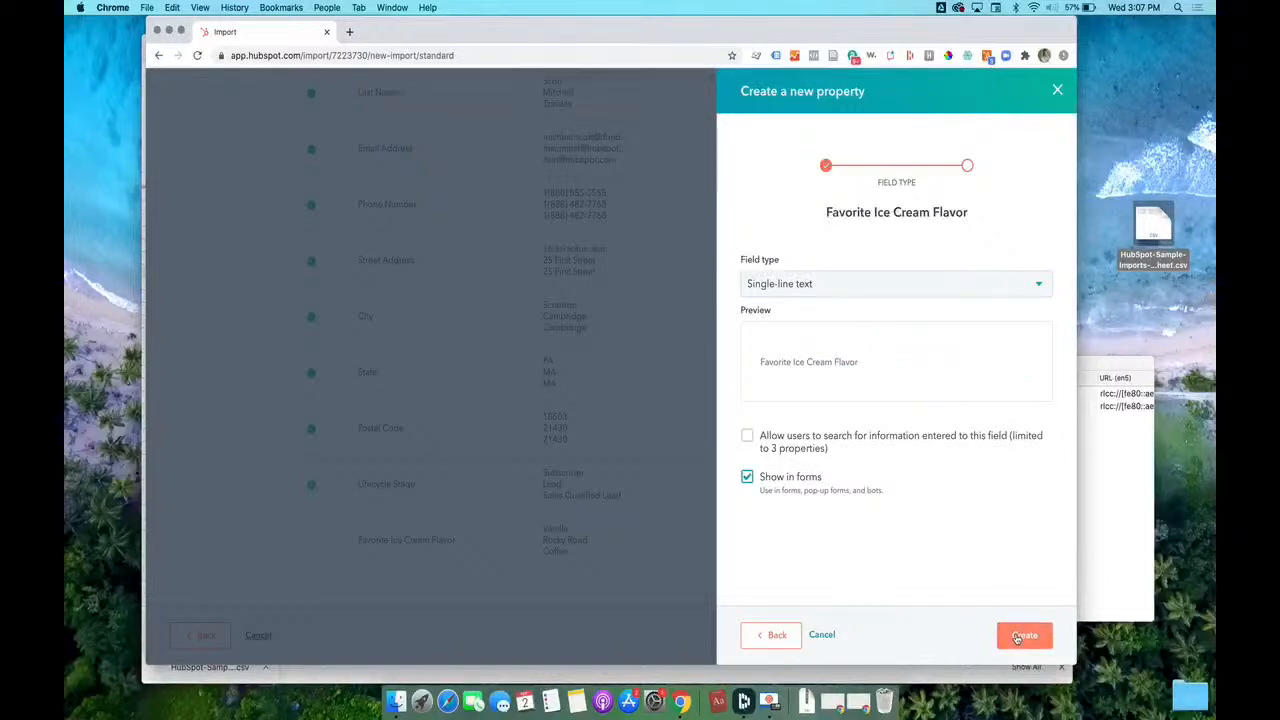
left_click(1023, 635)
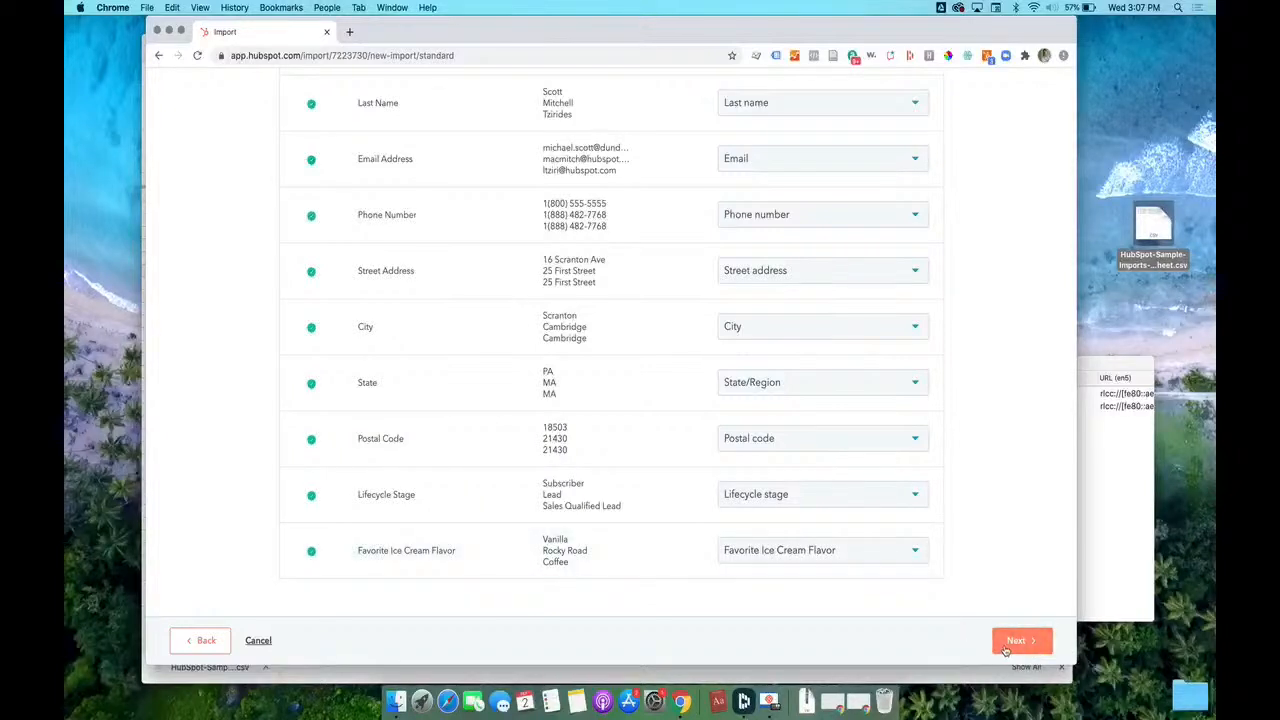
left_click(1021, 640)
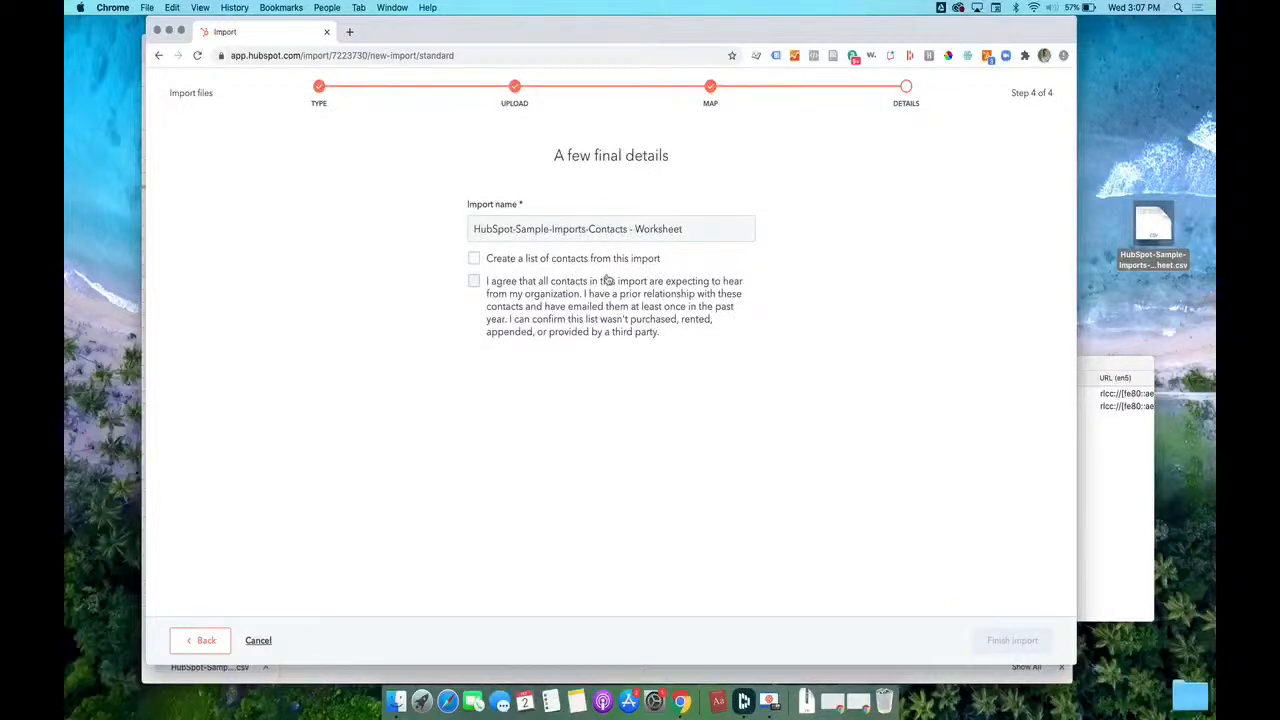
- Create a contact list from the import, confirm consent, and finish the import
left_click(473, 258)
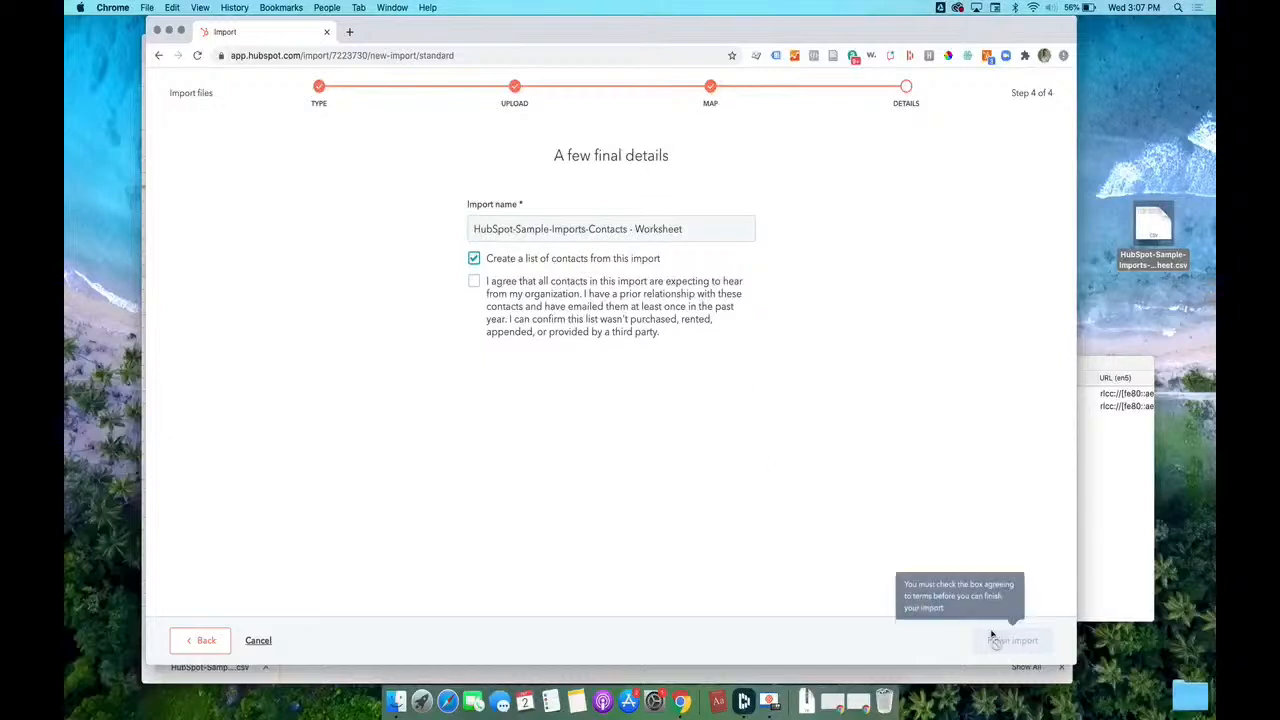
left_click(474, 280)
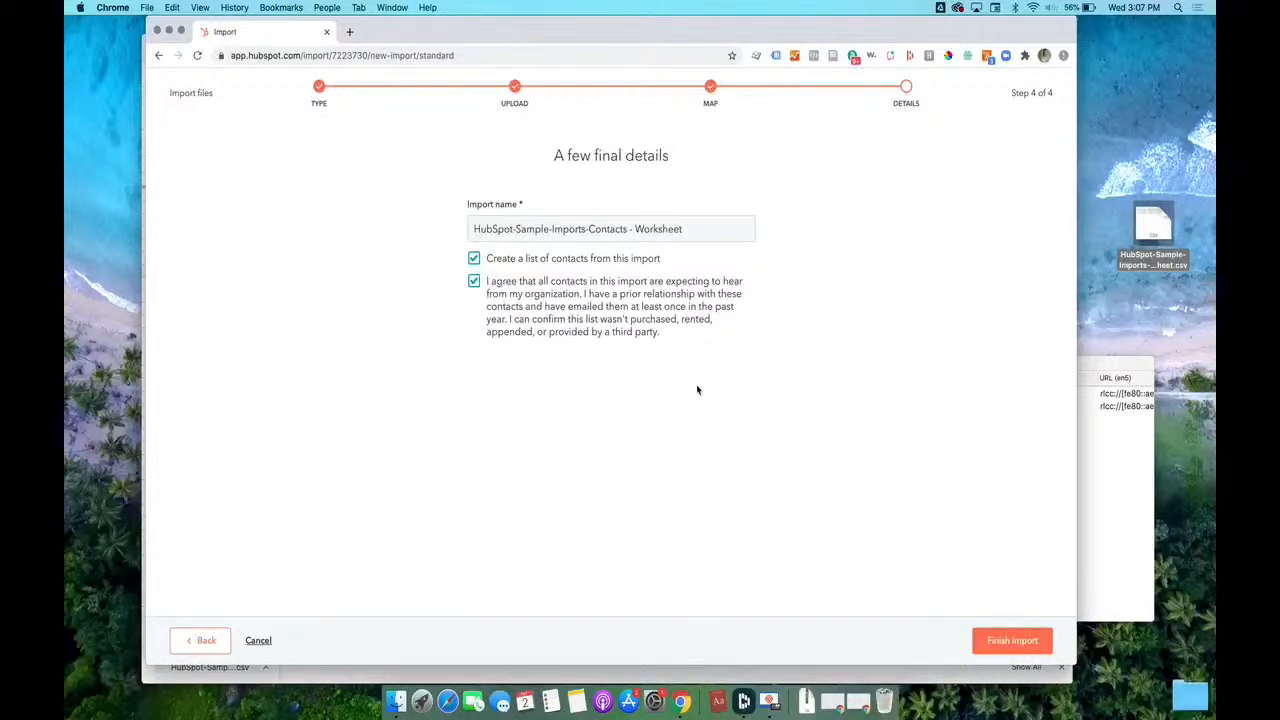
left_click(1012, 640)
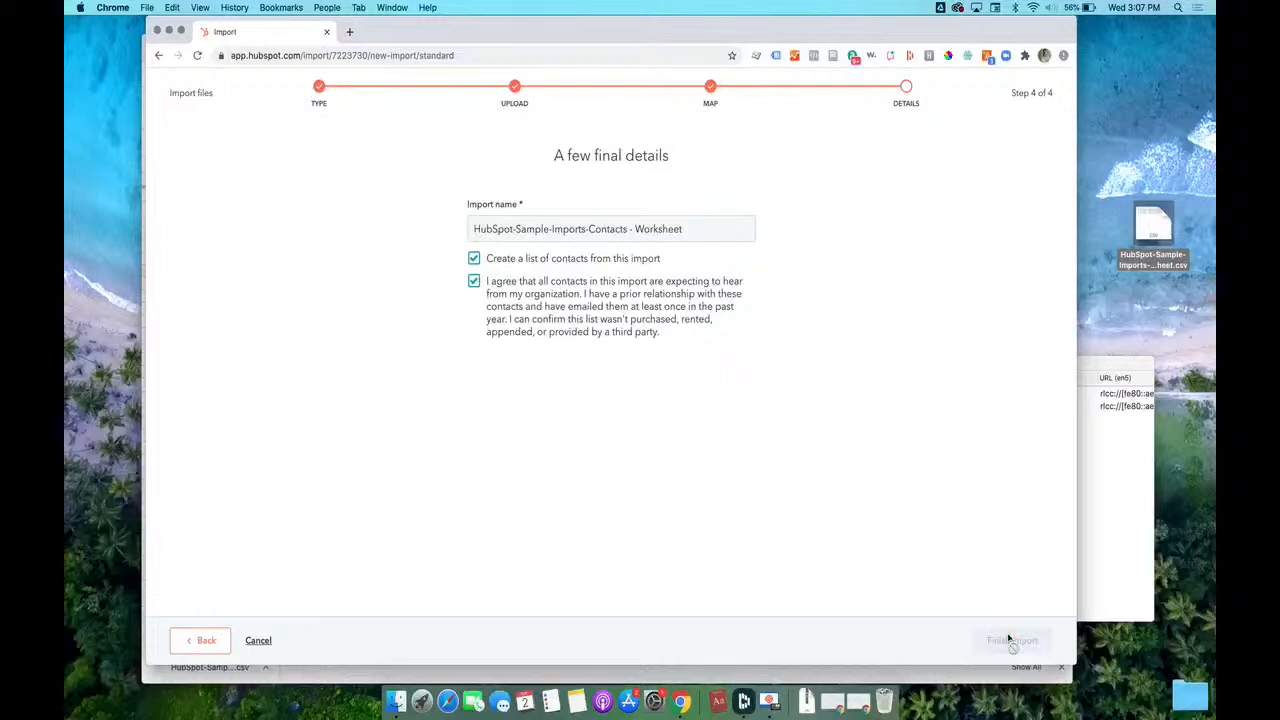
left_click(1012, 640)
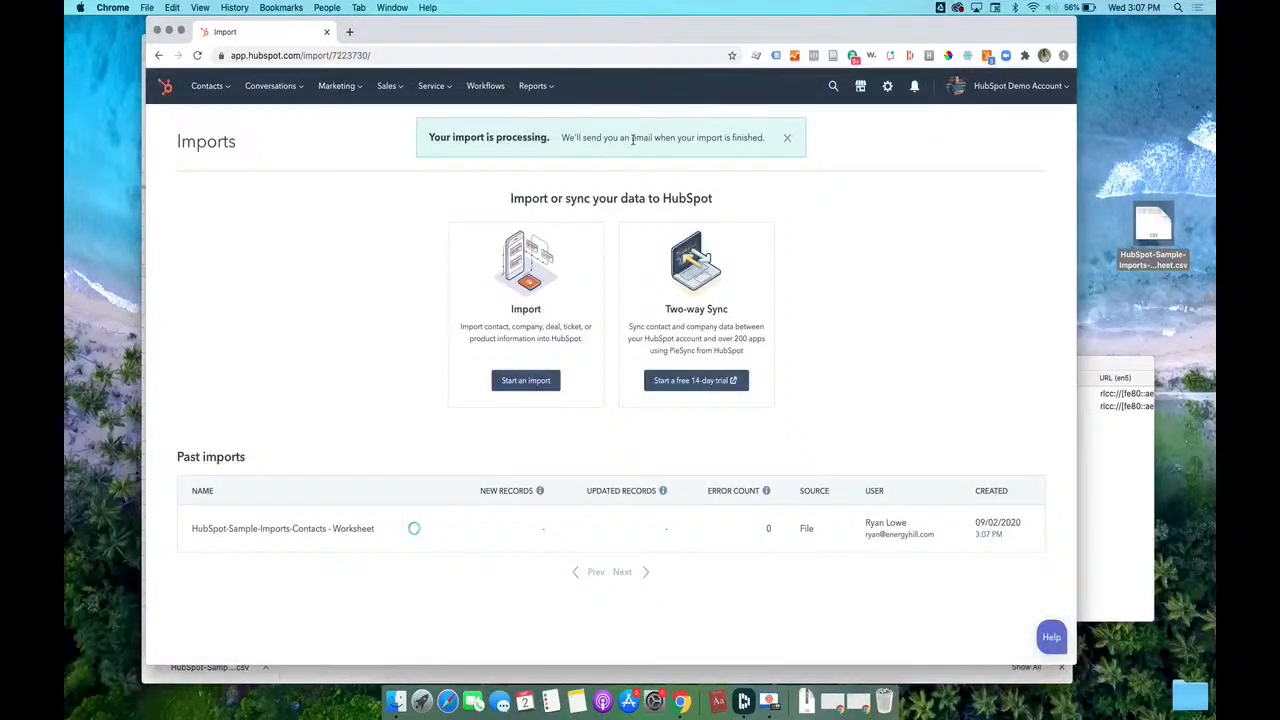
left_click(787, 137)
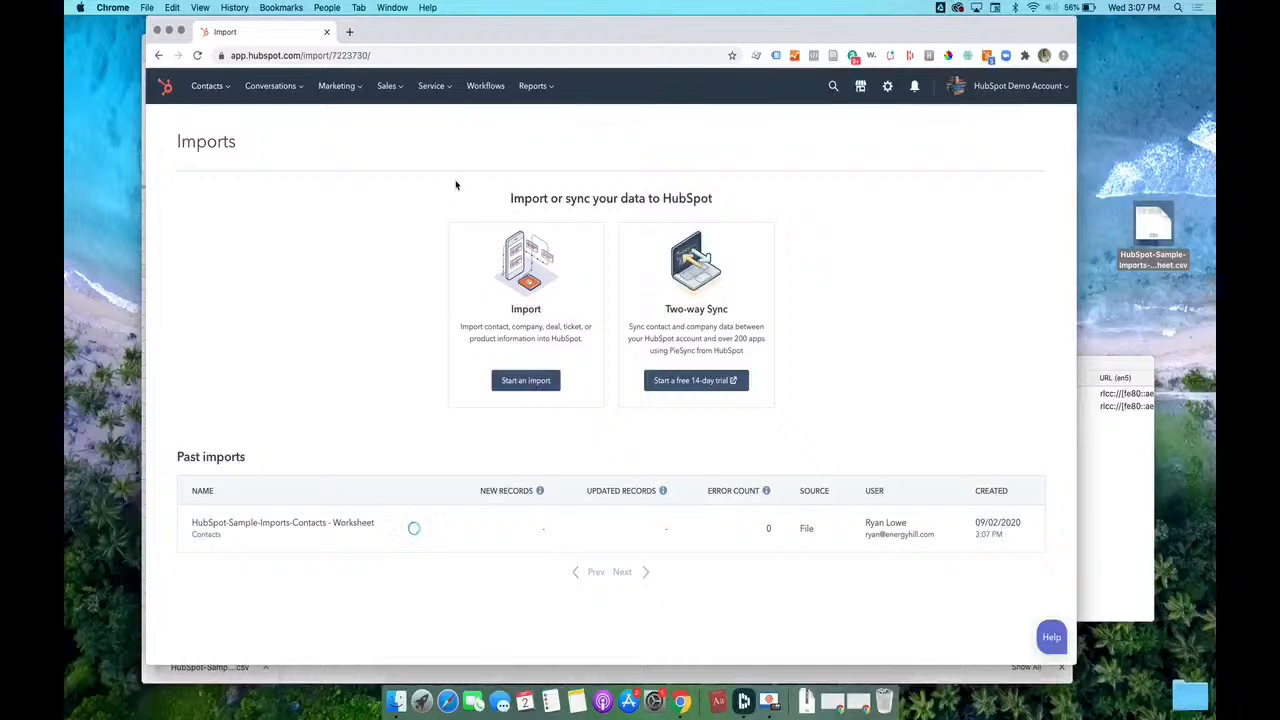
- Go to the Contacts list to see the newly imported contacts
left_click(208, 85)
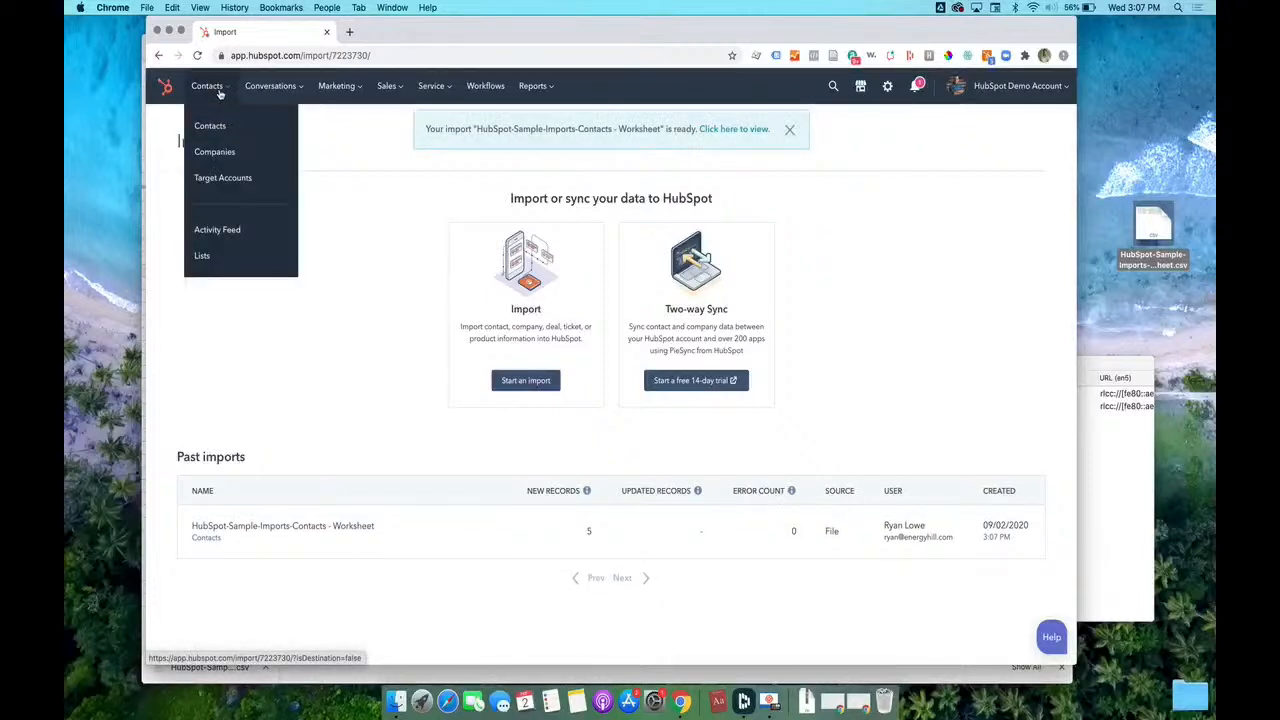
left_click(210, 125)
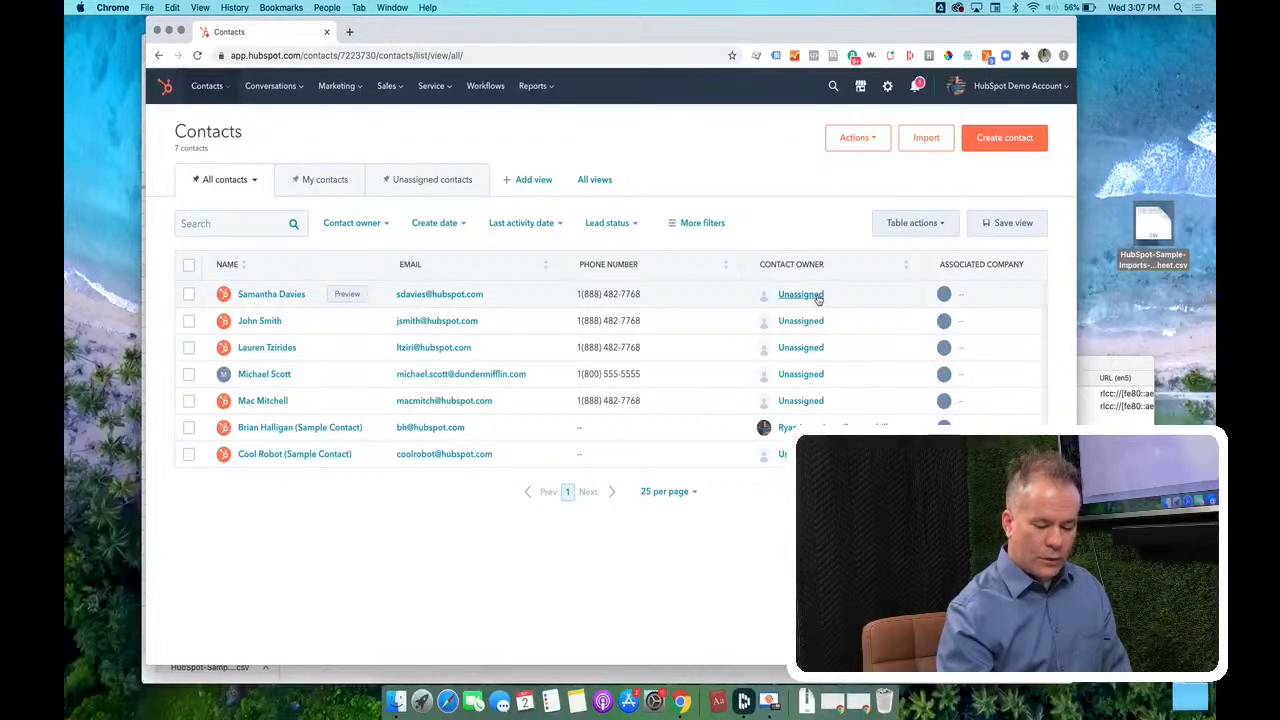
left_click(800, 294)
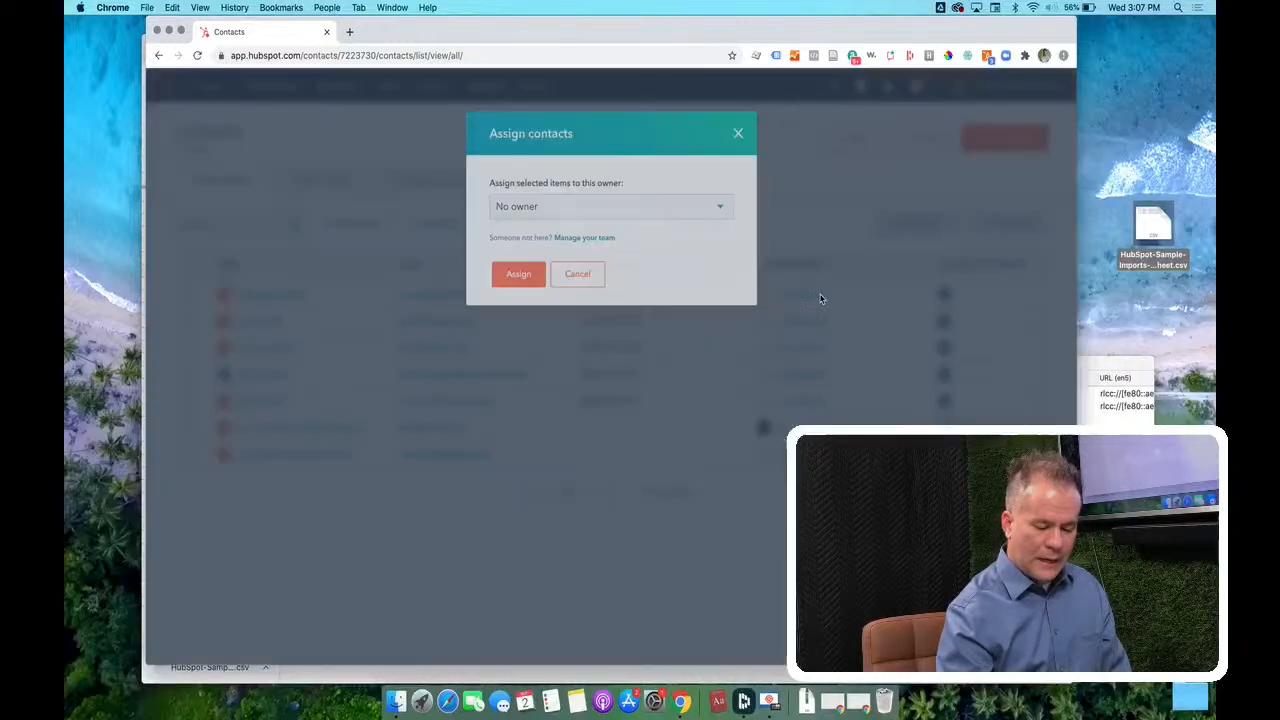
left_click(610, 206)
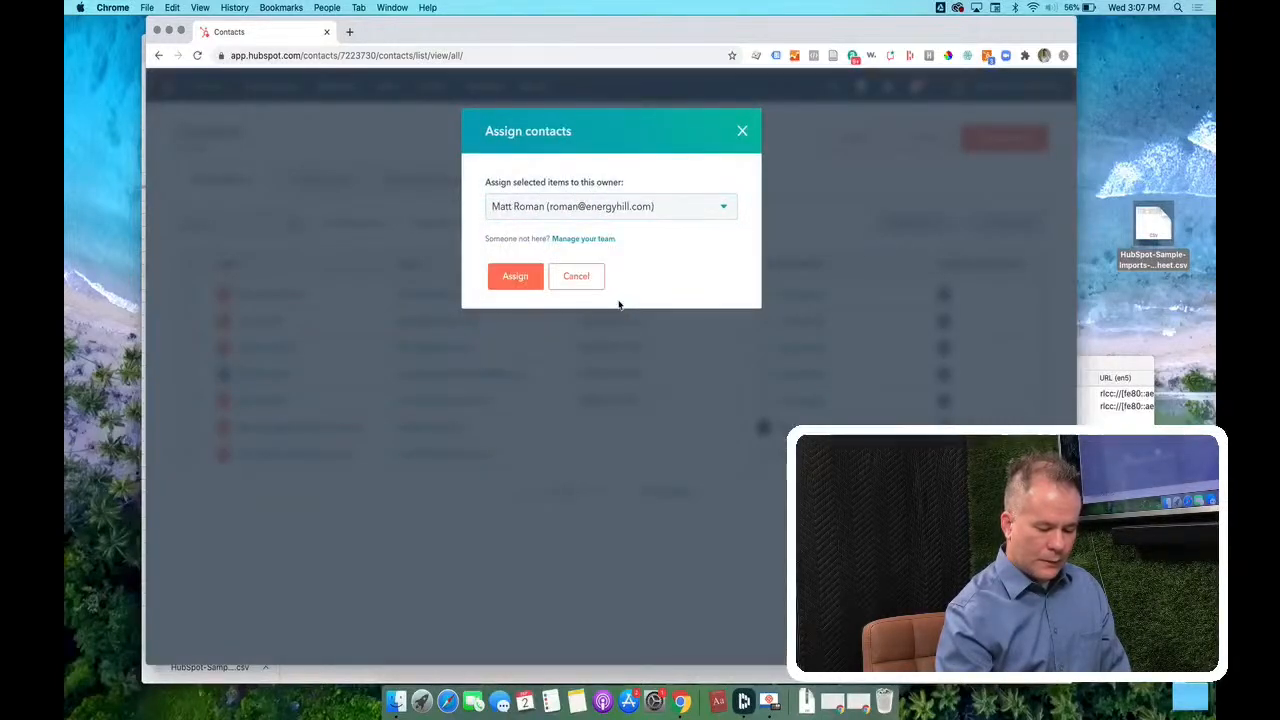
left_click(515, 276)
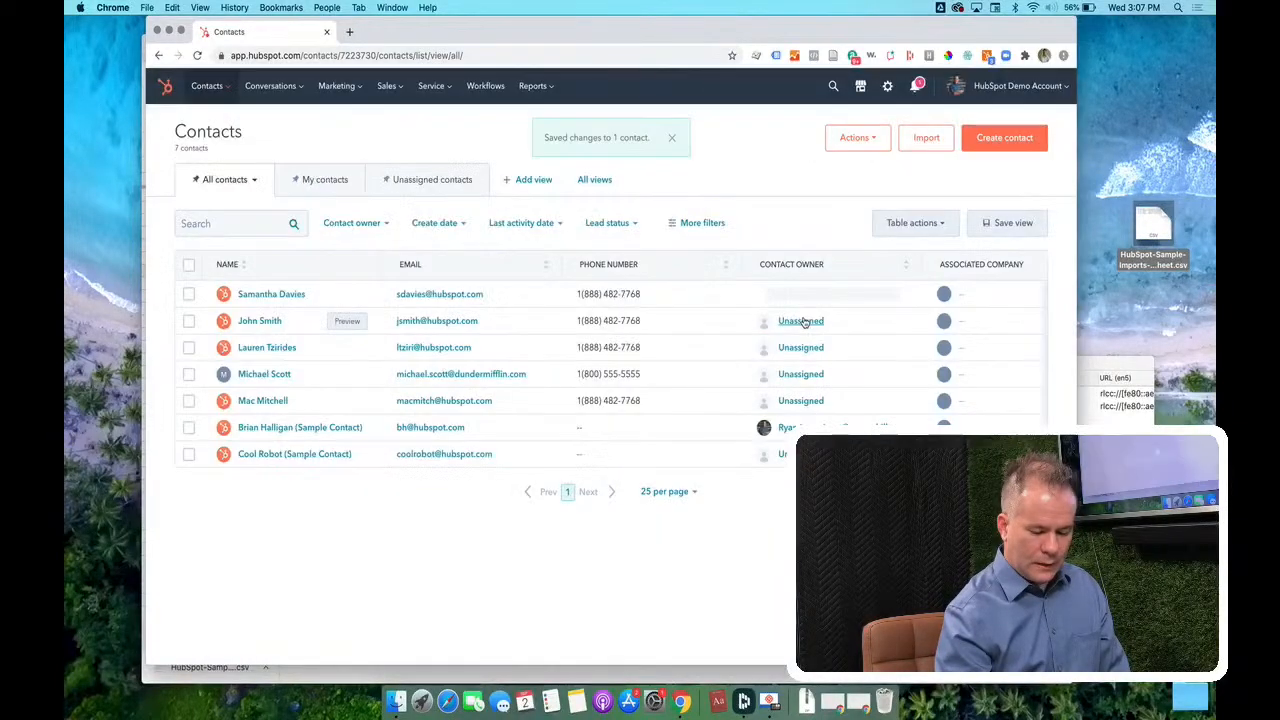
left_click(800, 320)
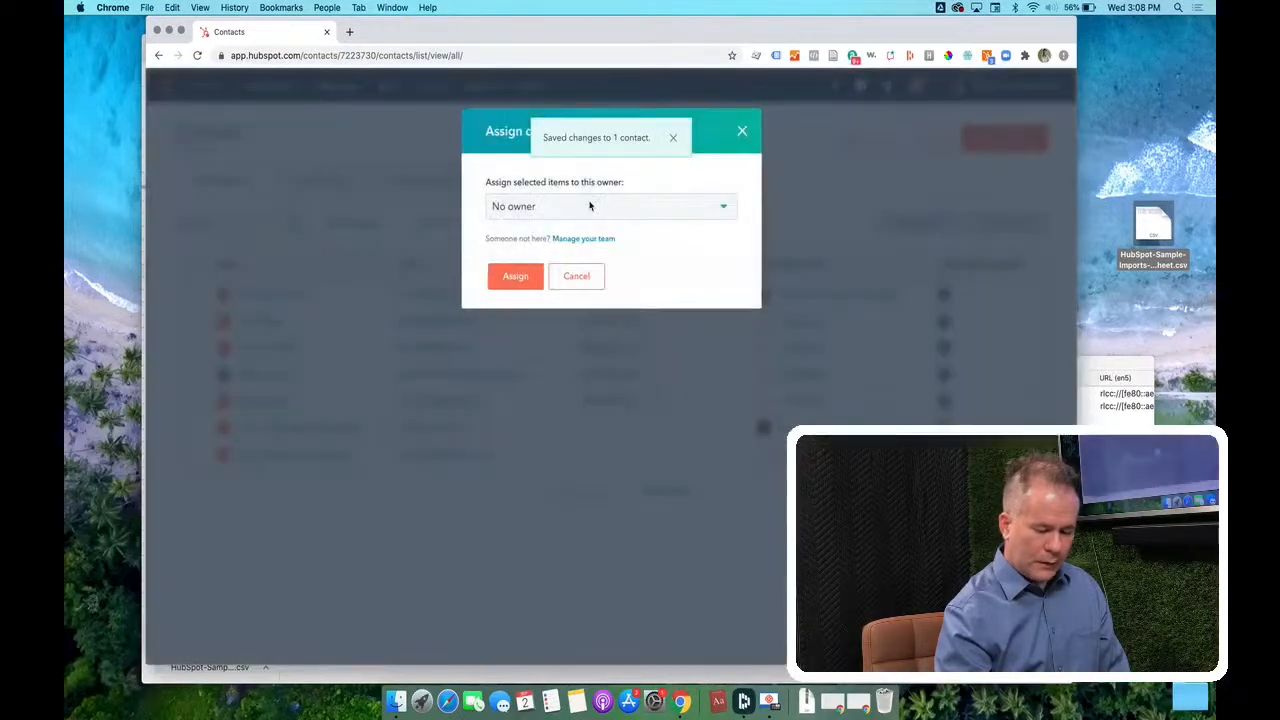
left_click(610, 206)
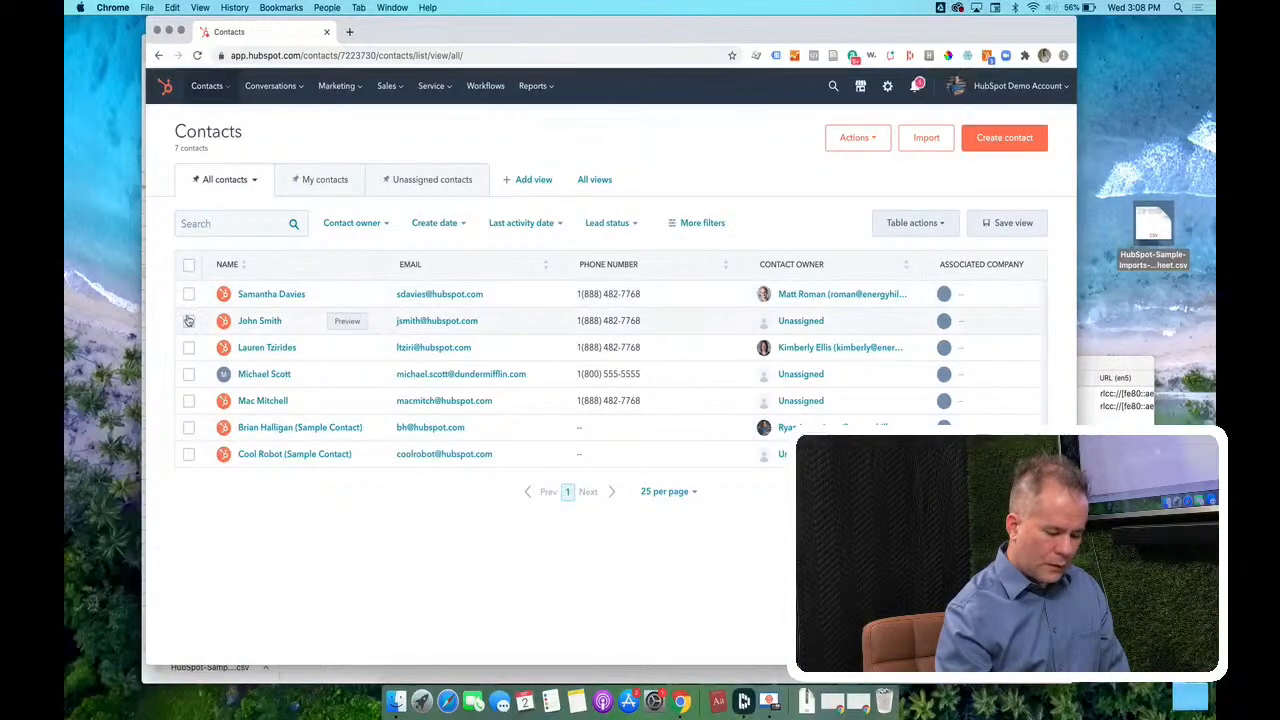
left_click(189, 400)
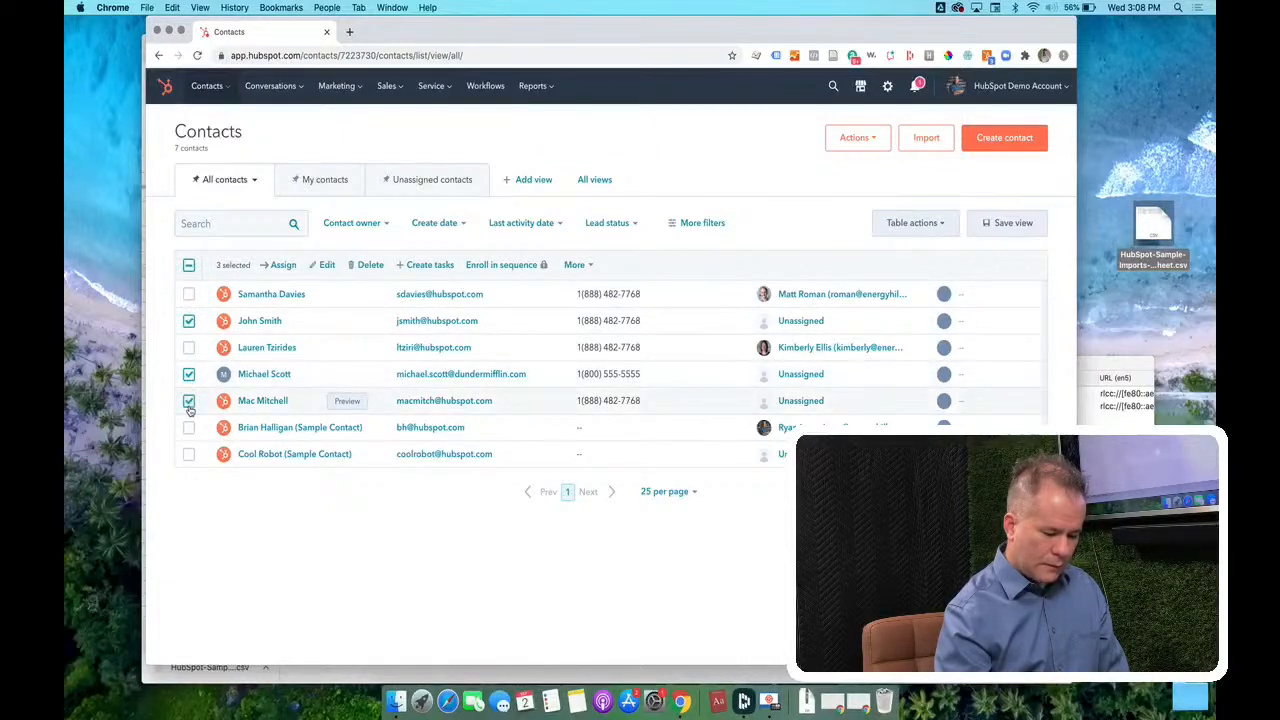
left_click(189, 454)
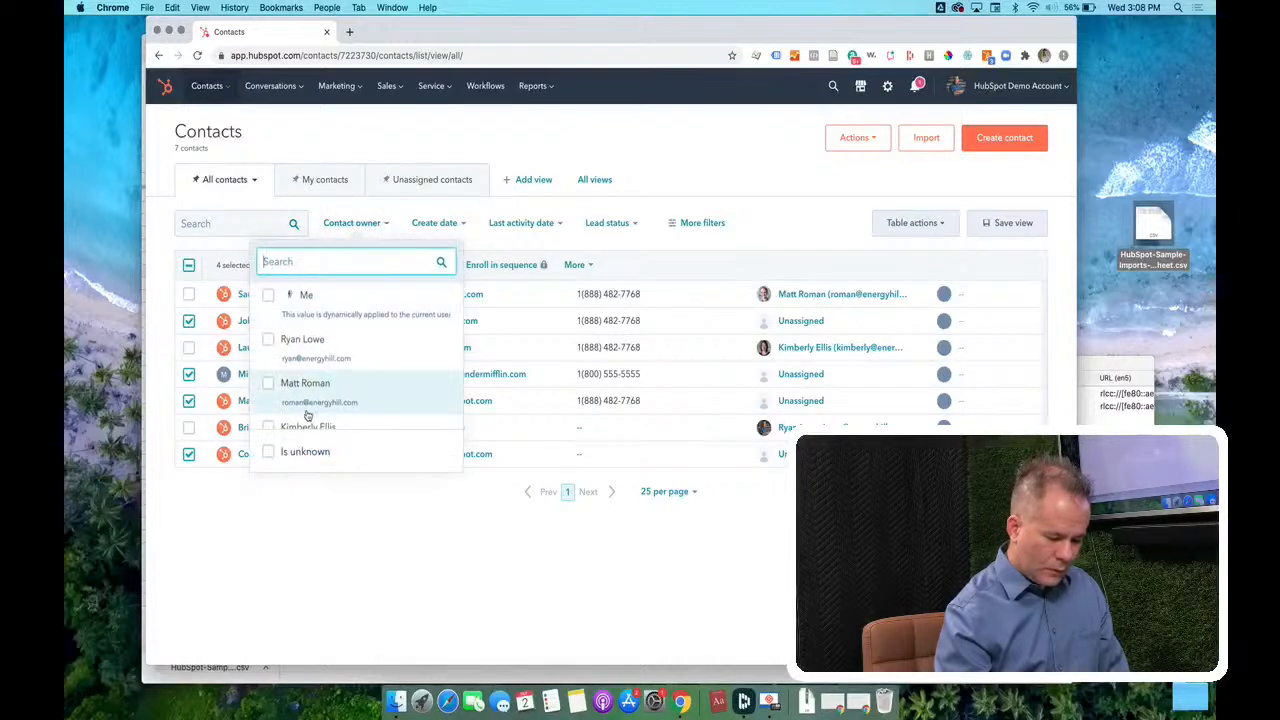
left_click(275, 398)
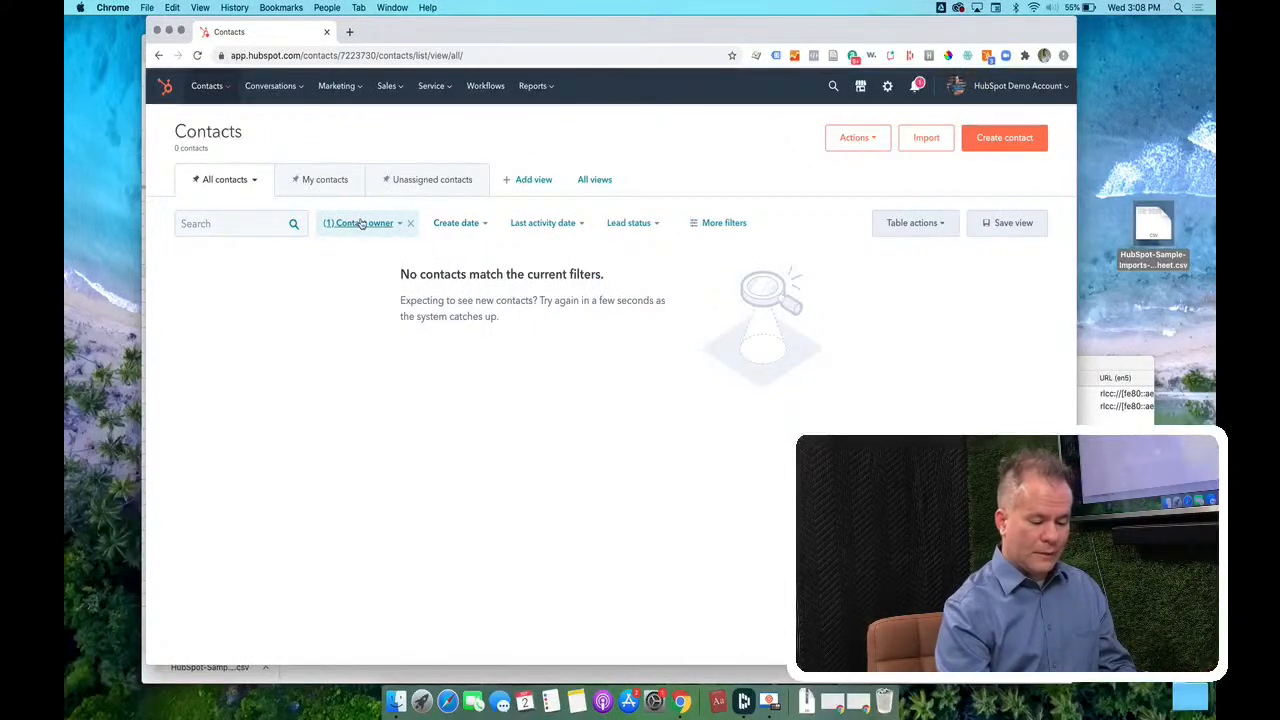
left_click(358, 222)
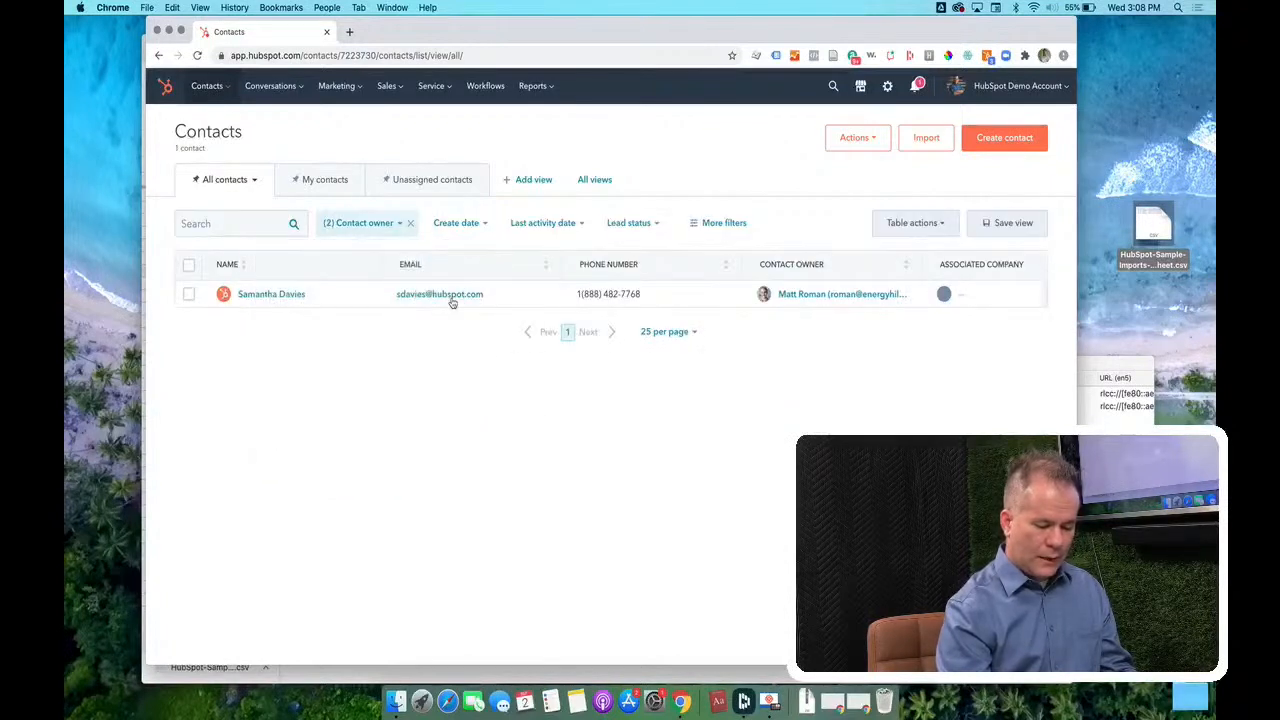
left_click(362, 222)
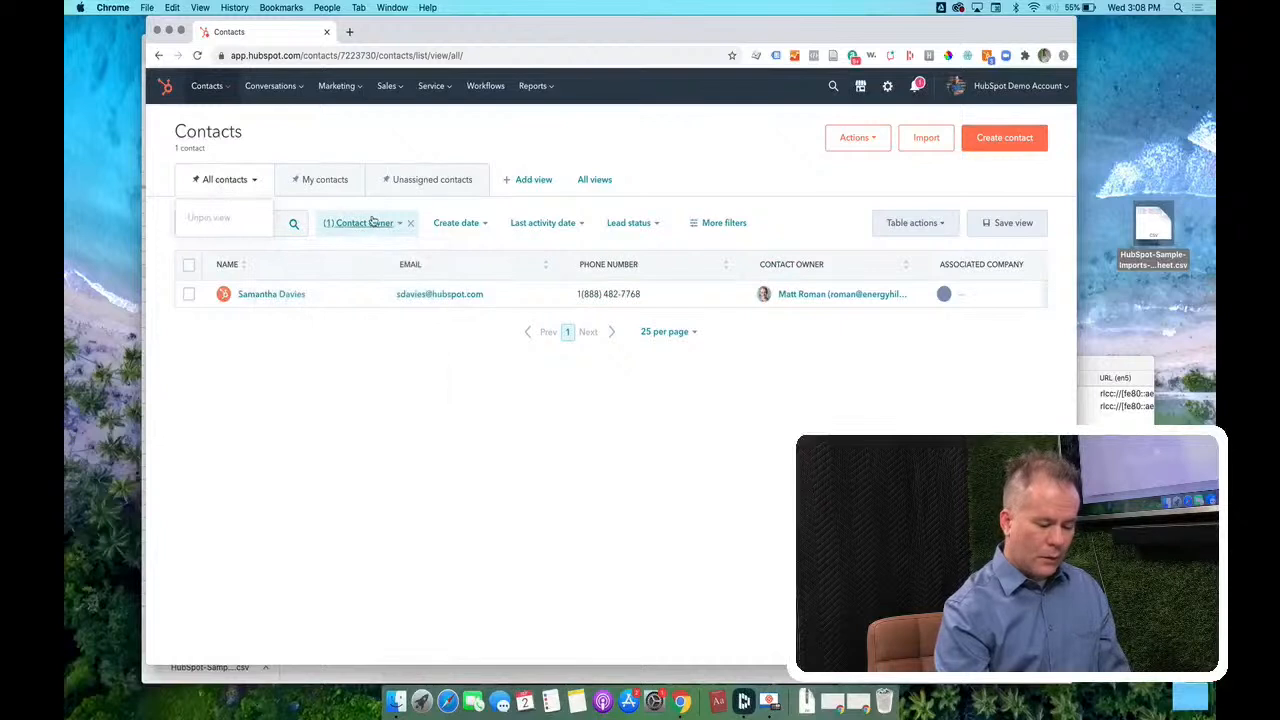
left_click(410, 222)
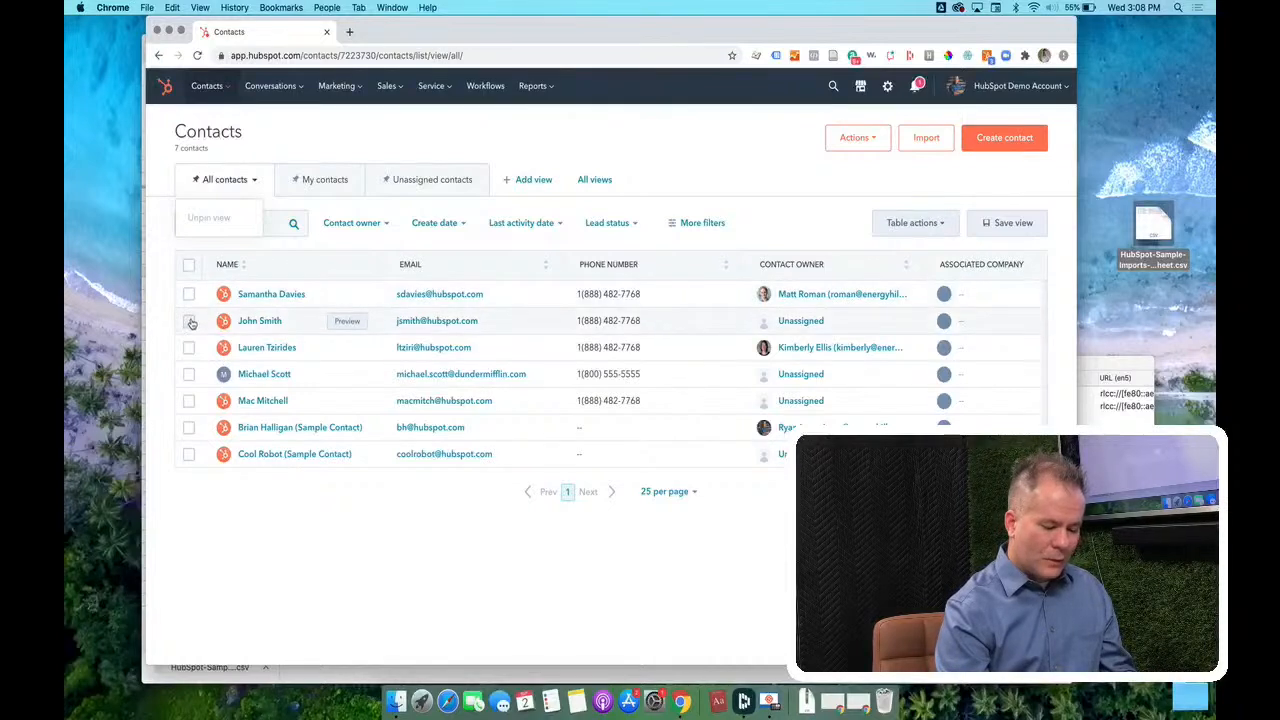
- Bulk-assign John Smith, Michael Scott, Mac Mitchell and Cool Robot to owner Orlando Lugo
left_click(189, 320)
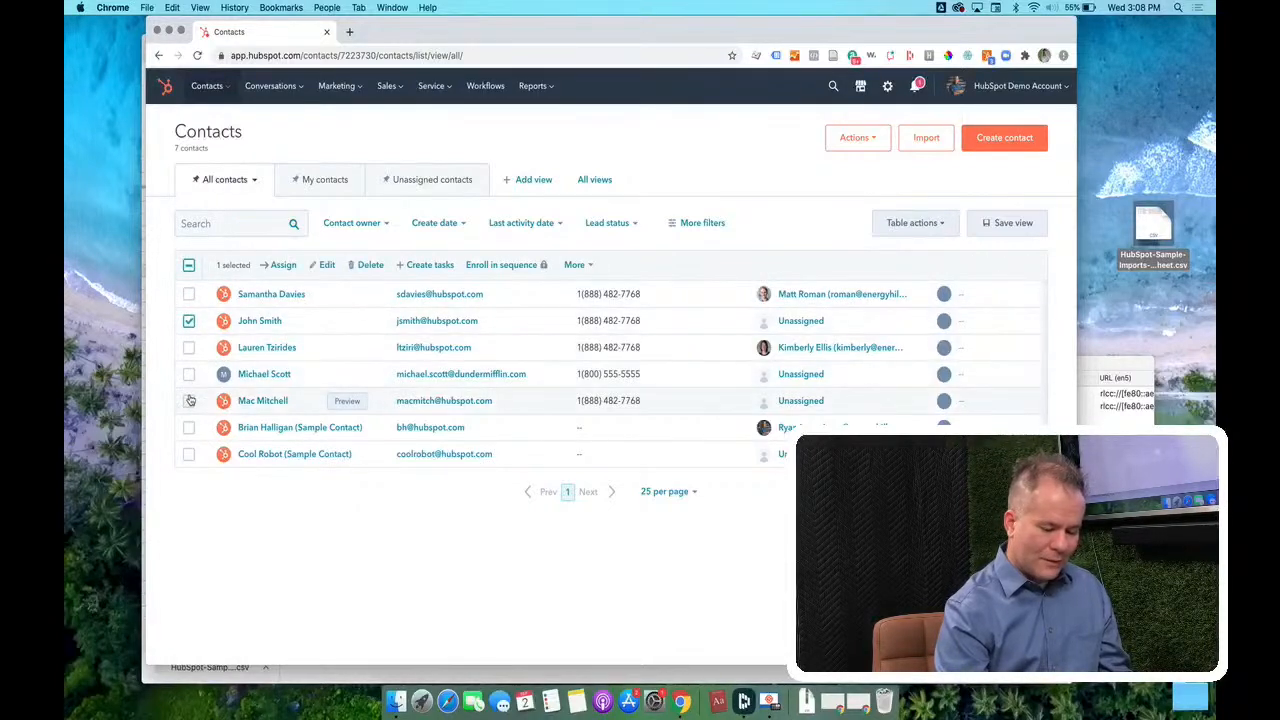
left_click(189, 454)
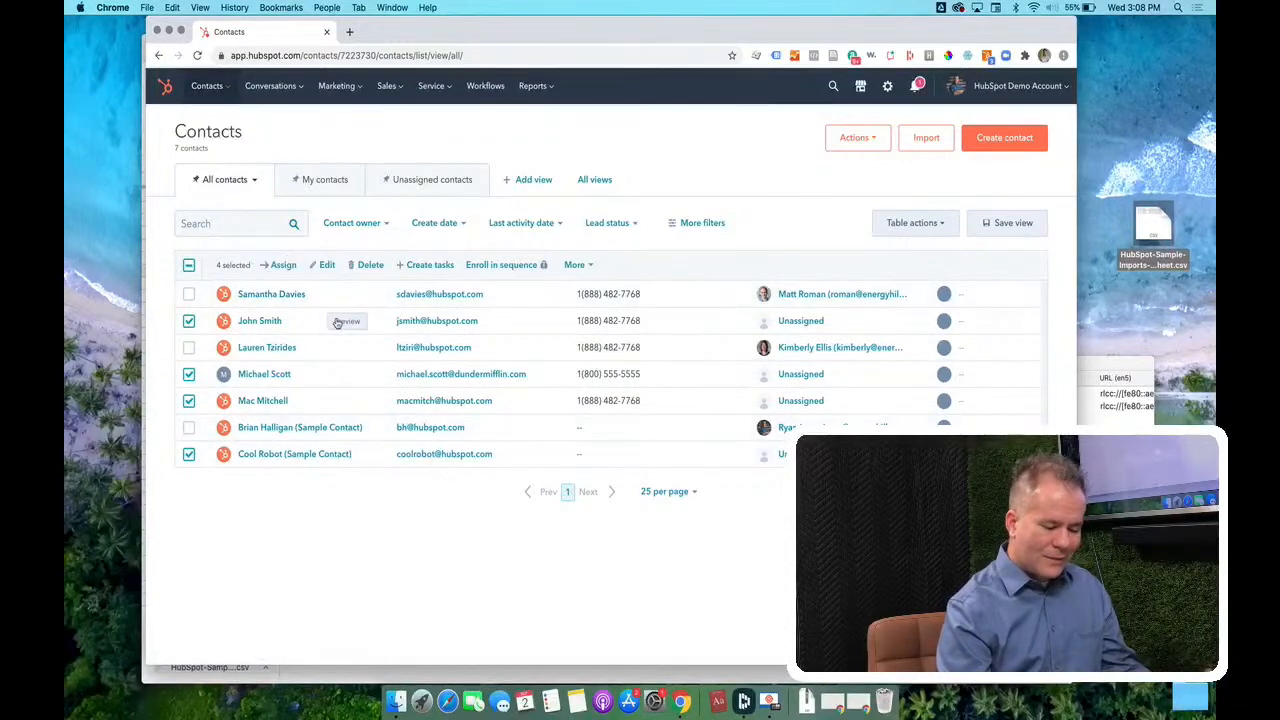
left_click(282, 264)
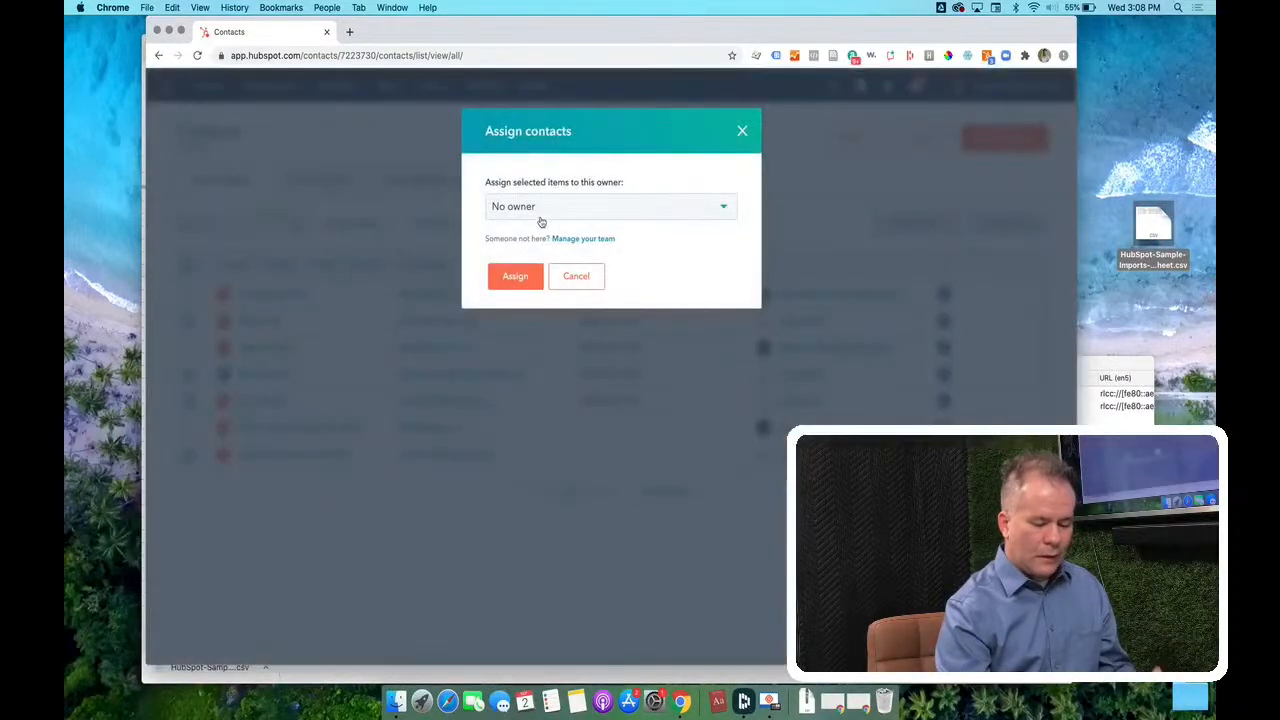
left_click(610, 206)
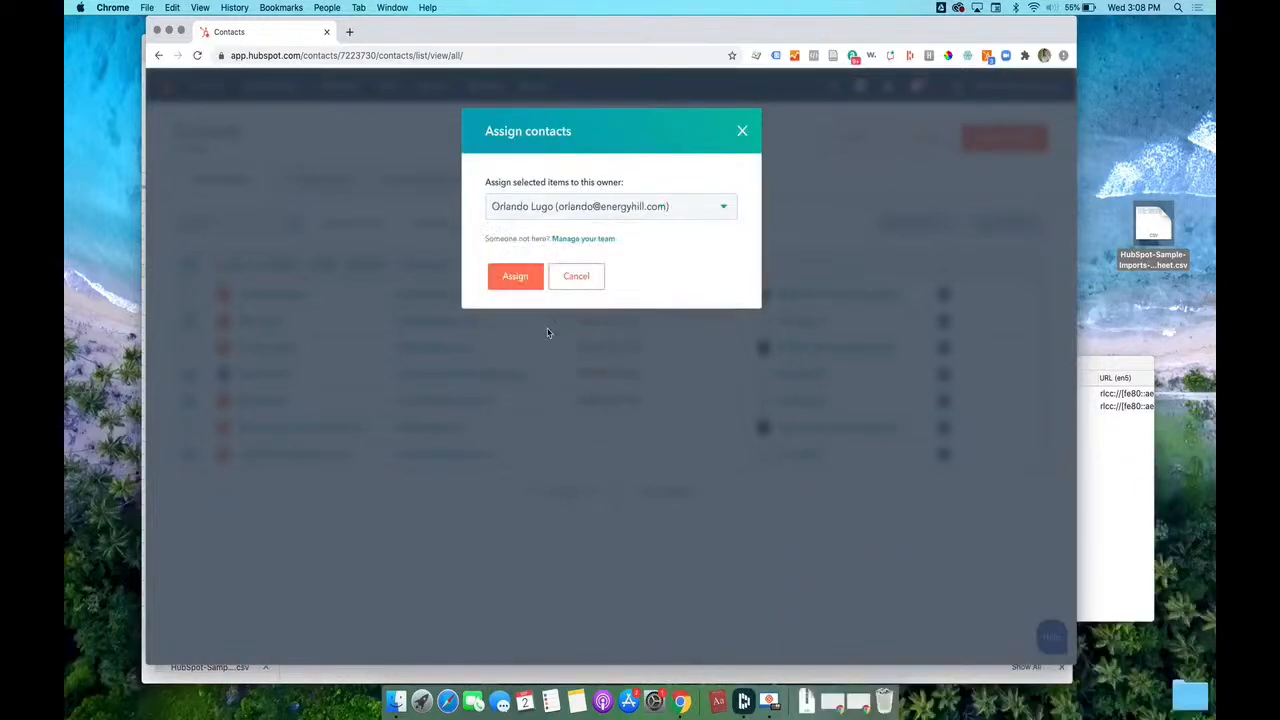
left_click(515, 276)
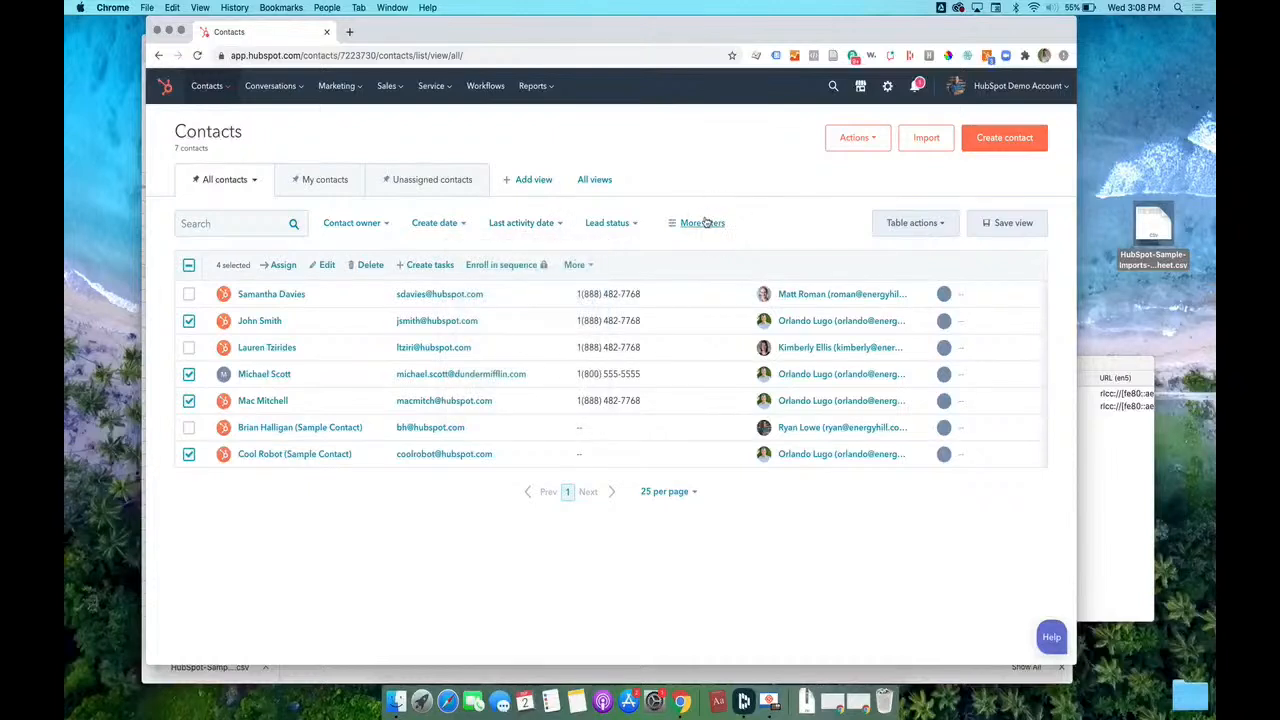
left_click(702, 222)
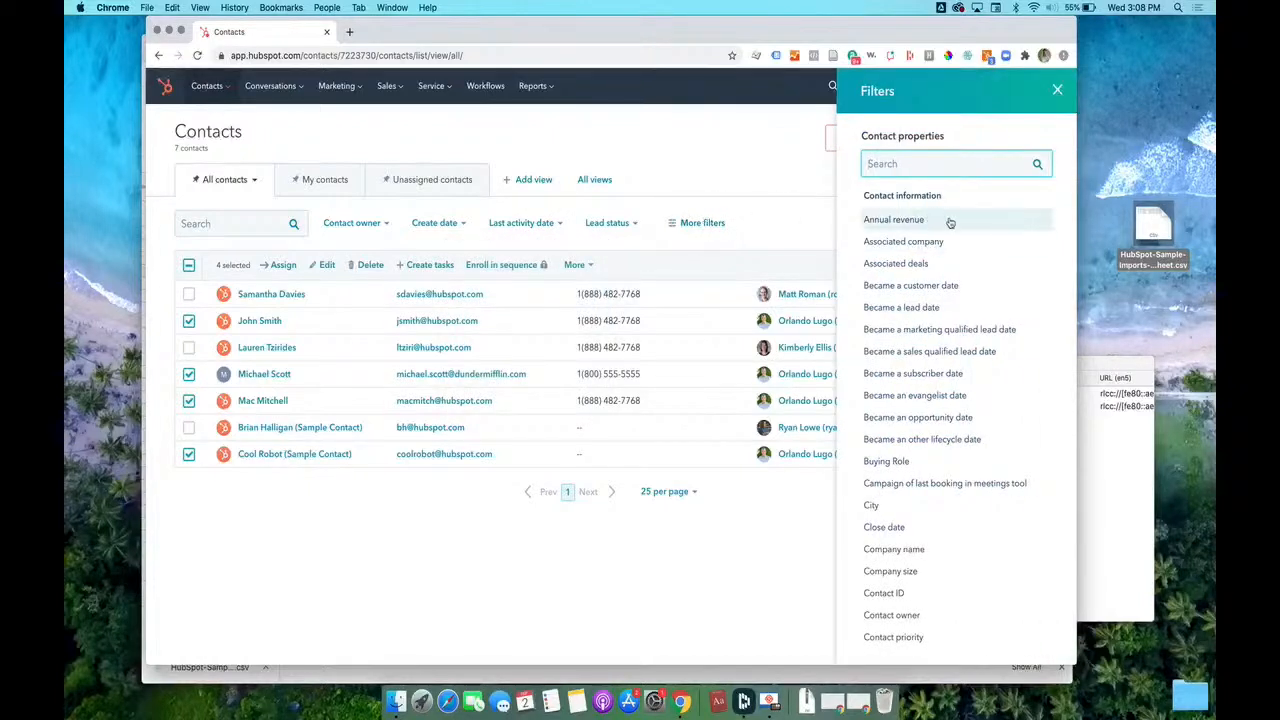
mouse_move(935, 307)
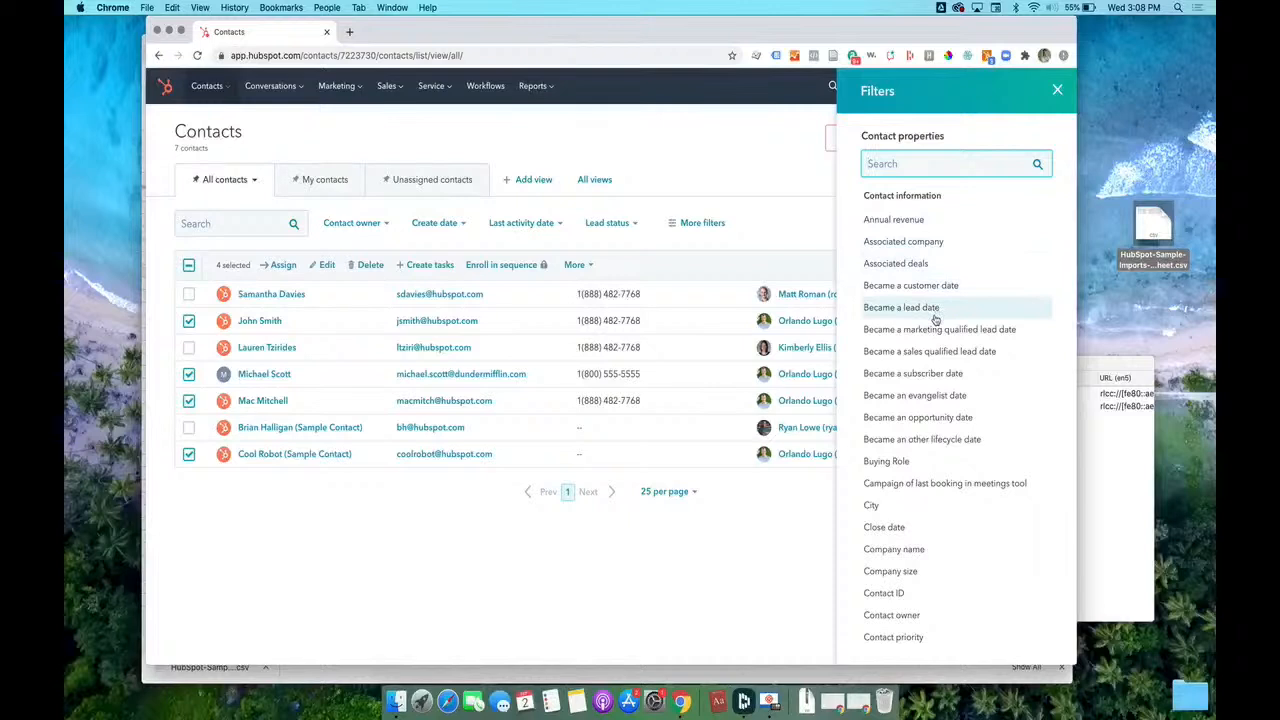
left_click(910, 285)
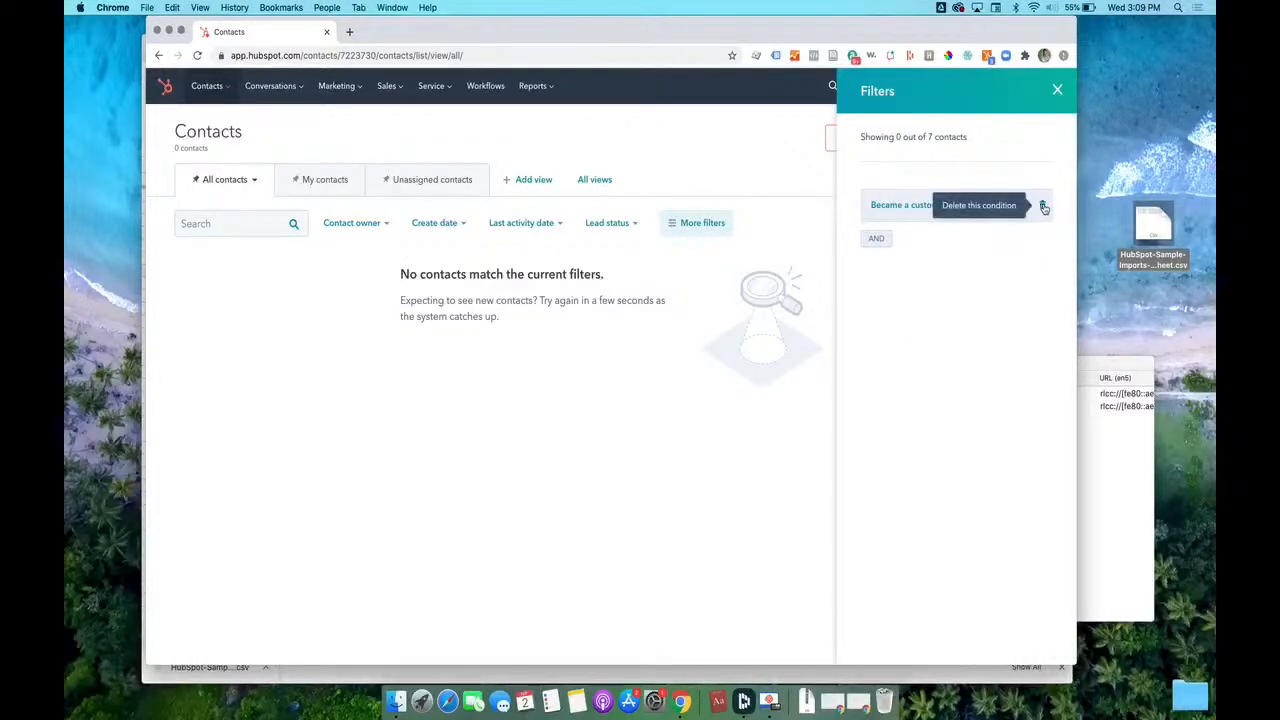
left_click(1044, 205)
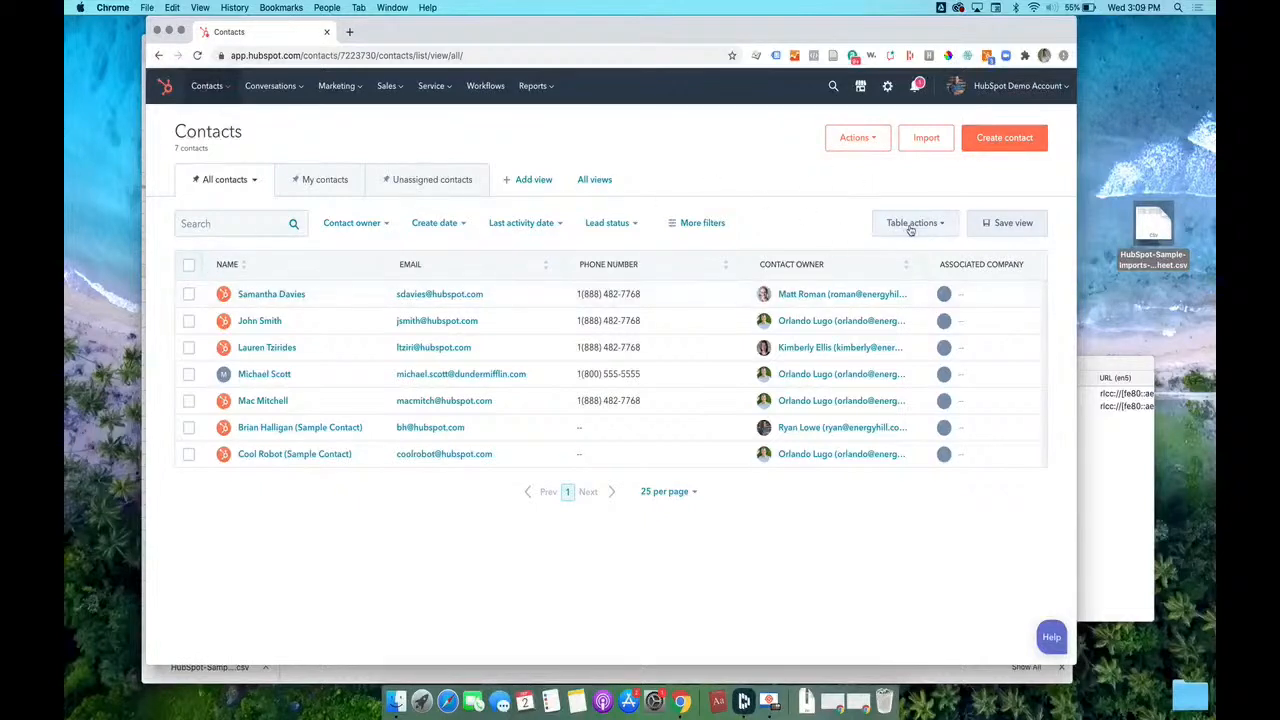
left_click(911, 222)
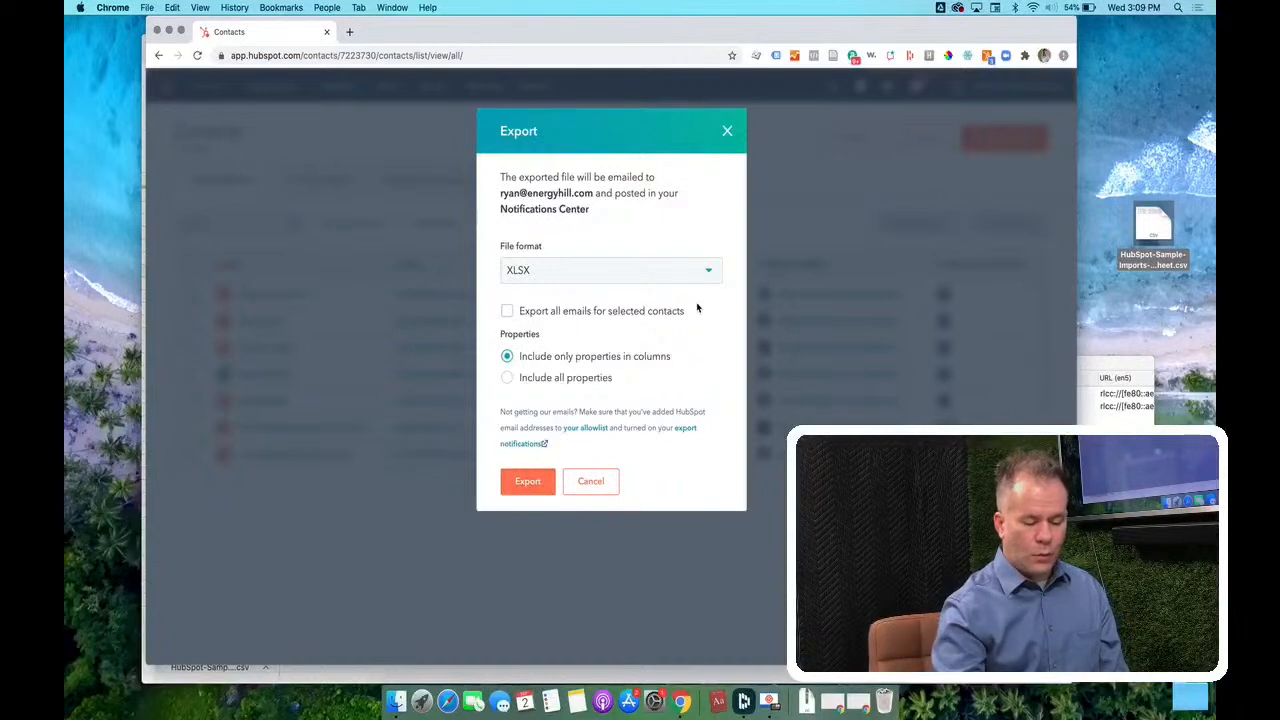
left_click(610, 270)
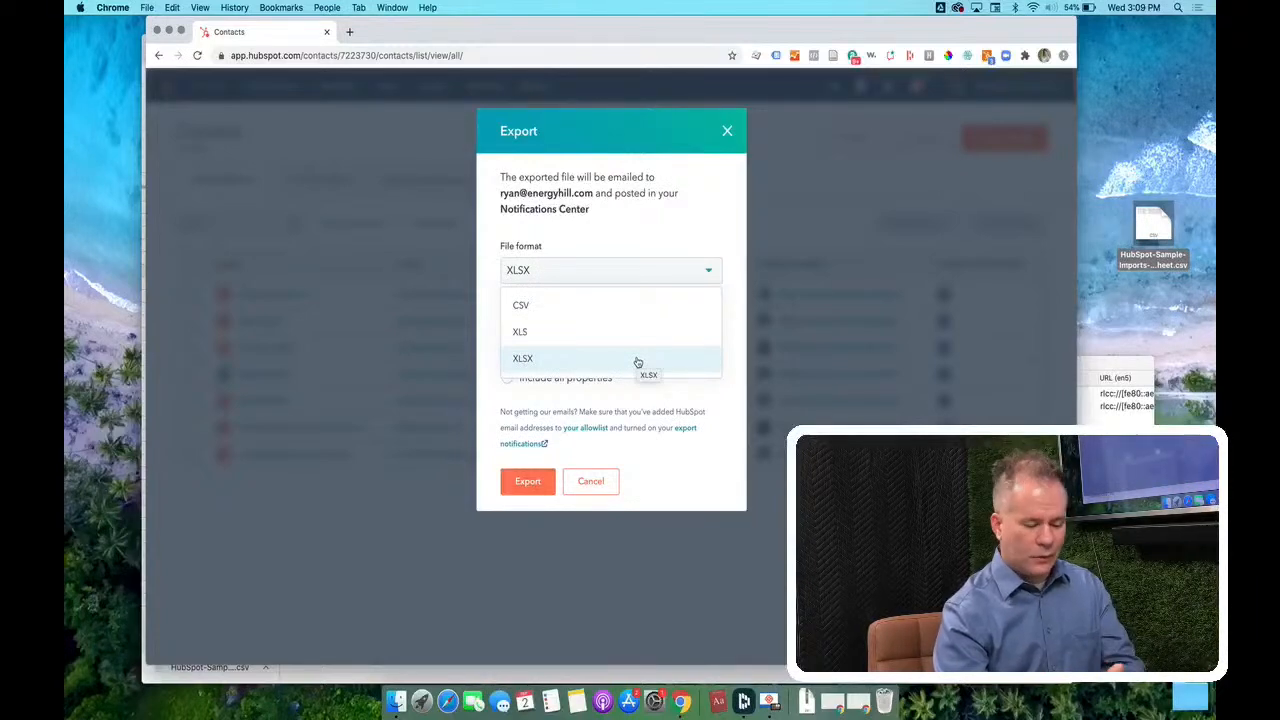
left_click(522, 358)
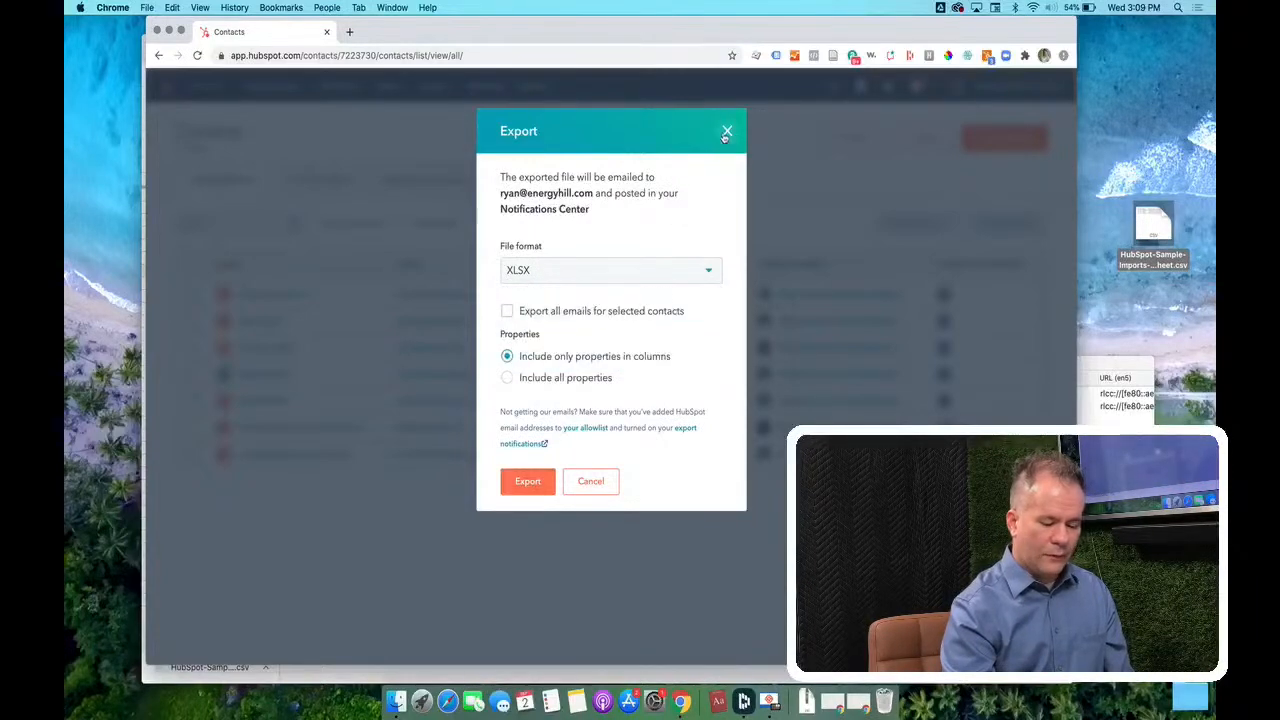
left_click(727, 131)
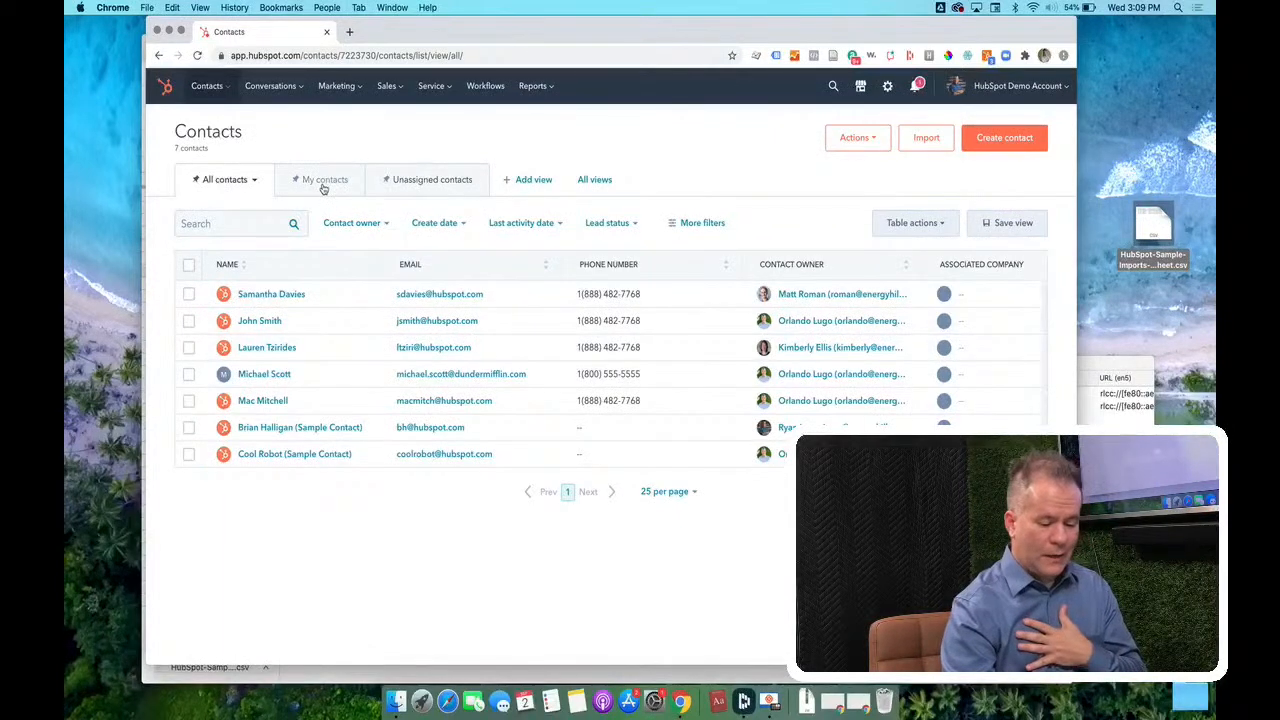
- Remove Michael Scott's owner, setting him to No owner
left_click(314, 179)
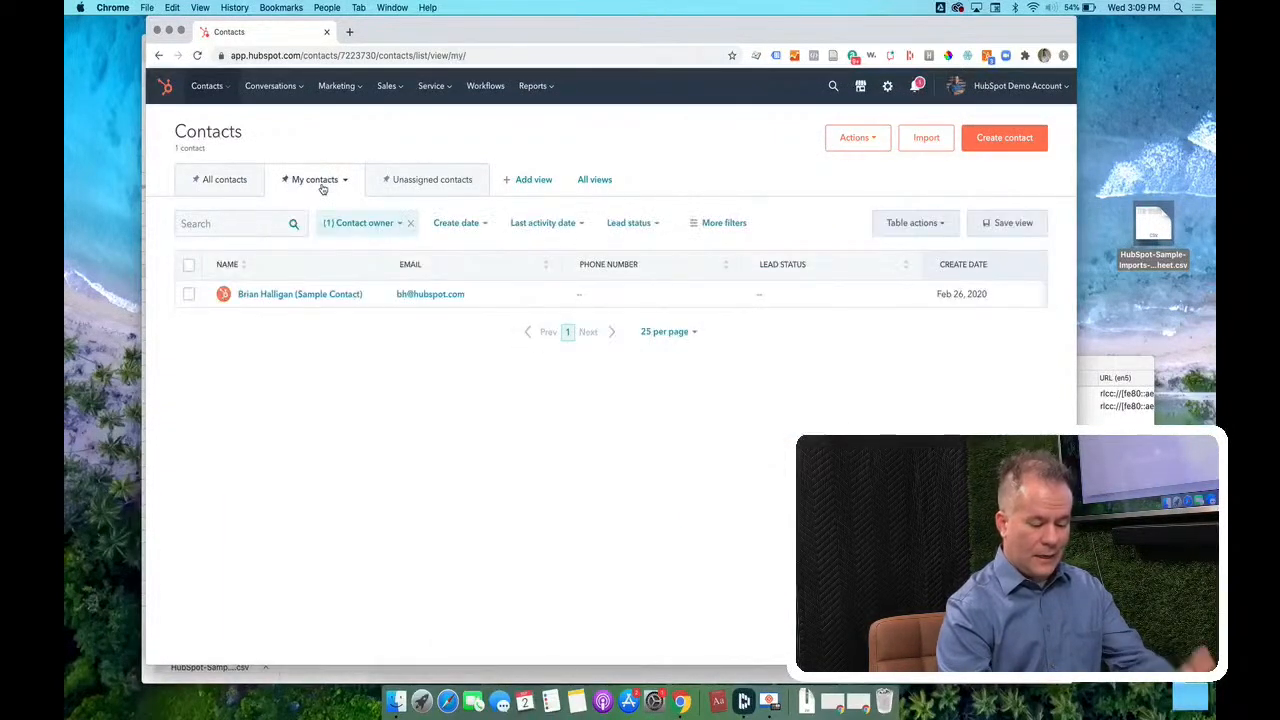
left_click(224, 179)
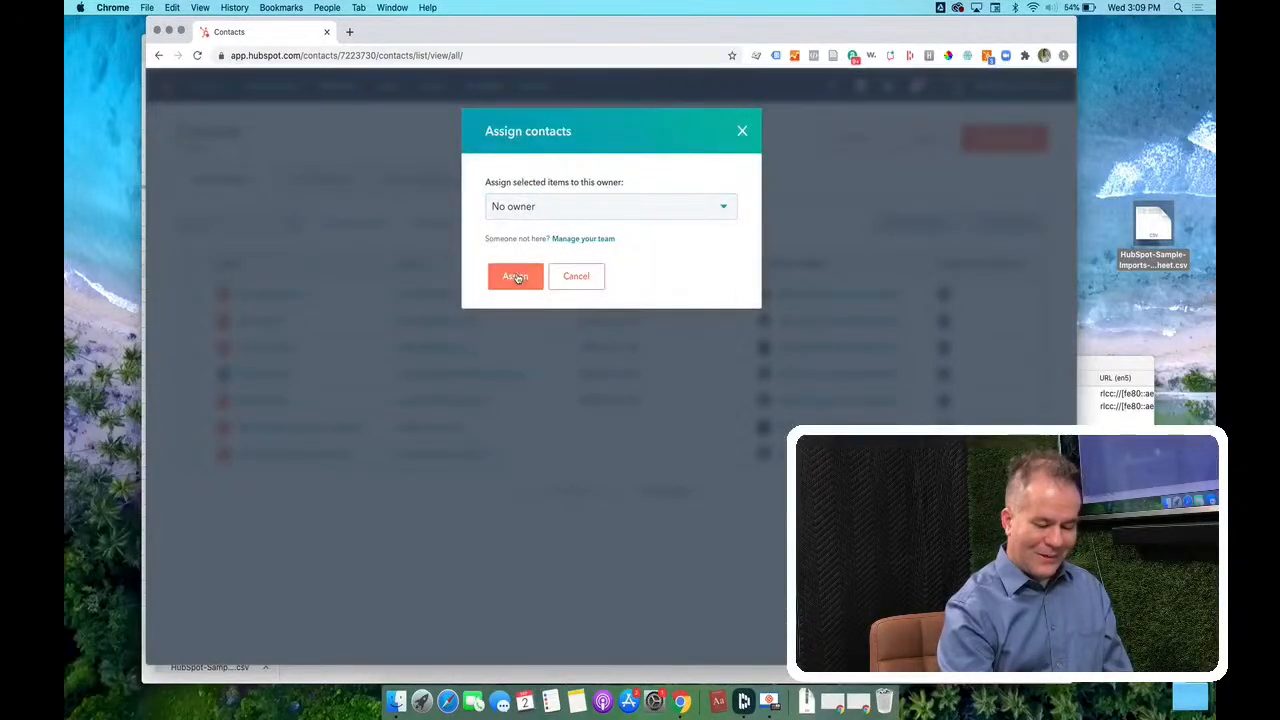
left_click(515, 276)
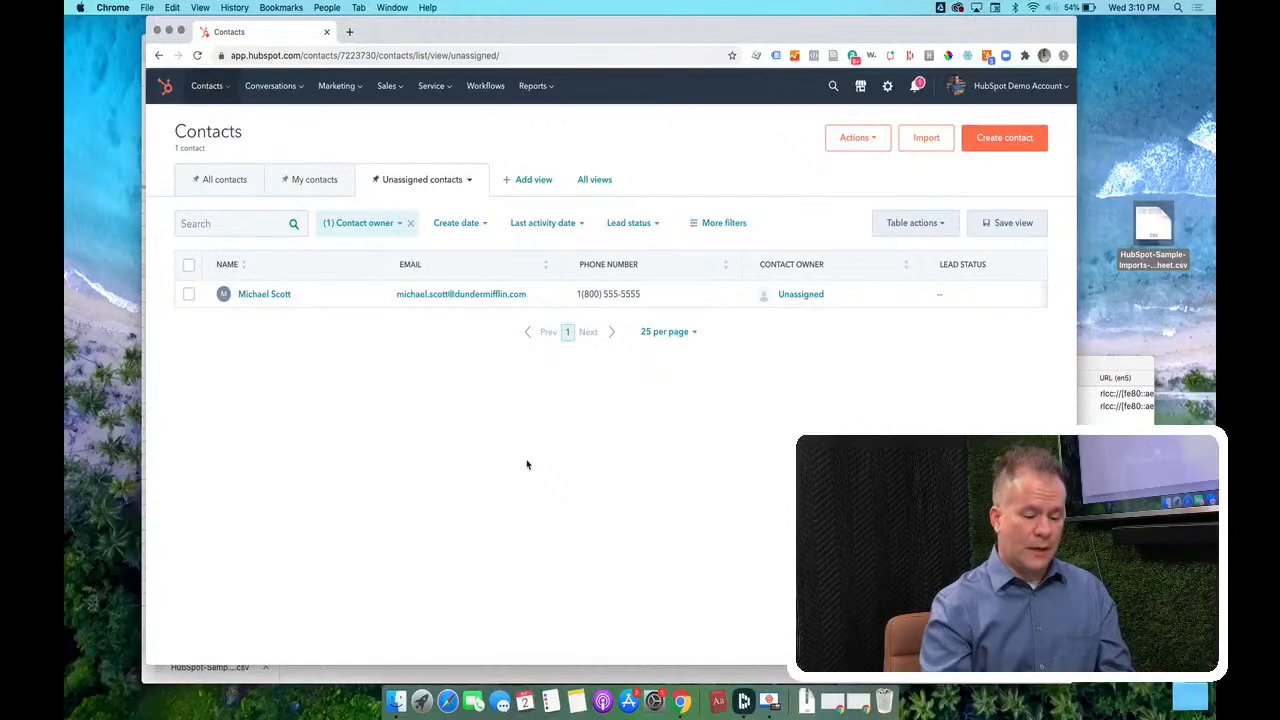
mouse_move(805, 296)
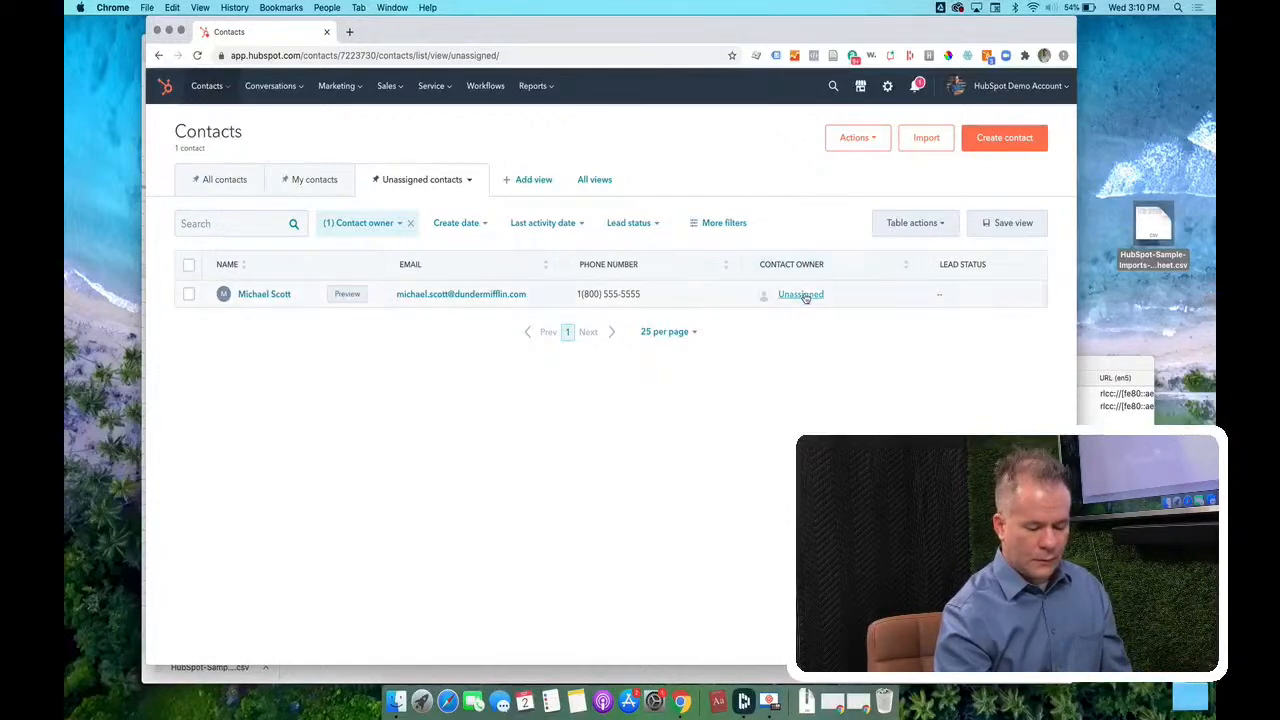
left_click(800, 294)
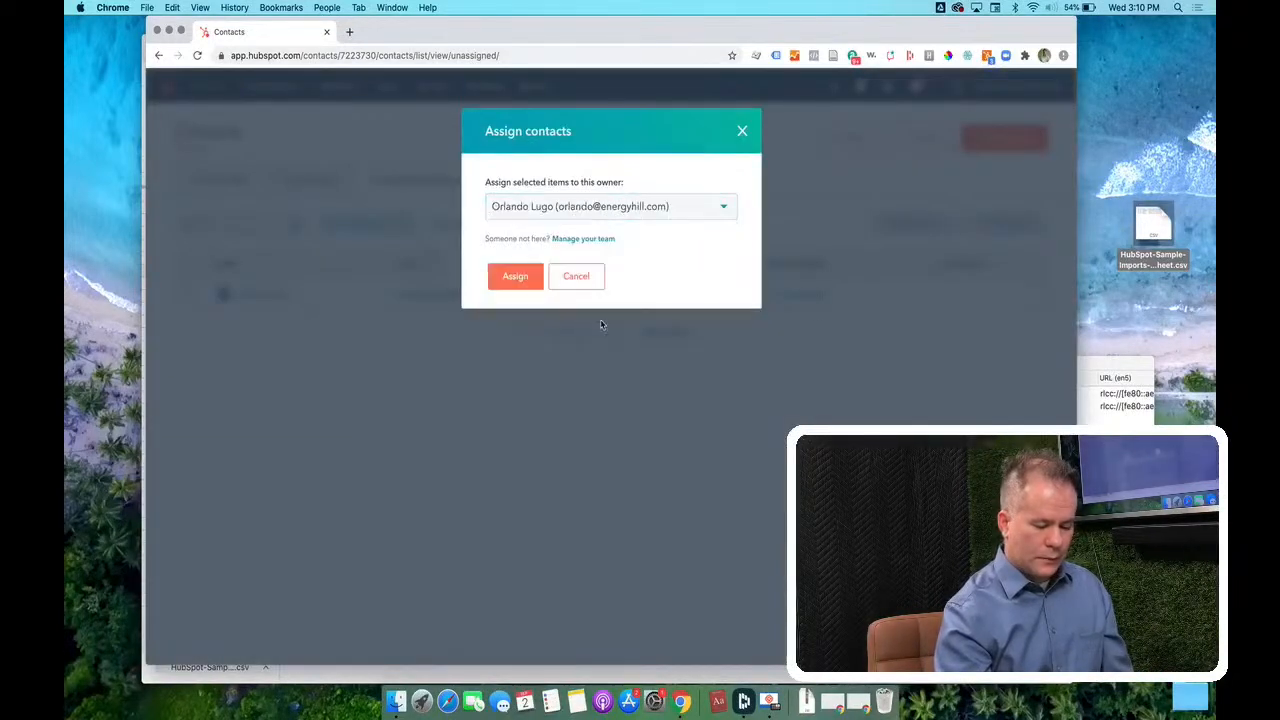
left_click(515, 276)
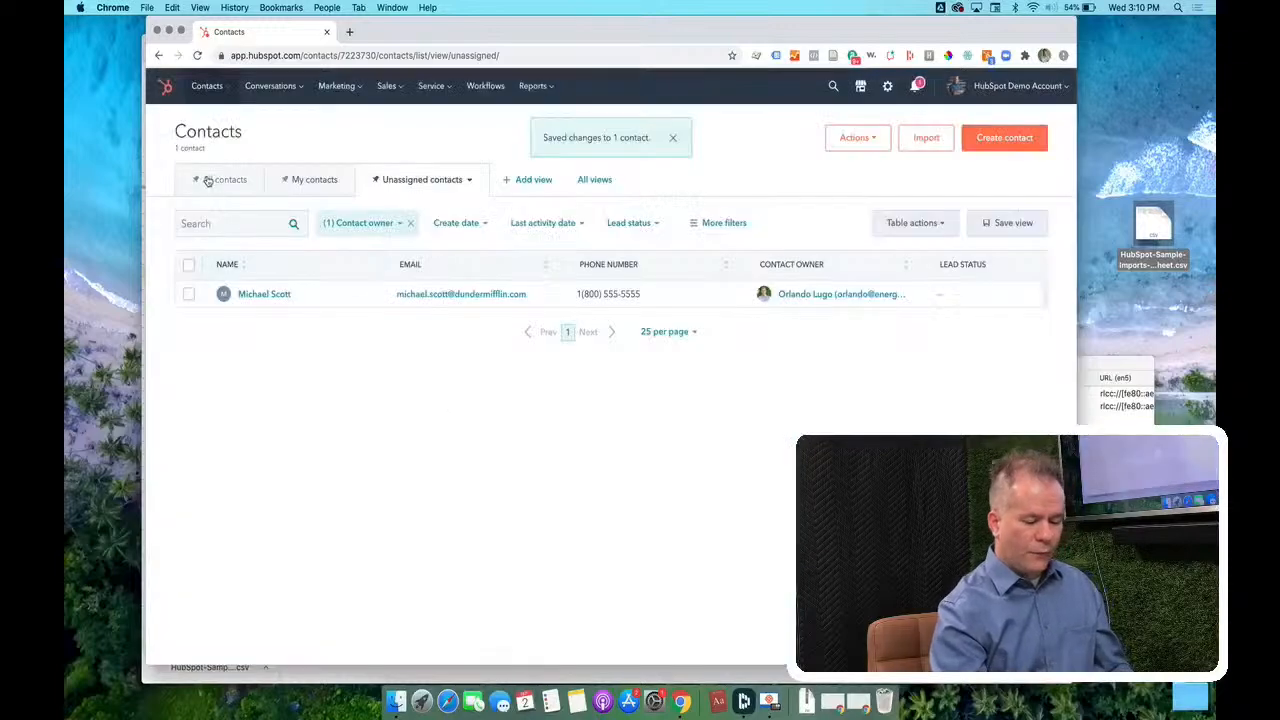
left_click(230, 179)
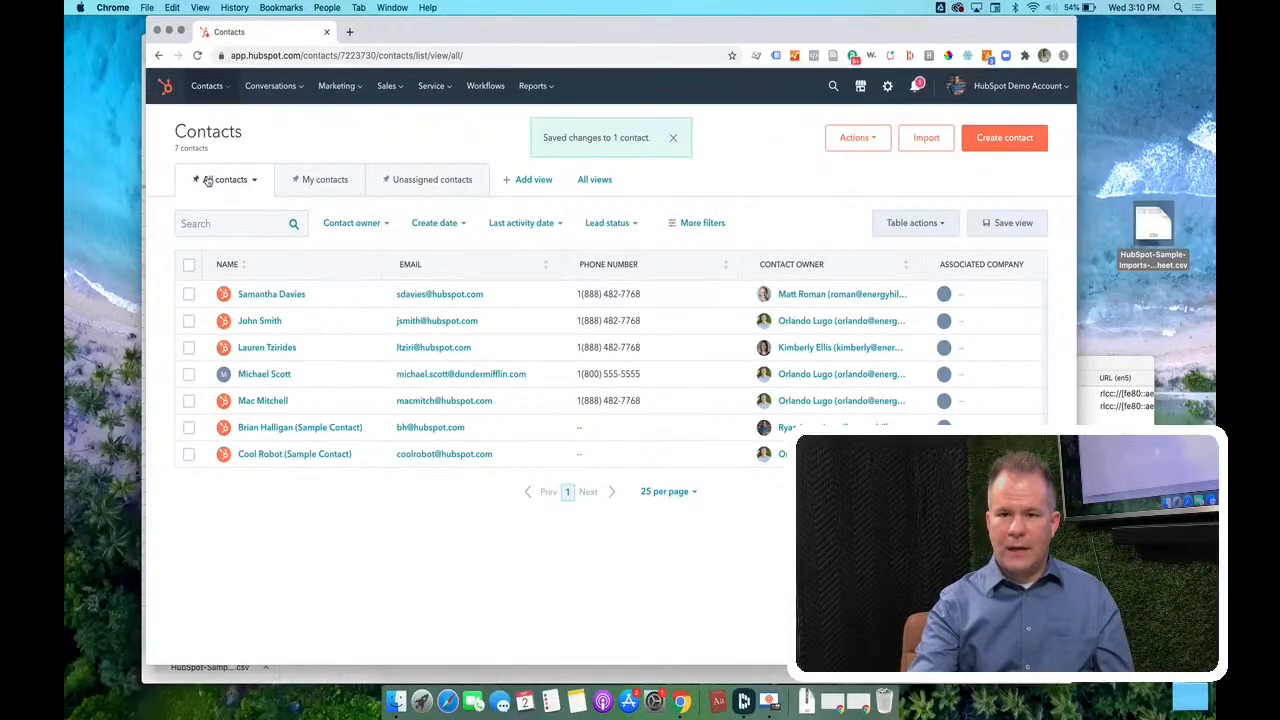